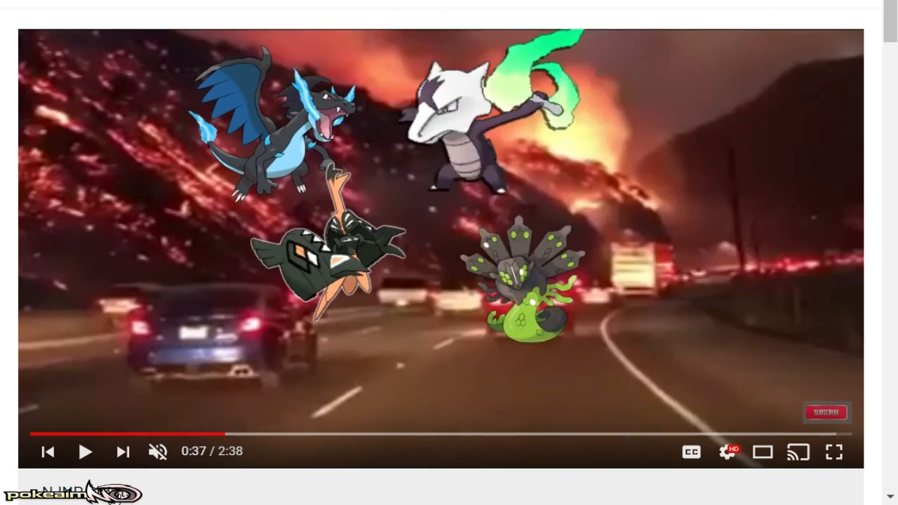
{"action": "mouse_move", "coordinate": [261, 488]}
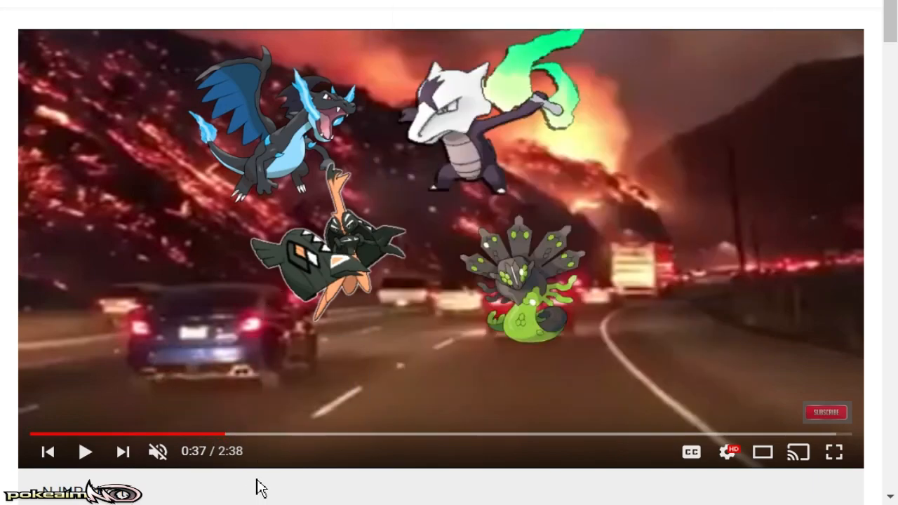
{"action": "mouse_move", "coordinate": [433, 354]}
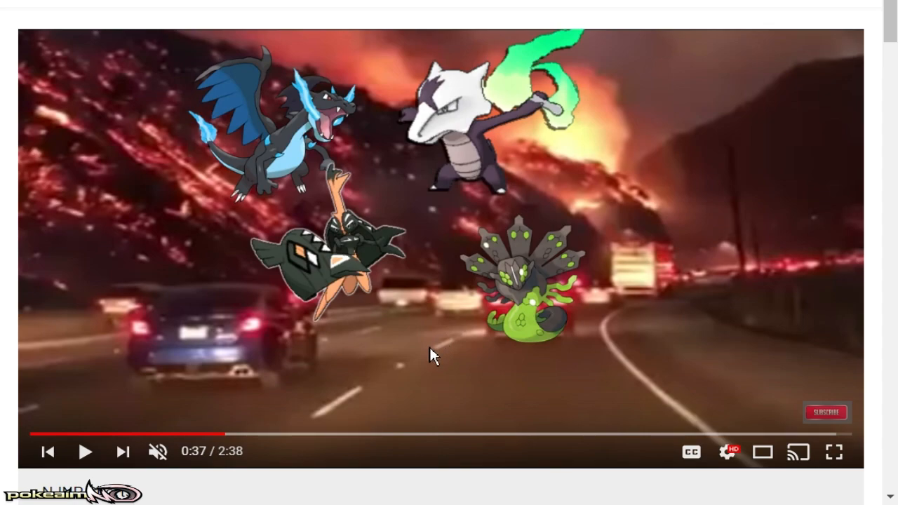
Step: Return from the Smogon OU usage post to the Showdown teambuilder tab
{"action": "left_click", "coordinate": [441, 250]}
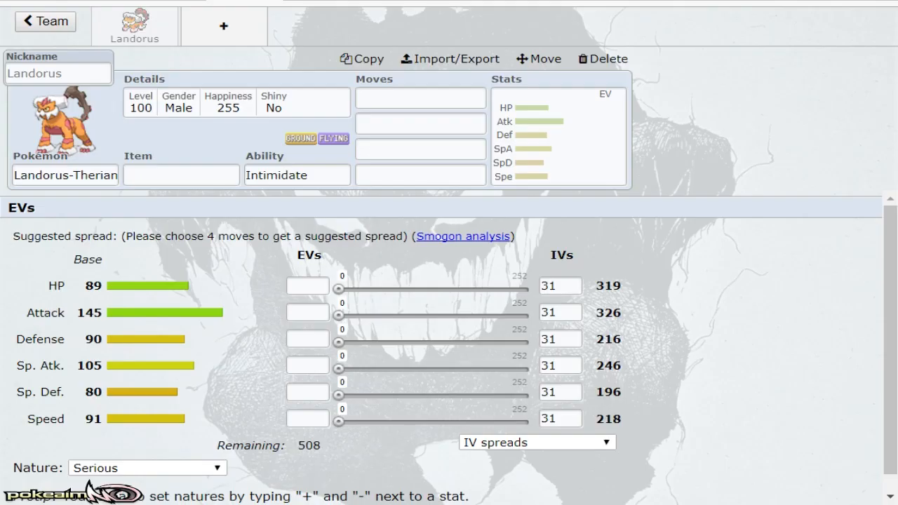
{"action": "mouse_move", "coordinate": [814, 165]}
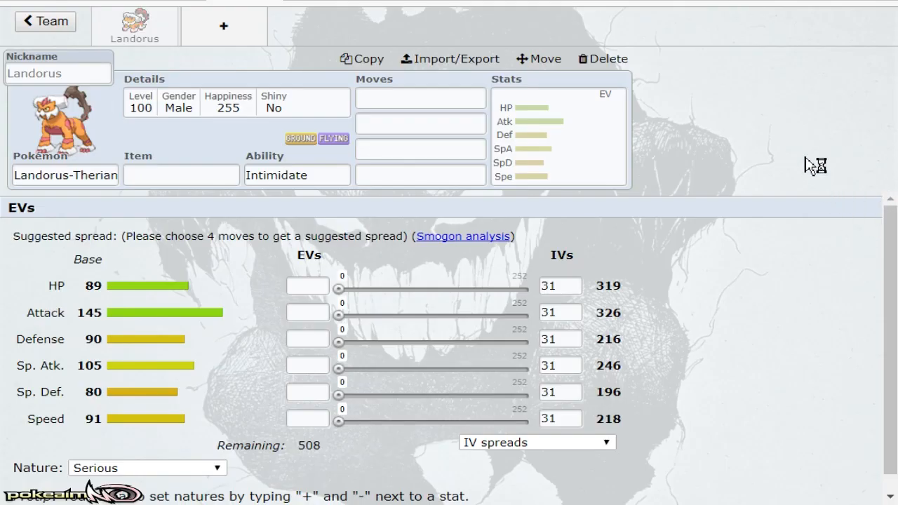
{"action": "mouse_move", "coordinate": [811, 166]}
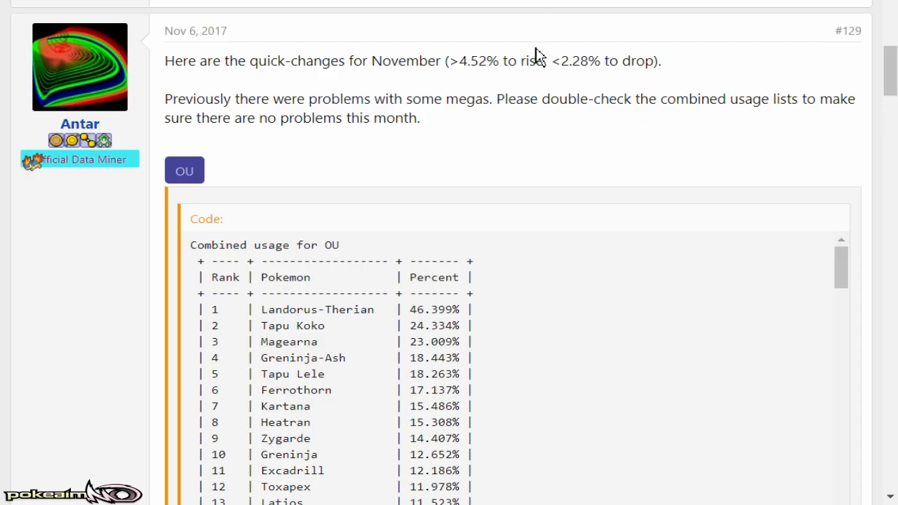
{"action": "mouse_move", "coordinate": [536, 104]}
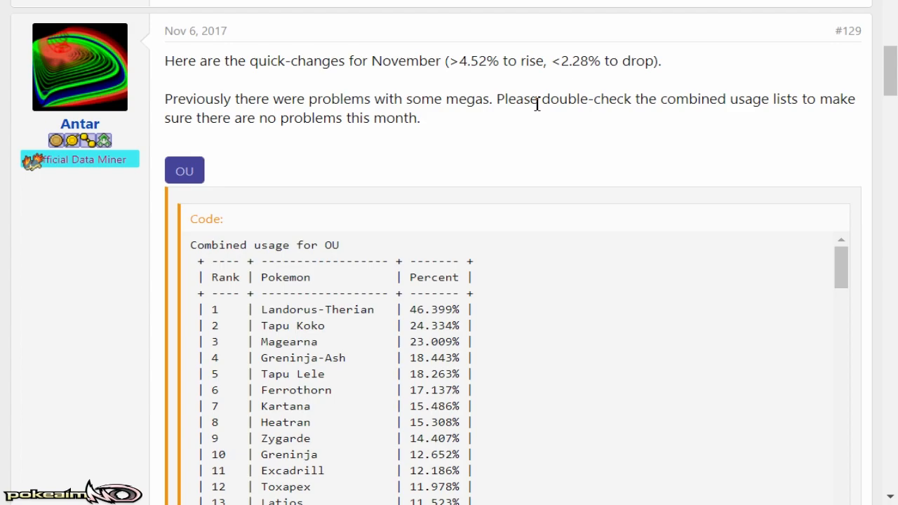
{"action": "mouse_move", "coordinate": [435, 314]}
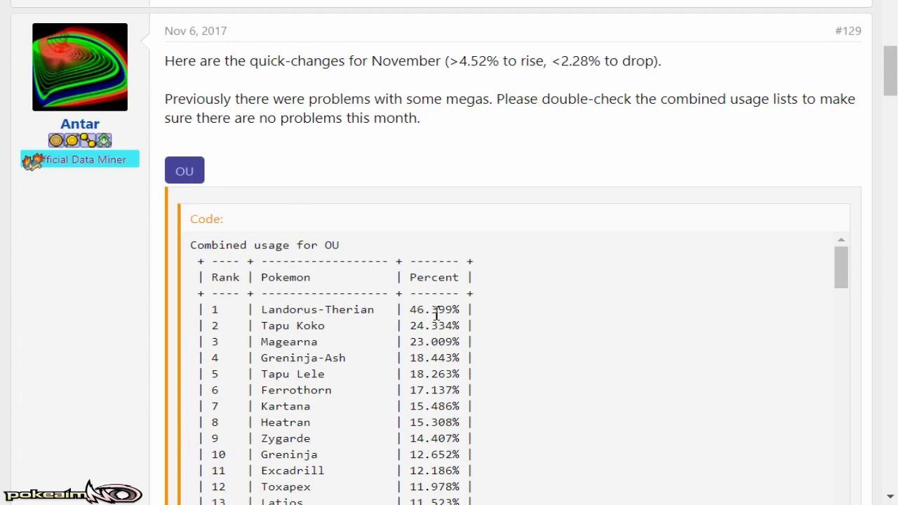
{"action": "mouse_move", "coordinate": [505, 320]}
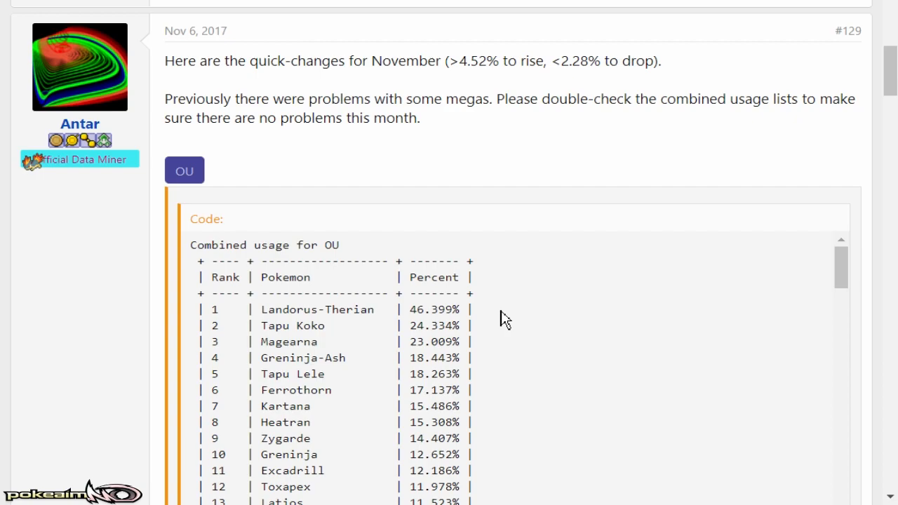
{"action": "mouse_move", "coordinate": [511, 339]}
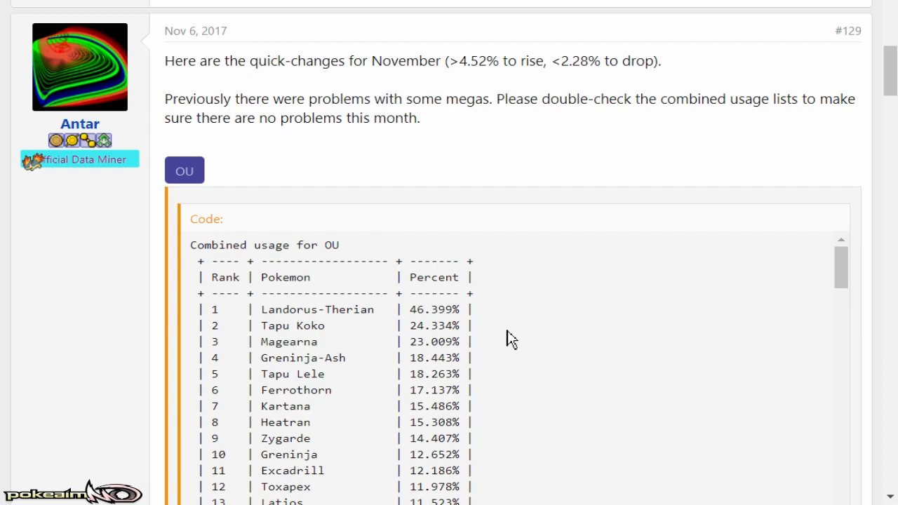
{"action": "mouse_move", "coordinate": [564, 250]}
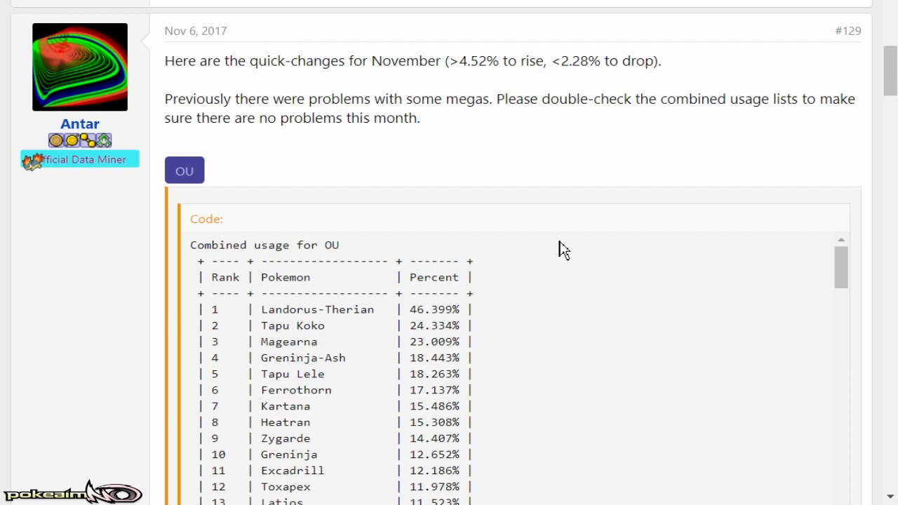
{"action": "mouse_move", "coordinate": [604, 306]}
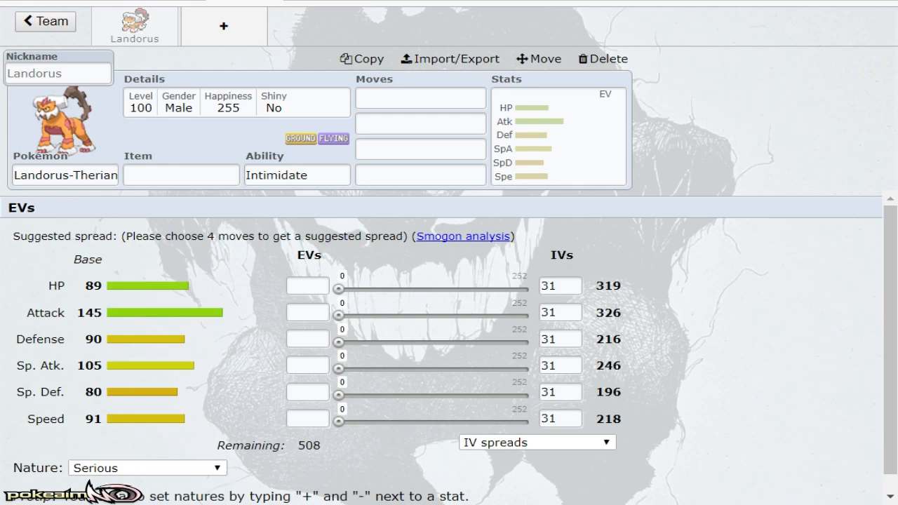
Step: Give Landorus-Therian 0 Attack IVs and a Rocky Helmet as its held item
{"action": "left_click", "coordinate": [298, 174]}
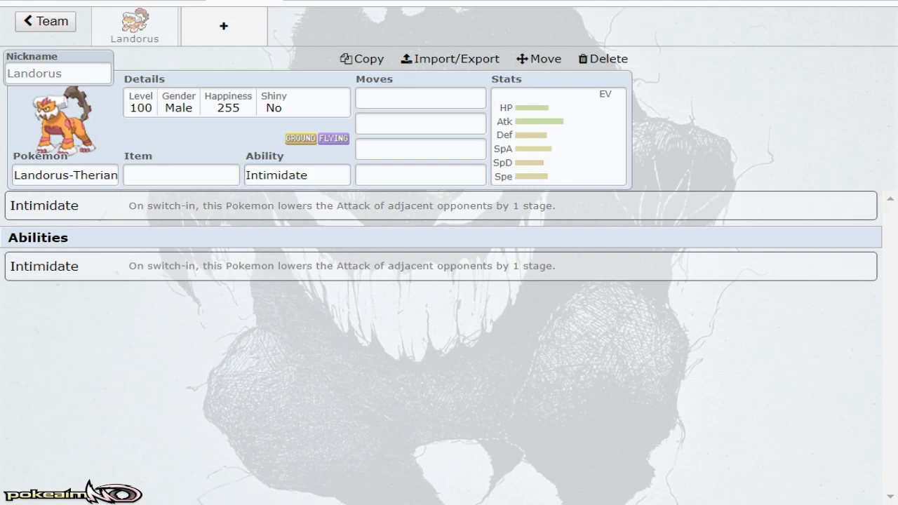
{"action": "left_click", "coordinate": [558, 135]}
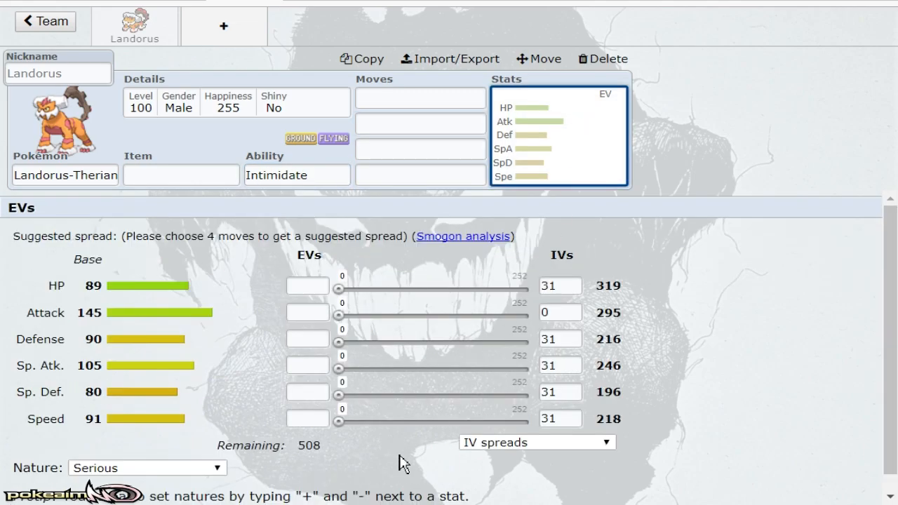
{"action": "mouse_move", "coordinate": [209, 410]}
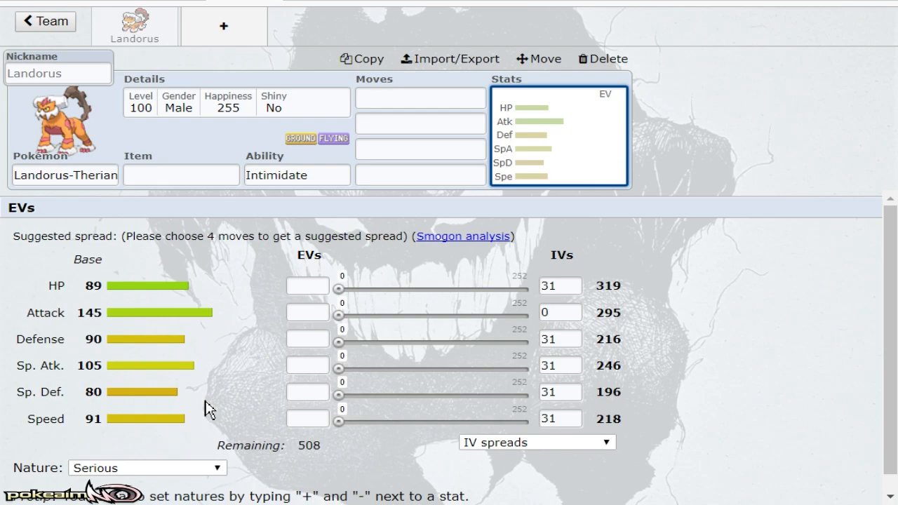
{"action": "left_click", "coordinate": [420, 99]}
{"action": "type", "text": "Rocky Helmet"}
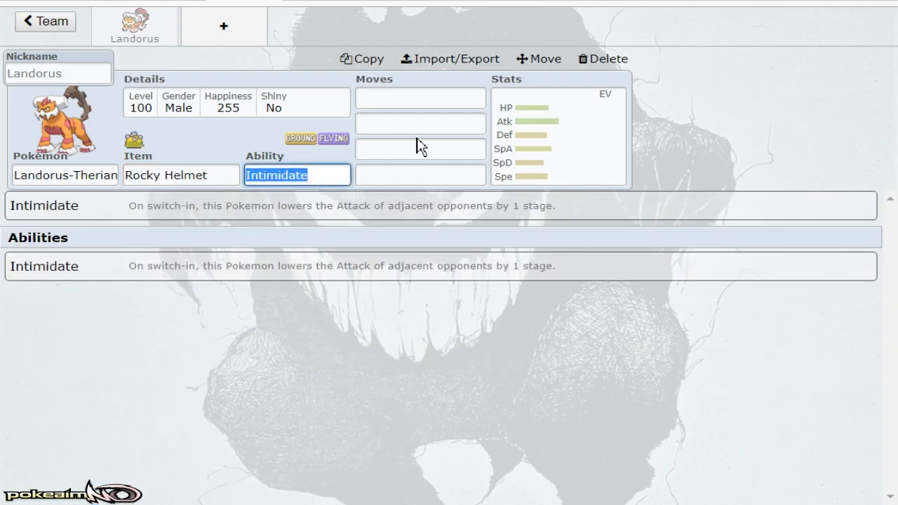
Step: Replace Landorus-Therian's Rocky Helmet with Leftovers
{"action": "type", "text": "le"}
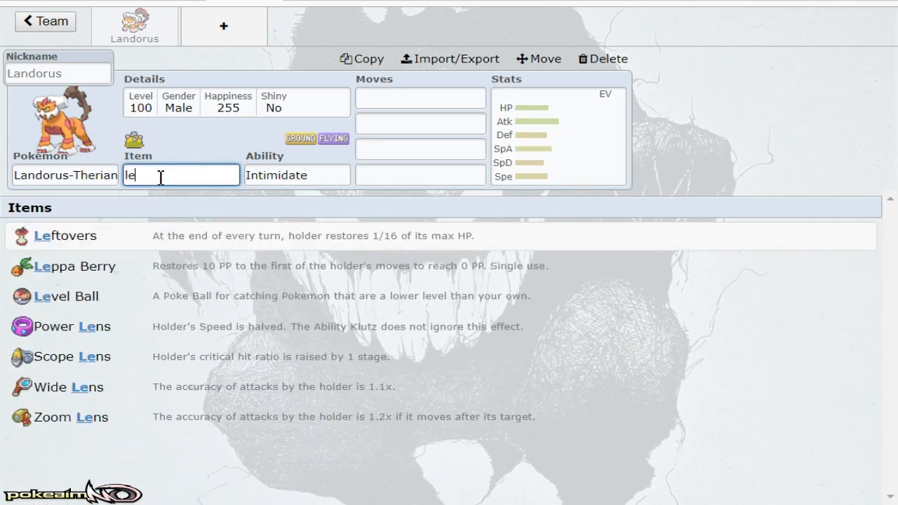
{"action": "left_click", "coordinate": [65, 236]}
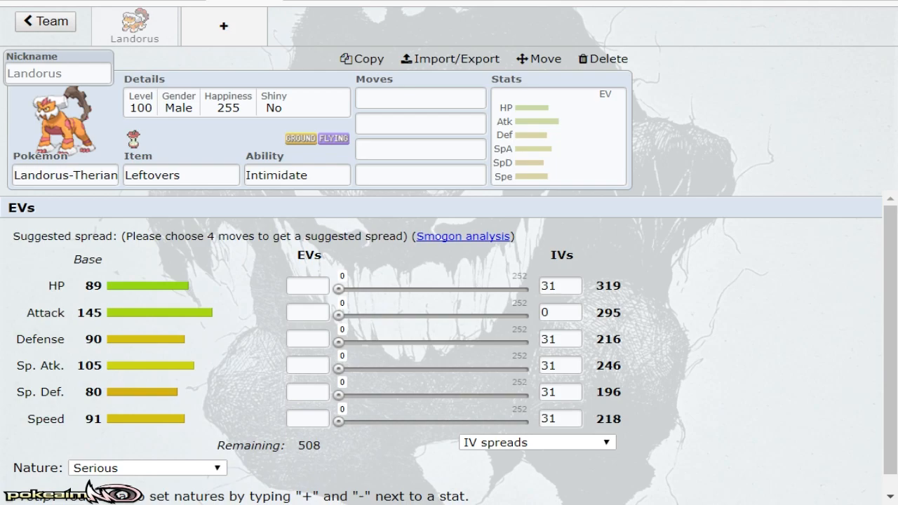
{"action": "mouse_move", "coordinate": [259, 34]}
{"action": "type", "text": "aeg"}
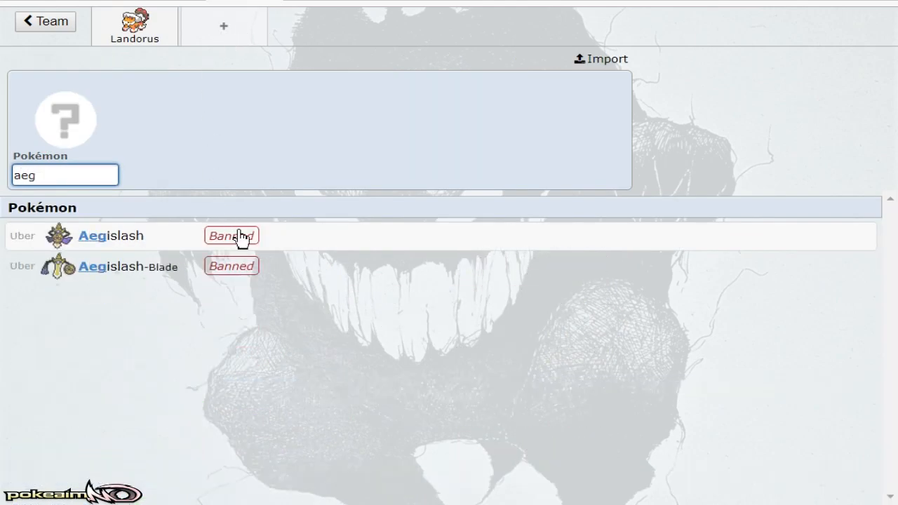
Step: Add Aegislash as the second team member and reopen the species list for another forme
{"action": "left_click", "coordinate": [110, 236]}
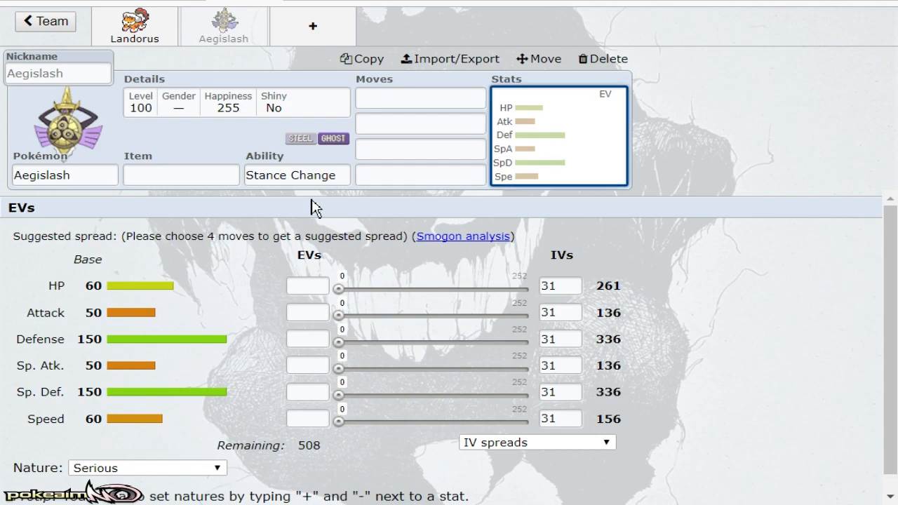
{"action": "mouse_move", "coordinate": [741, 272]}
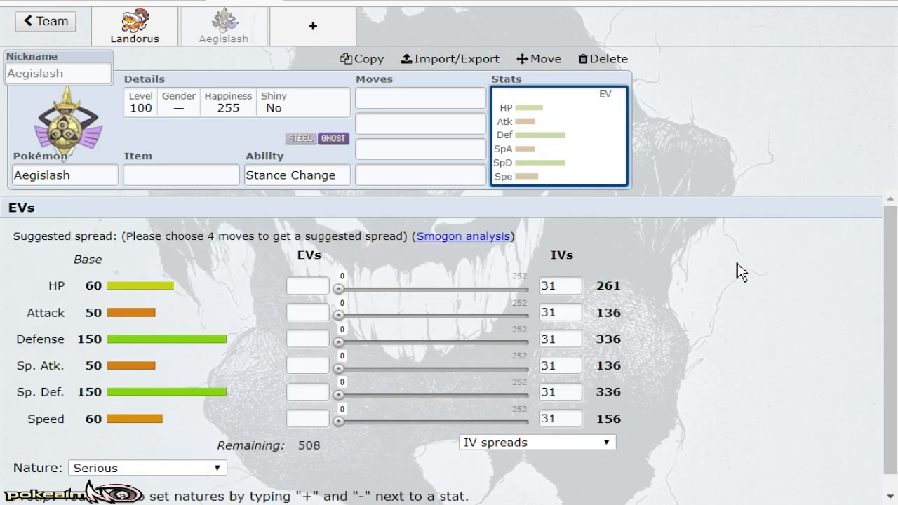
{"action": "mouse_move", "coordinate": [421, 273]}
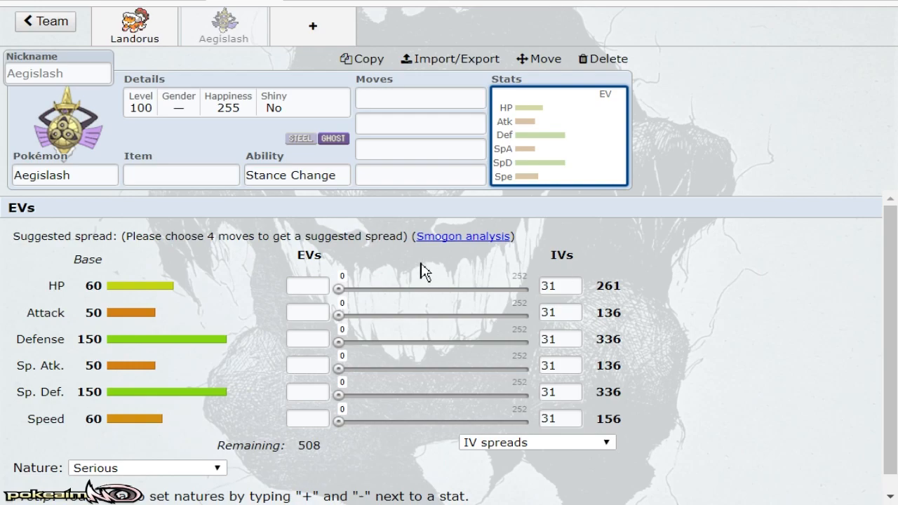
{"action": "mouse_move", "coordinate": [161, 348]}
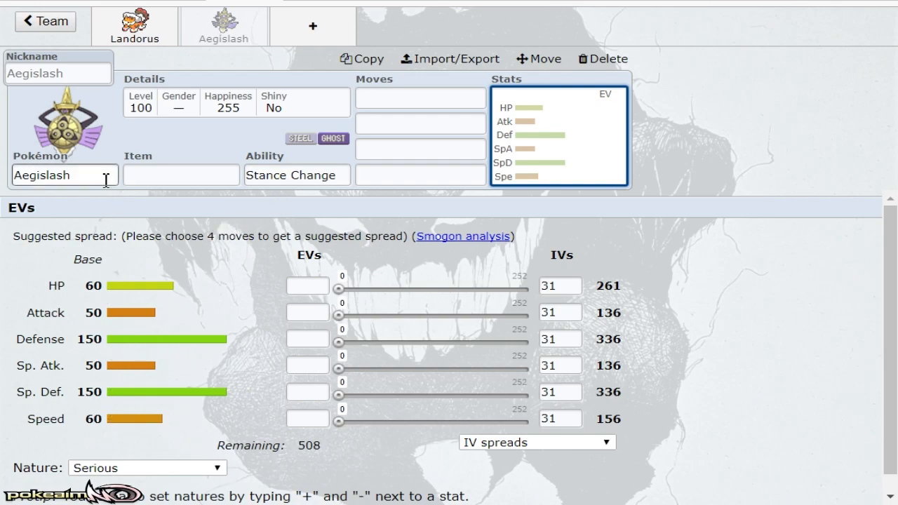
{"action": "left_click", "coordinate": [65, 174]}
{"action": "type", "text": "Ae"}
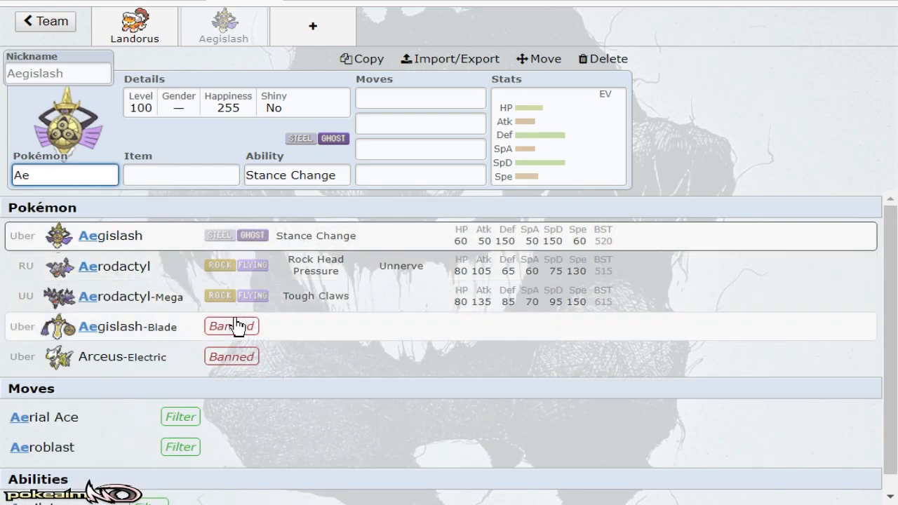
Step: Switch to Aegislash-Blade with King's Shield as its first move, then return to Landorus-Therian
{"action": "left_click", "coordinate": [126, 326]}
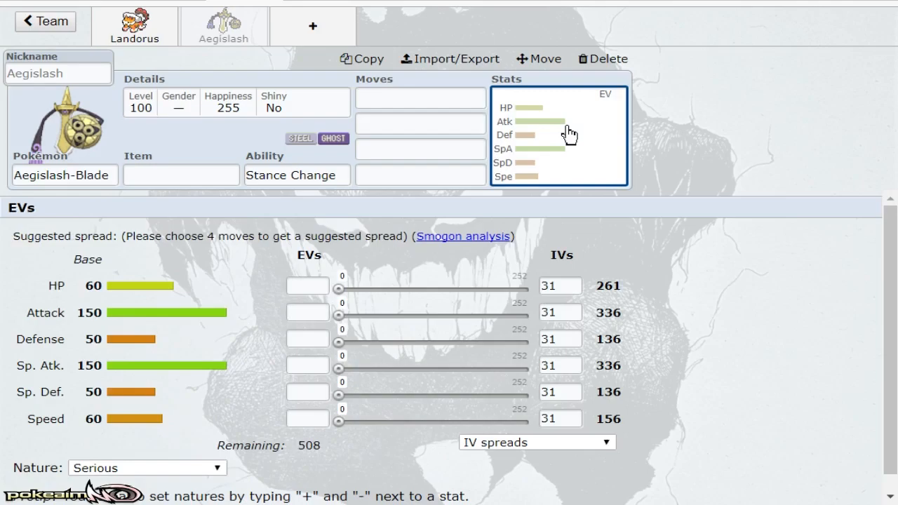
{"action": "mouse_move", "coordinate": [666, 314]}
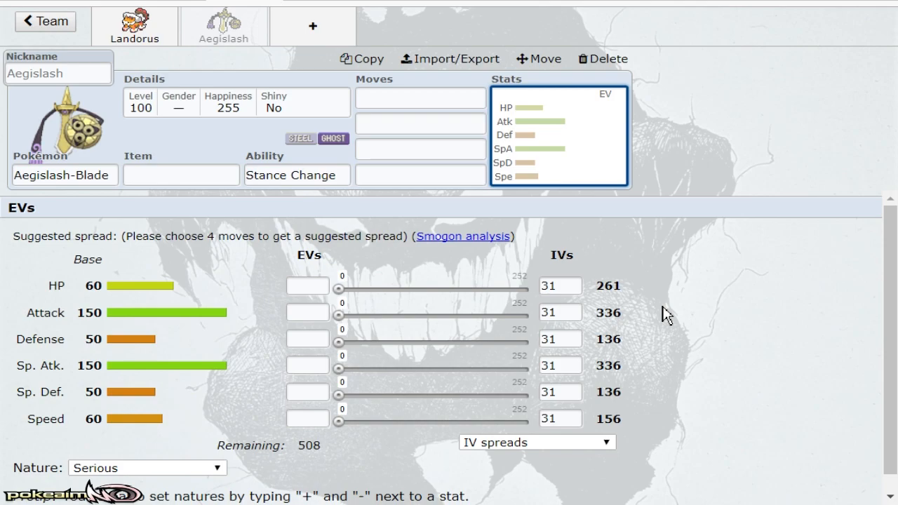
{"action": "mouse_move", "coordinate": [562, 241]}
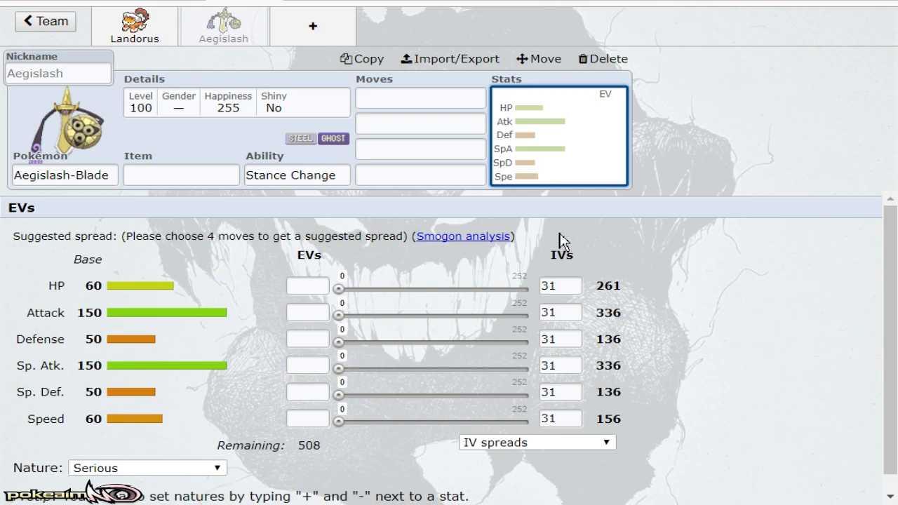
{"action": "left_click", "coordinate": [421, 99]}
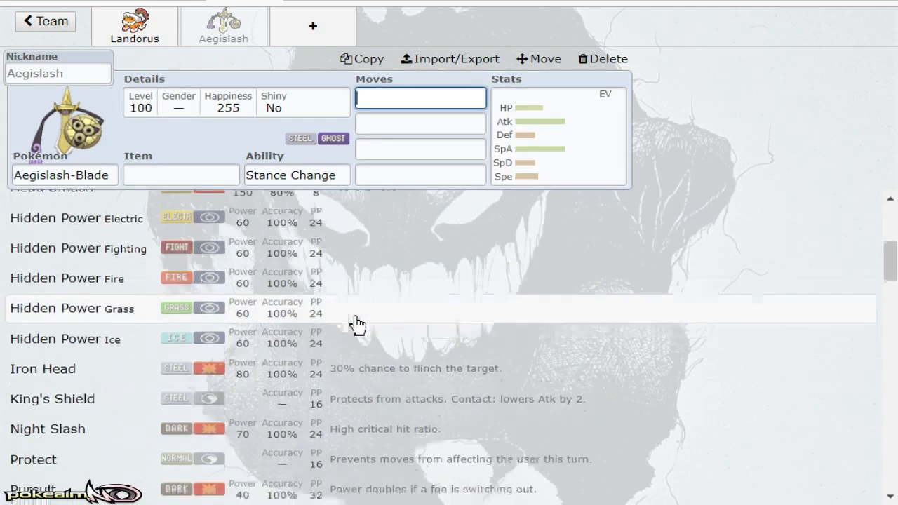
{"action": "left_click", "coordinate": [52, 399]}
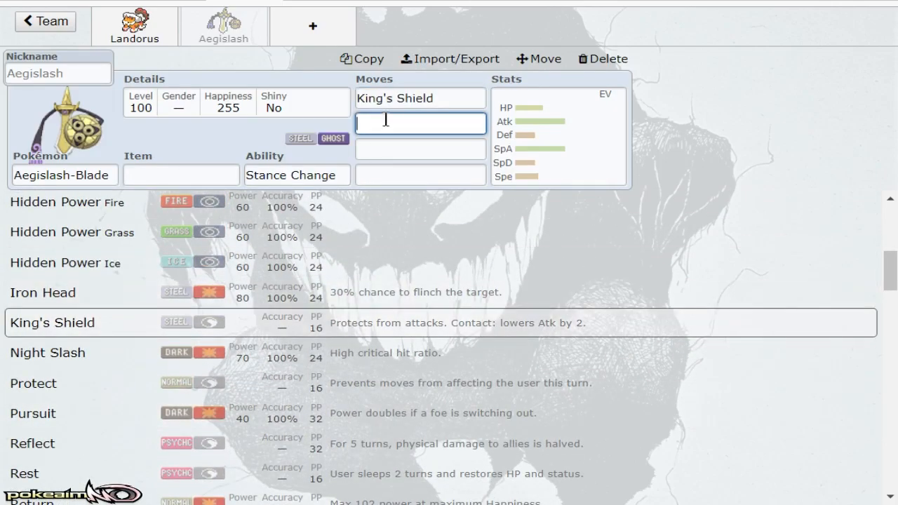
{"action": "left_click", "coordinate": [419, 99]}
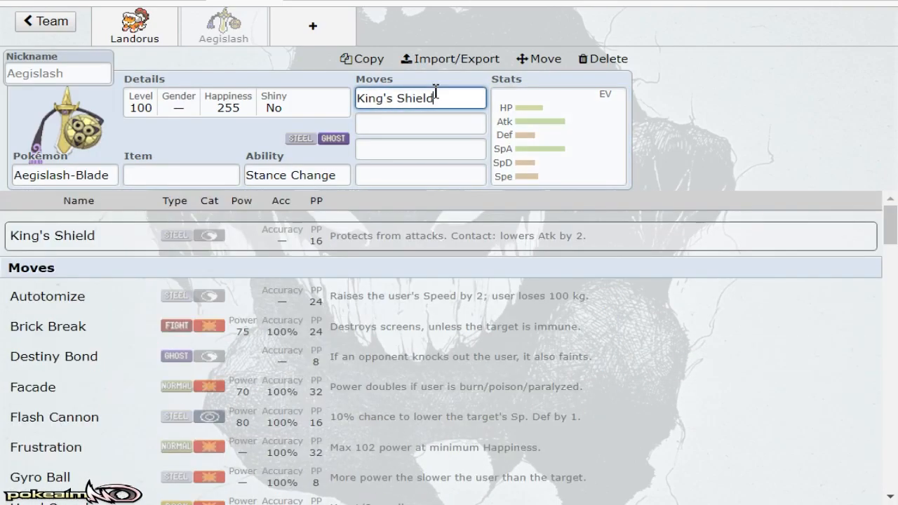
{"action": "left_click", "coordinate": [559, 133]}
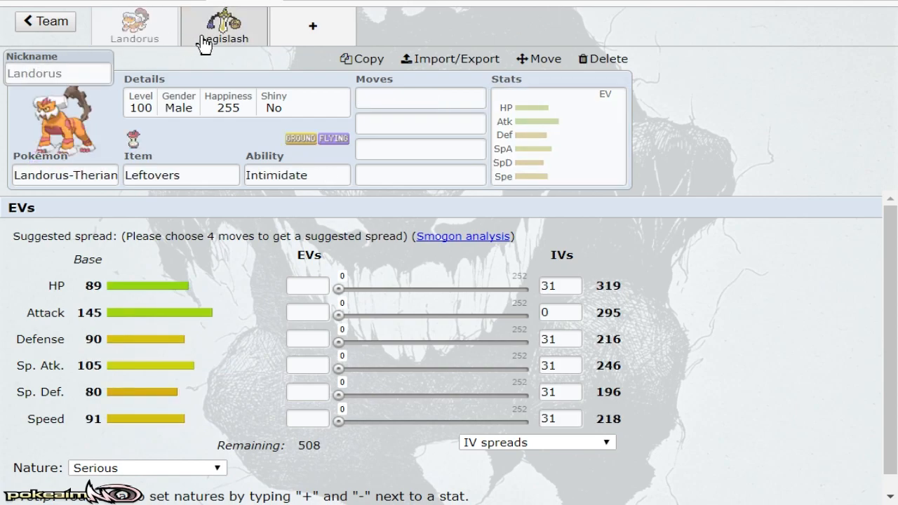
Step: Remove Aegislash, leaving Landorus-Therian as the only team member
{"action": "left_click", "coordinate": [65, 174]}
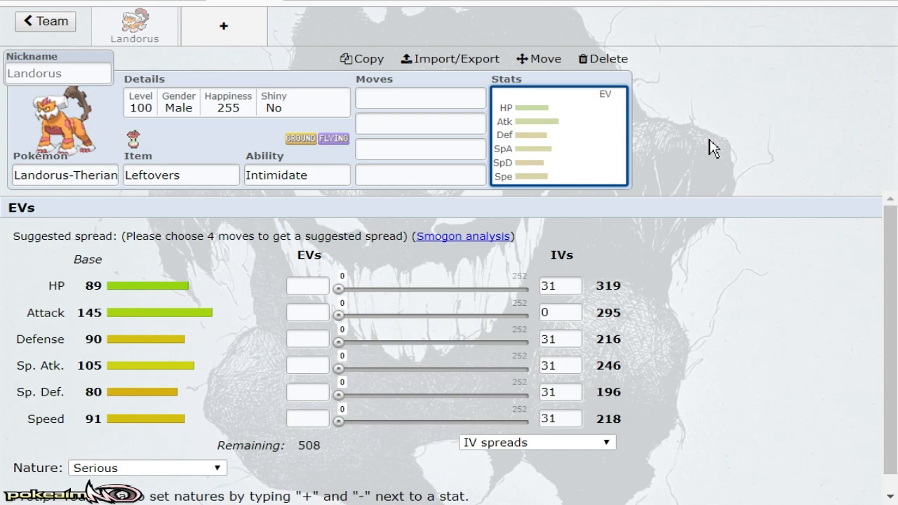
{"action": "mouse_move", "coordinate": [724, 154]}
{"action": "type", "text": "snor"}
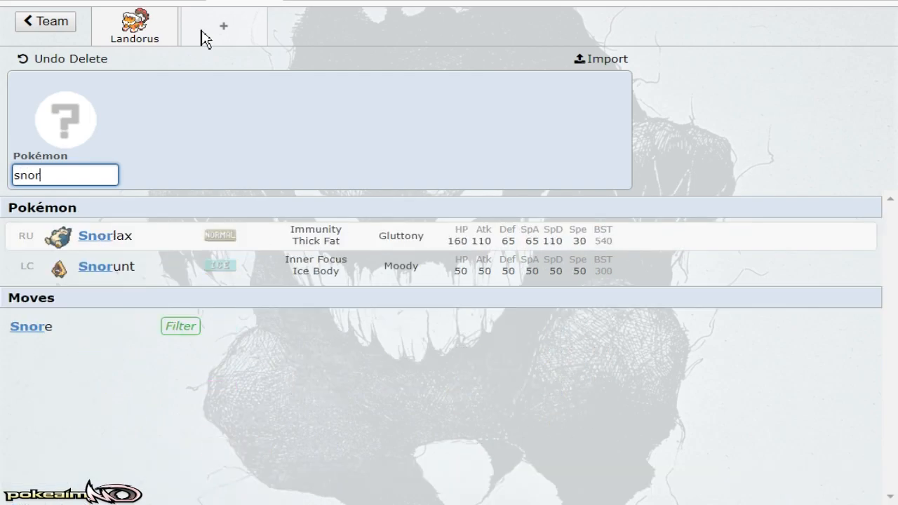
Step: Add Snorlax with Immunity as the second team member
{"action": "left_click", "coordinate": [95, 236]}
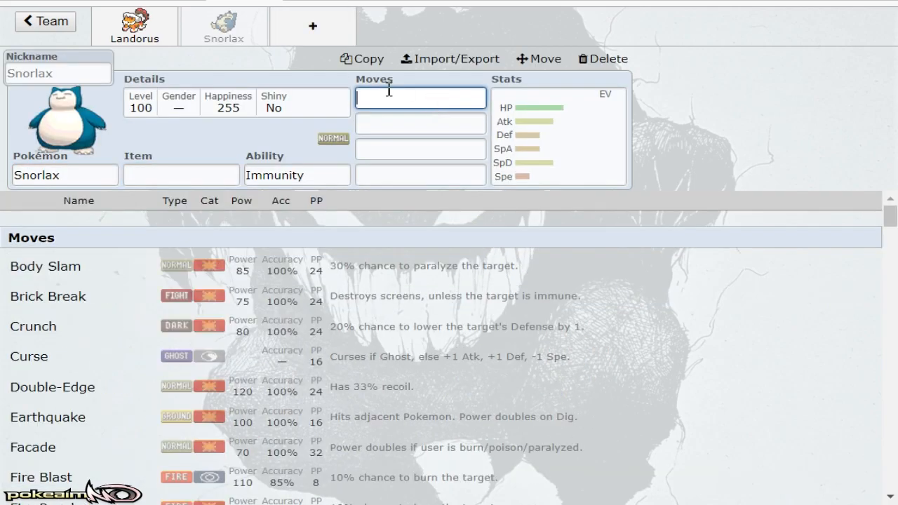
{"action": "mouse_move", "coordinate": [181, 27]}
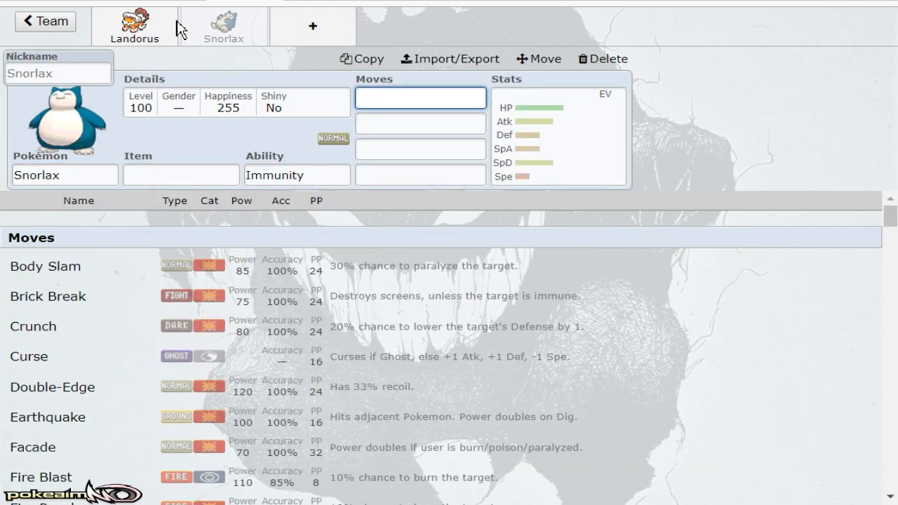
Step: Drop Snorlax and bring up Landorus-Therian's EV editor suggesting a Physically Defensive spread
{"action": "left_click", "coordinate": [602, 59]}
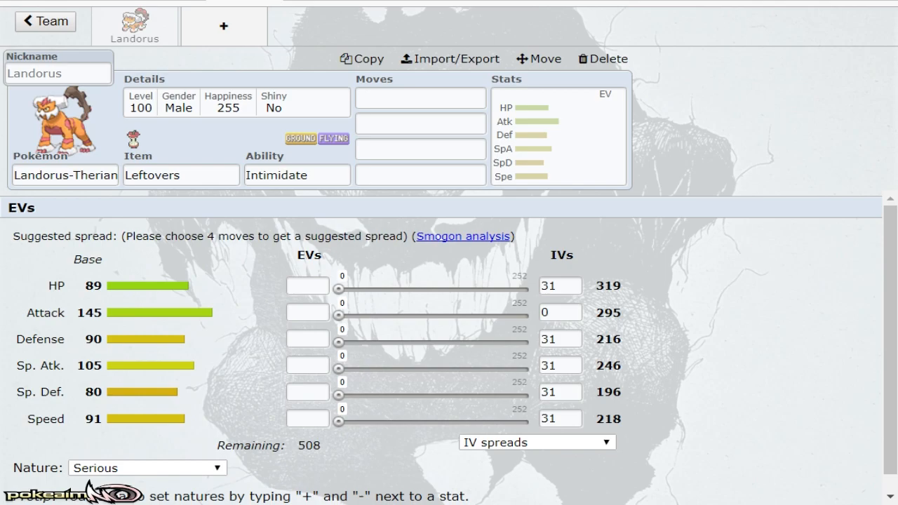
{"action": "left_click", "coordinate": [64, 174]}
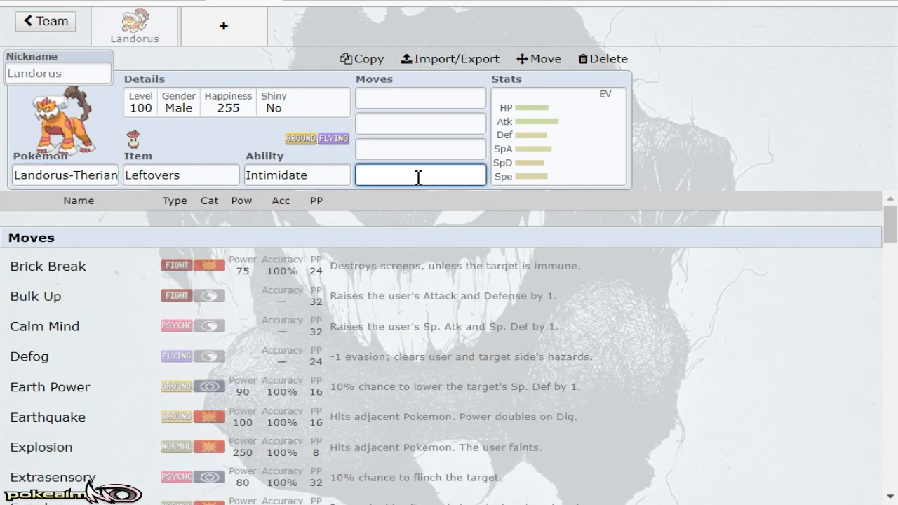
{"action": "left_click", "coordinate": [559, 135]}
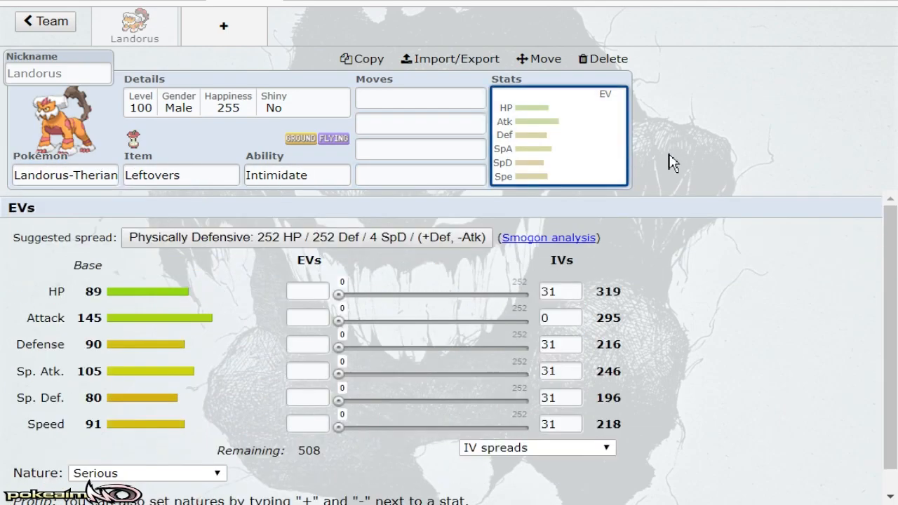
{"action": "mouse_move", "coordinate": [723, 175]}
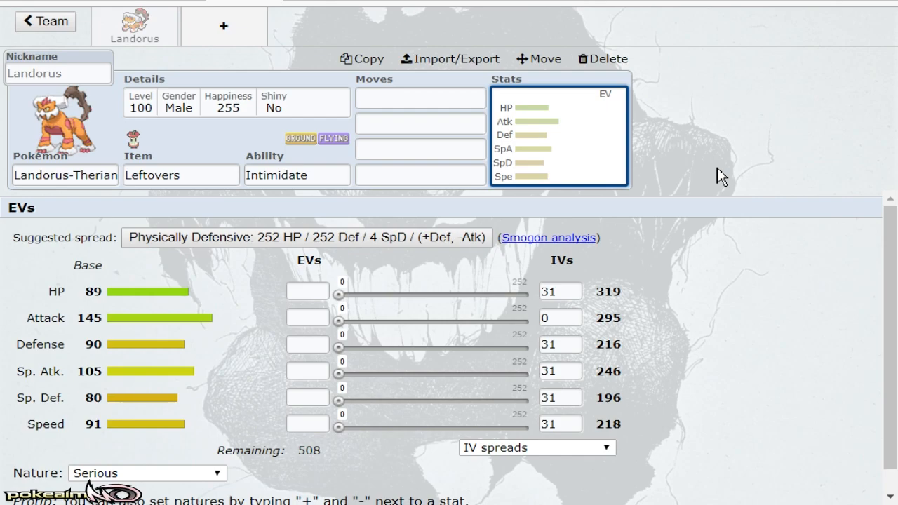
Step: Add Charizard-Mega-X holding Charizardite X with Tough Claws beside Landorus-Therian
{"action": "left_click", "coordinate": [600, 59]}
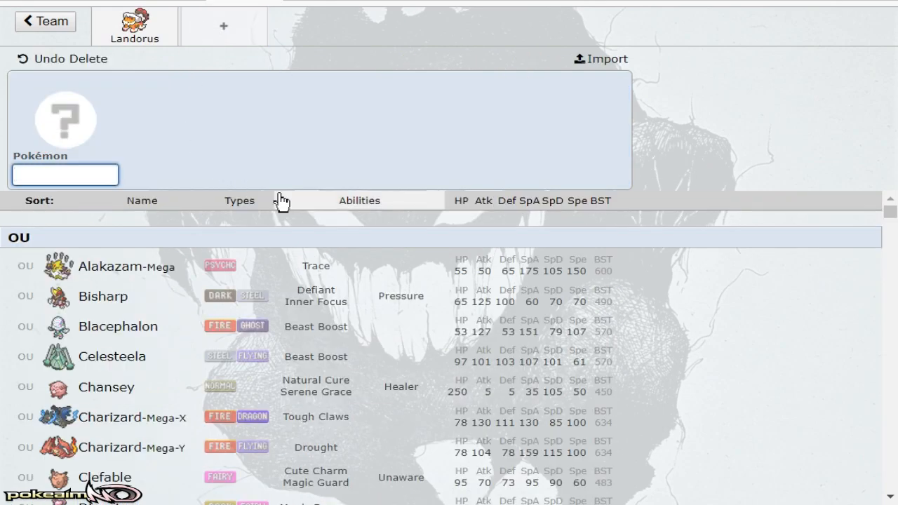
{"action": "mouse_move", "coordinate": [372, 306]}
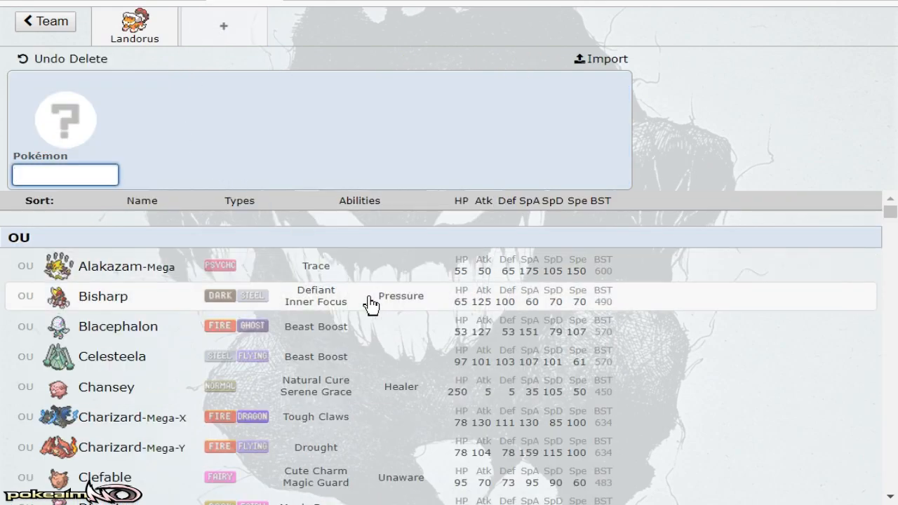
{"action": "mouse_move", "coordinate": [372, 310]}
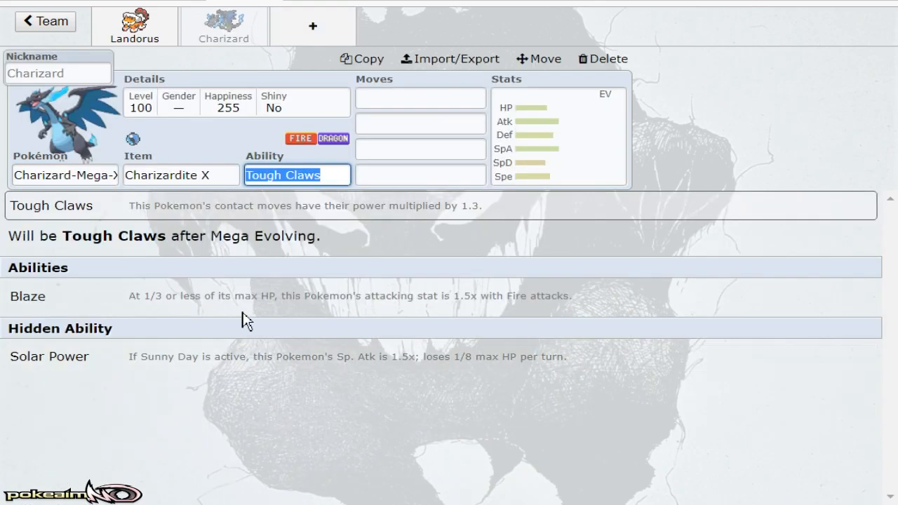
{"action": "left_click", "coordinate": [134, 25]}
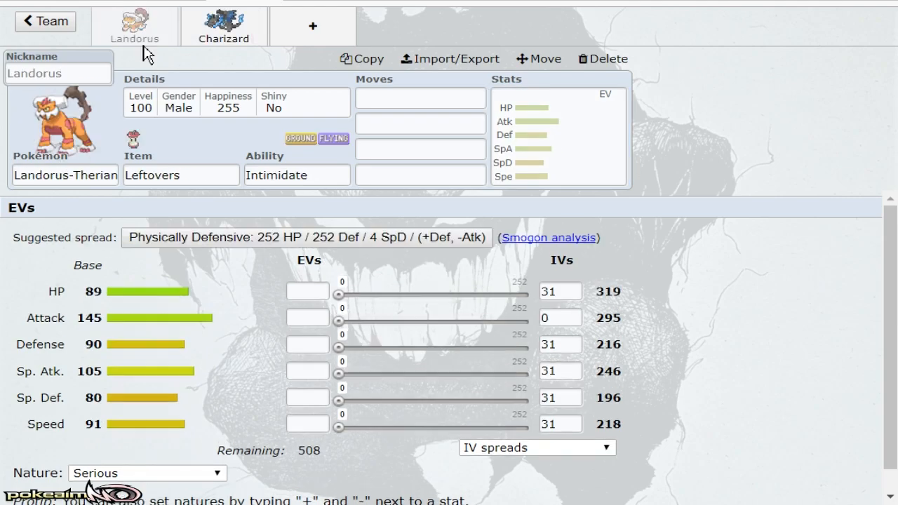
Step: Give Charizard-Mega-X the moves Flare Blitz, Earthquake, Dragon Claw and Roost
{"action": "left_click", "coordinate": [224, 26]}
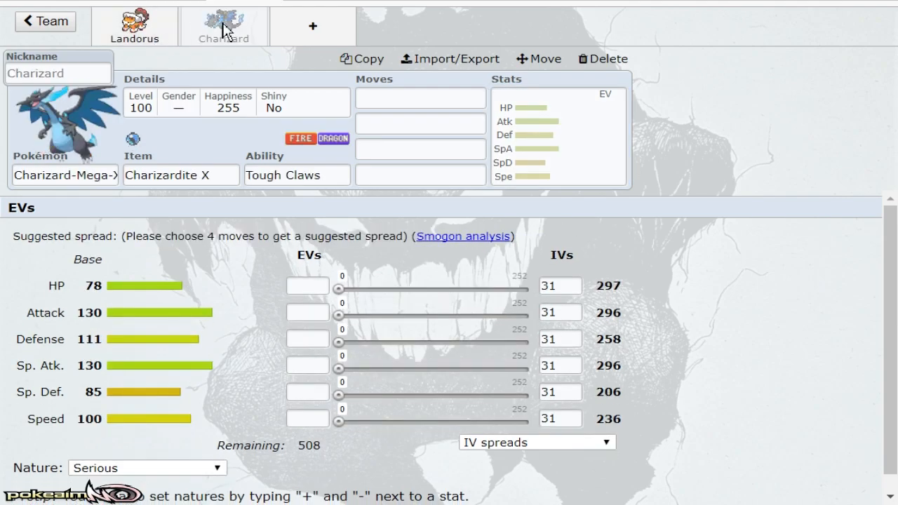
{"action": "left_click", "coordinate": [420, 98]}
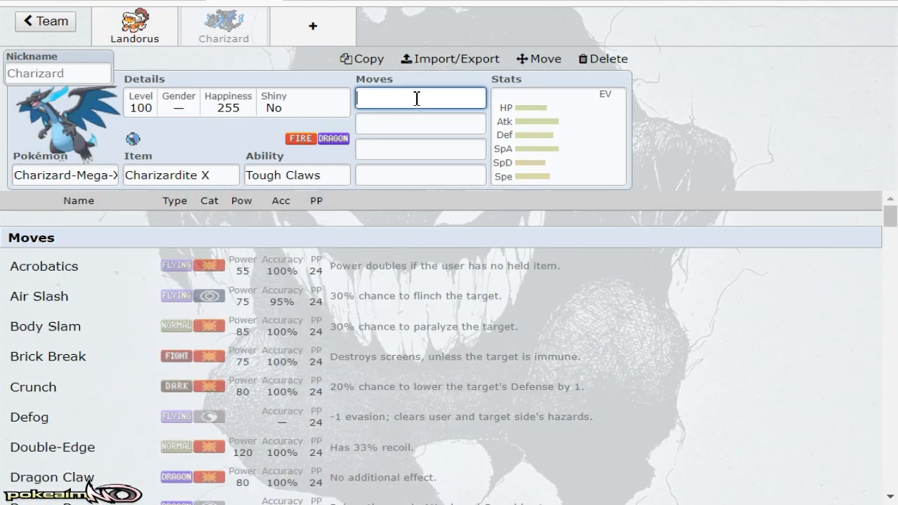
{"action": "scroll", "scroll_direction": "down", "scroll_amount": 3}
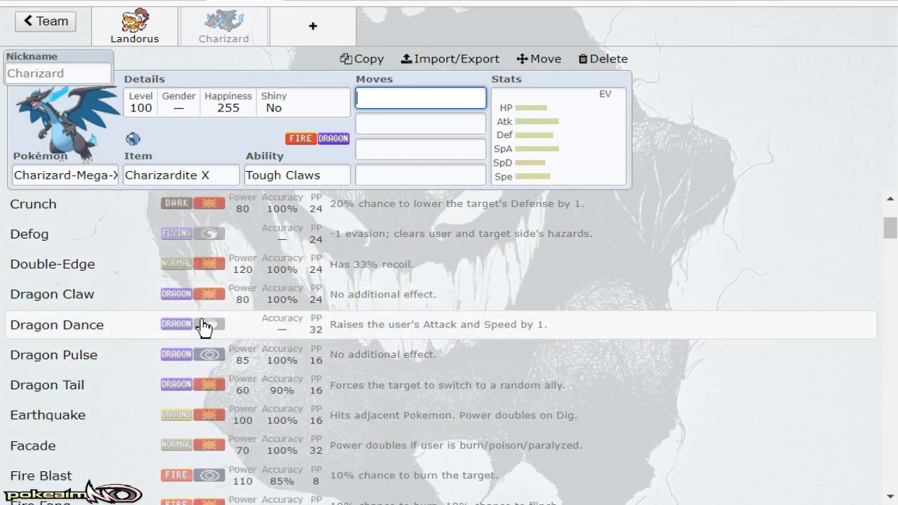
{"action": "left_click", "coordinate": [56, 324]}
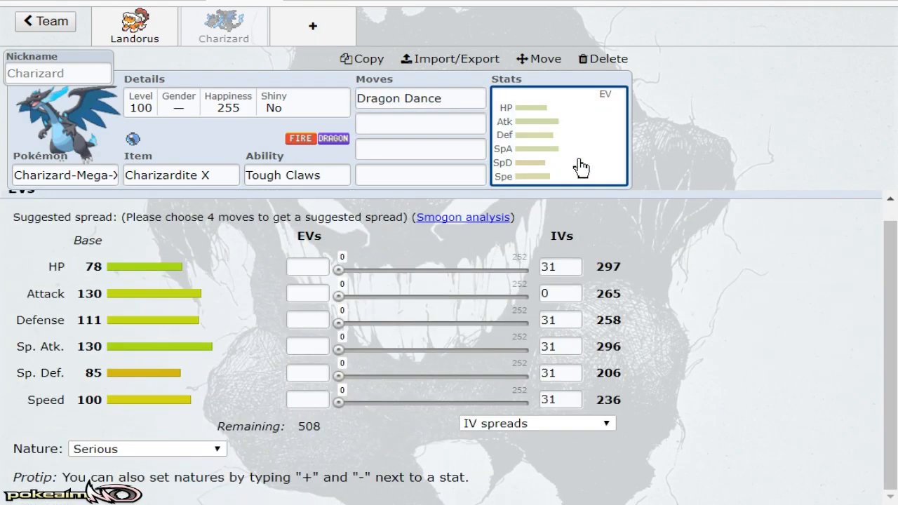
{"action": "mouse_move", "coordinate": [499, 158]}
{"action": "type", "text": "ea"}
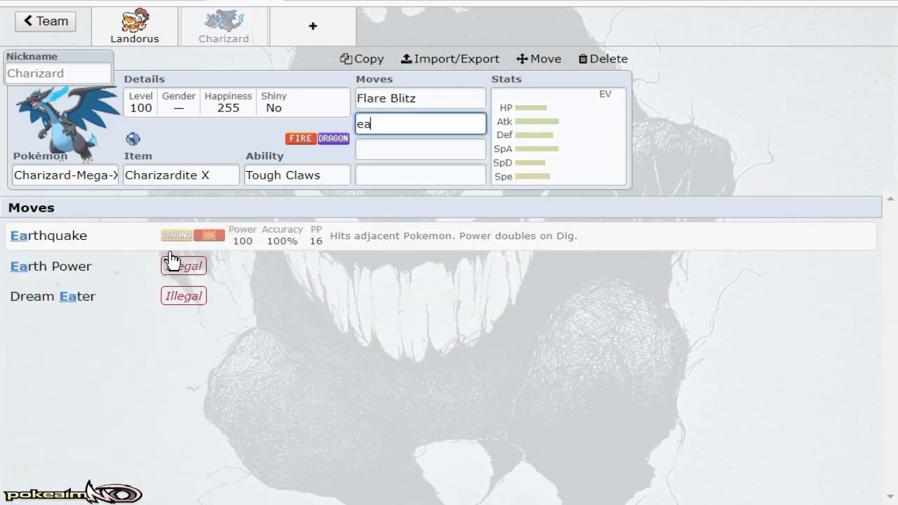
{"action": "left_click", "coordinate": [48, 236]}
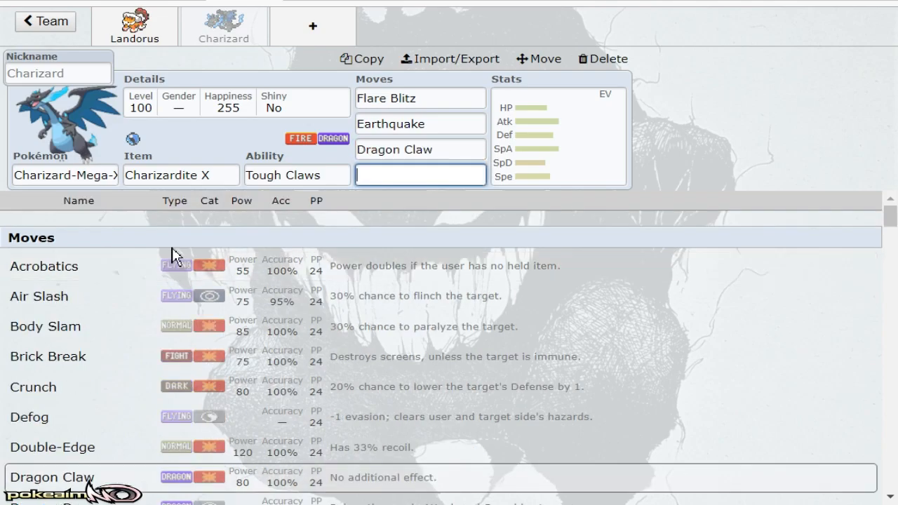
{"action": "type", "text": "Roost"}
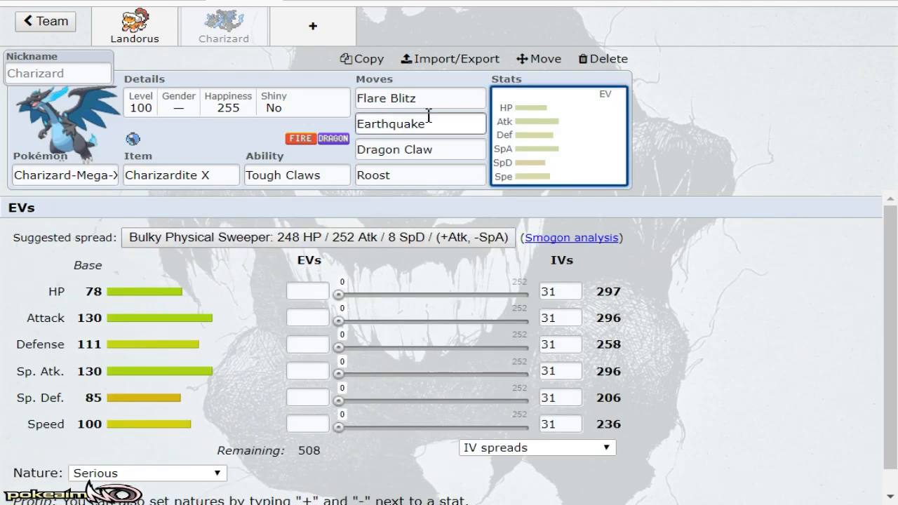
{"action": "mouse_move", "coordinate": [694, 148]}
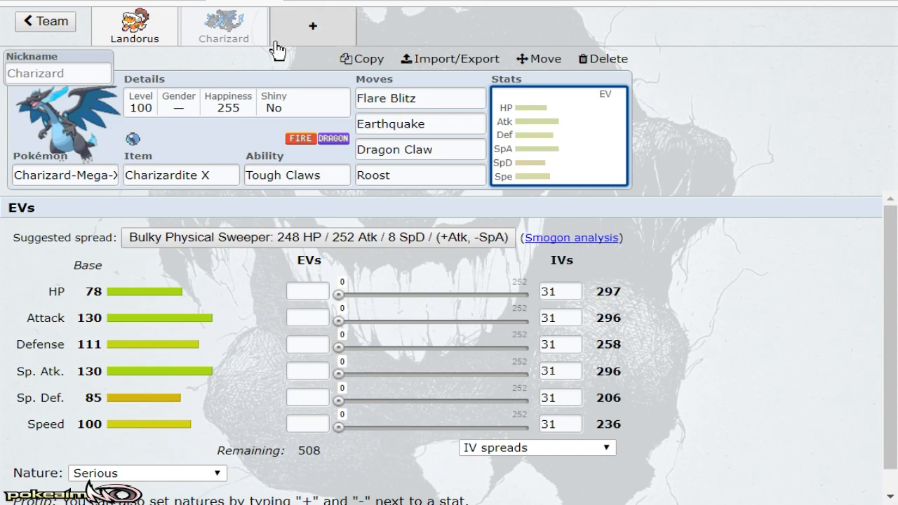
Step: Add Garchomp as a new team member via a 'gar' species search
{"action": "left_click", "coordinate": [603, 59]}
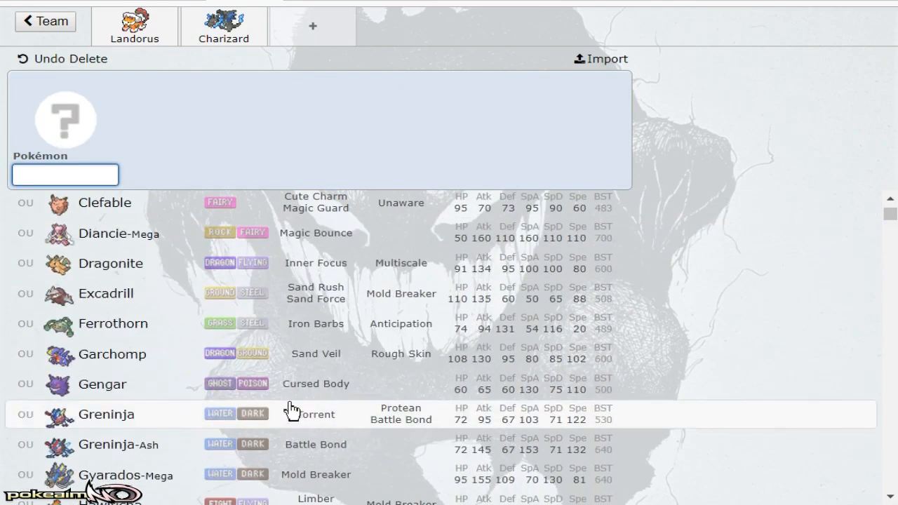
{"action": "scroll", "scroll_direction": "down", "scroll_amount": 3}
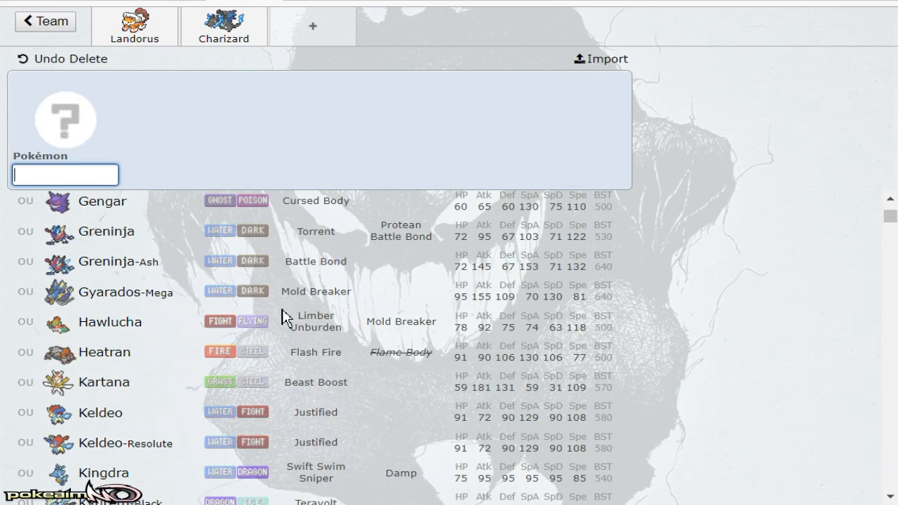
{"action": "type", "text": "gar"}
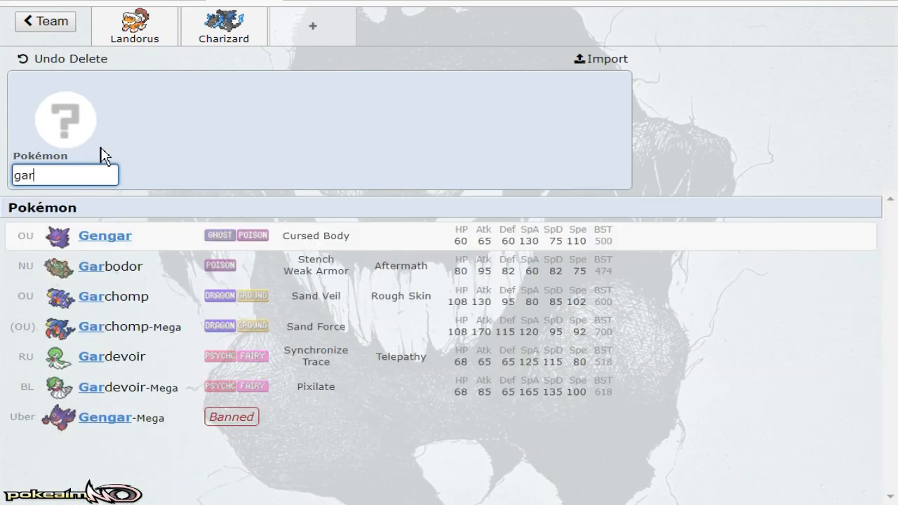
{"action": "mouse_move", "coordinate": [146, 325]}
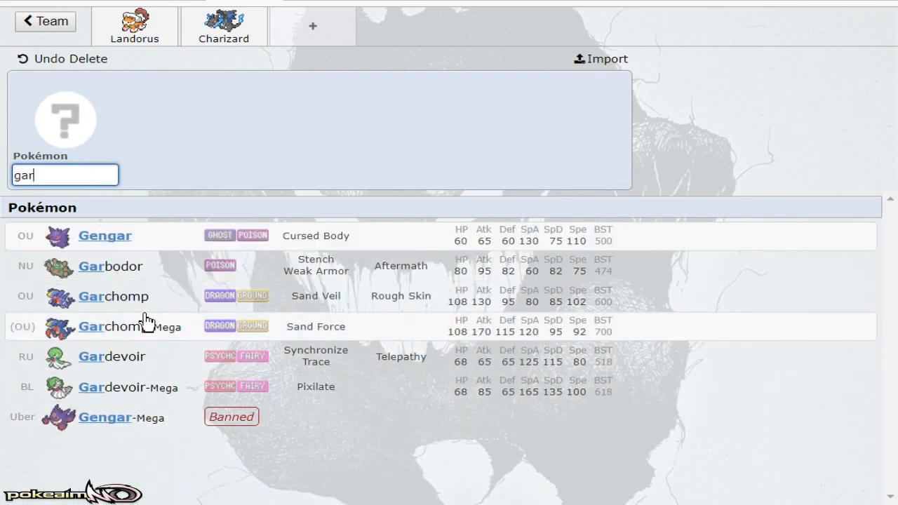
{"action": "left_click", "coordinate": [113, 295]}
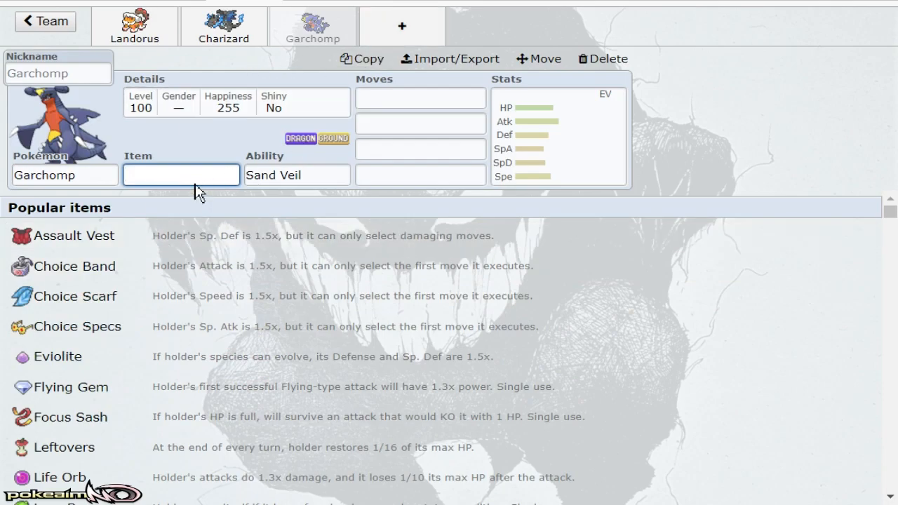
Step: Give Garchomp a Choice Scarf, then return to Landorus-Therian's set
{"action": "type", "text": "choi"}
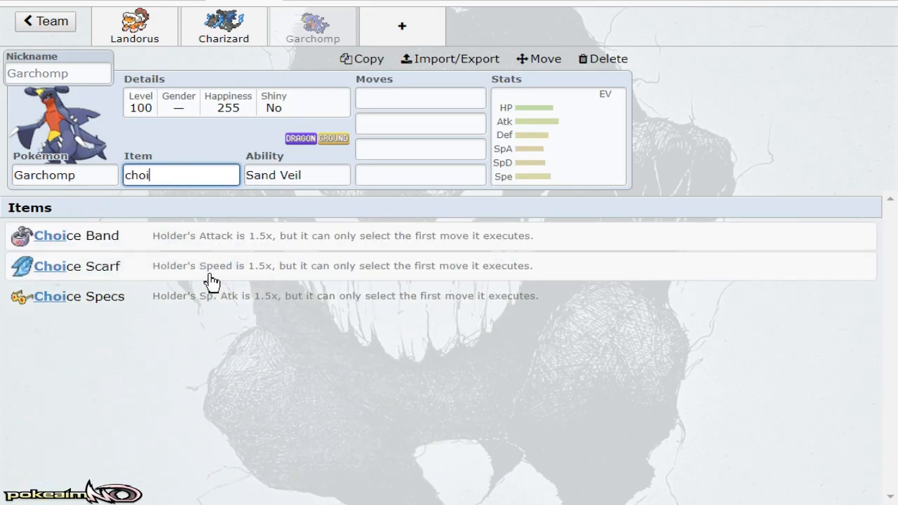
{"action": "left_click", "coordinate": [76, 267]}
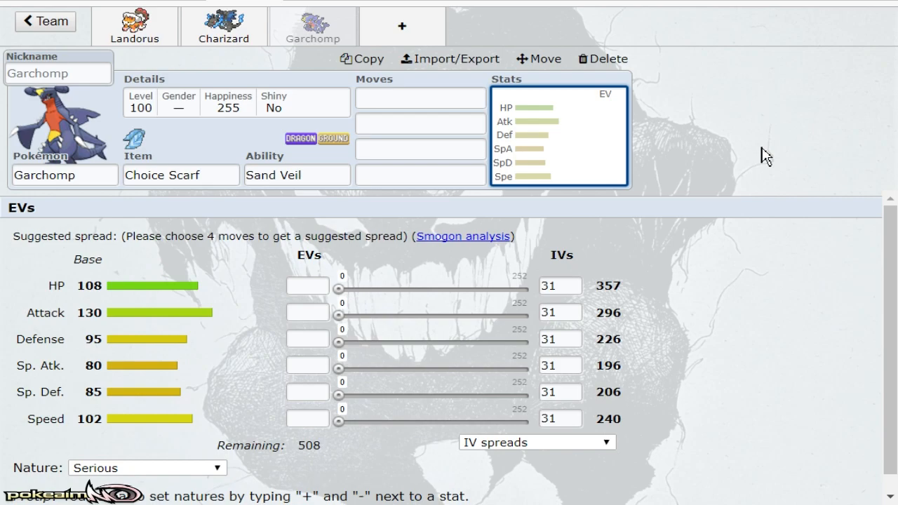
{"action": "mouse_move", "coordinate": [584, 50]}
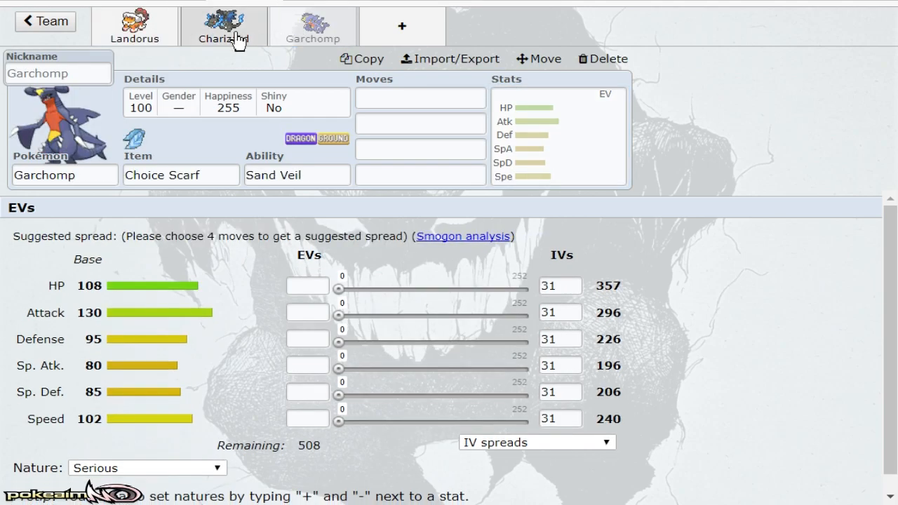
{"action": "left_click", "coordinate": [135, 26]}
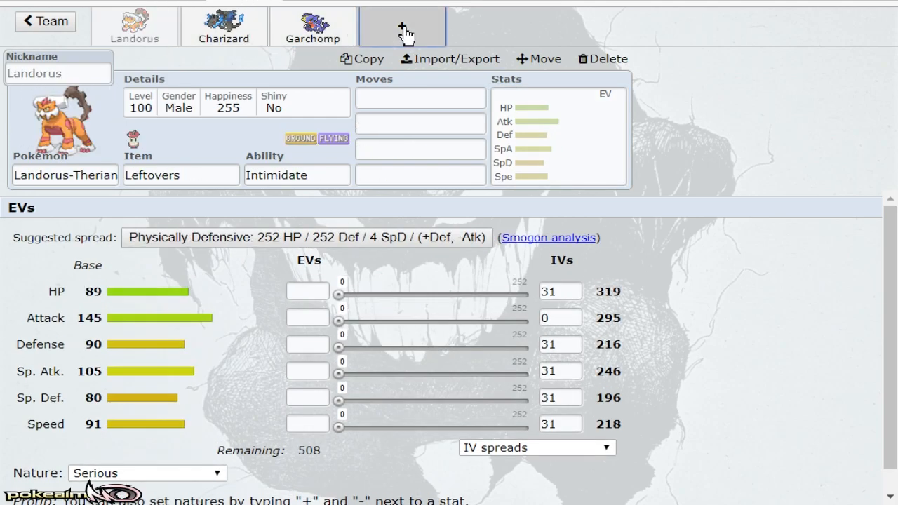
Step: Add Hippowdon and Quagsire as the fourth and fifth team members
{"action": "left_click", "coordinate": [401, 25]}
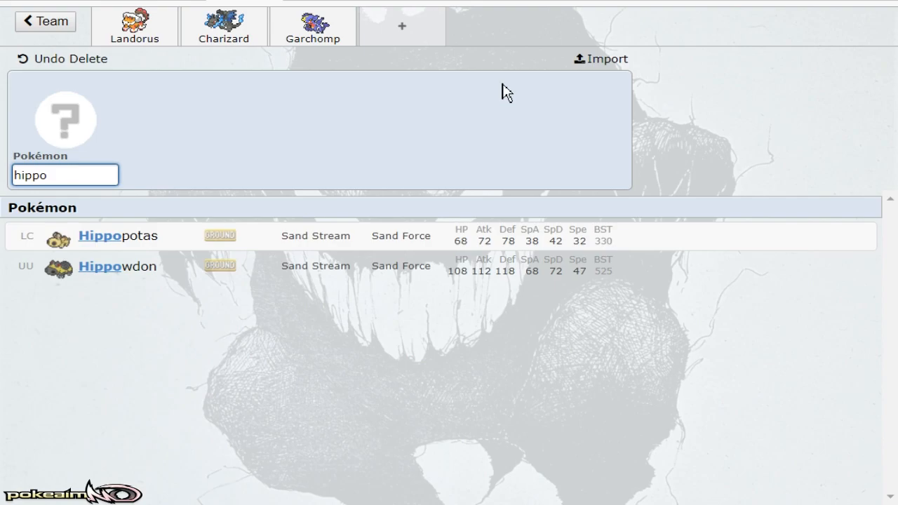
{"action": "left_click", "coordinate": [118, 266]}
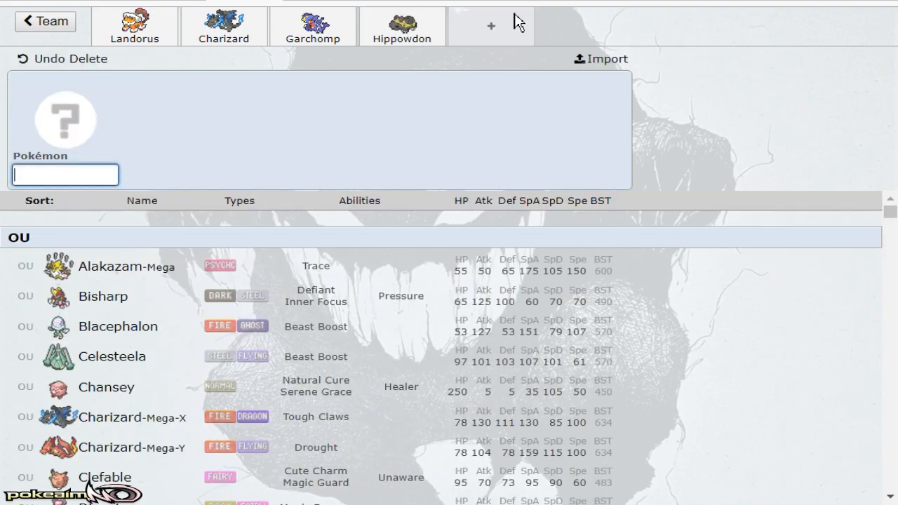
{"action": "left_click", "coordinate": [491, 26]}
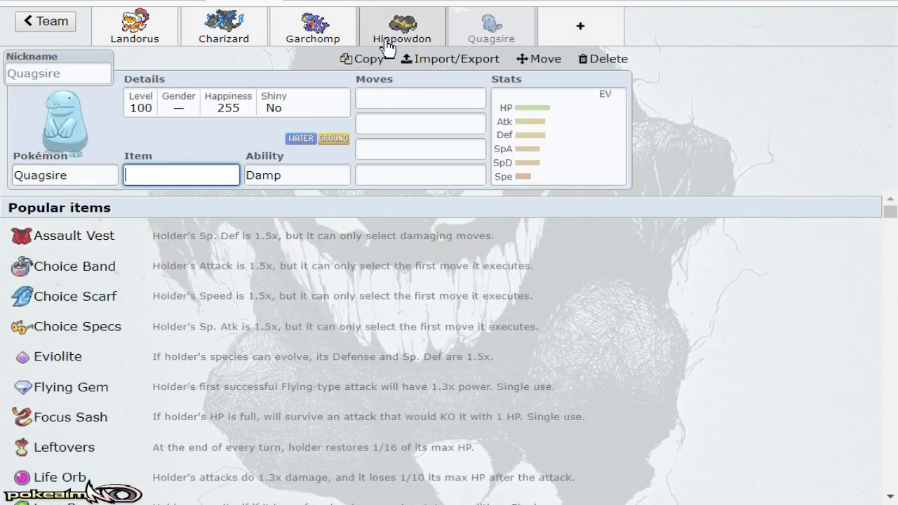
{"action": "left_click", "coordinate": [402, 25]}
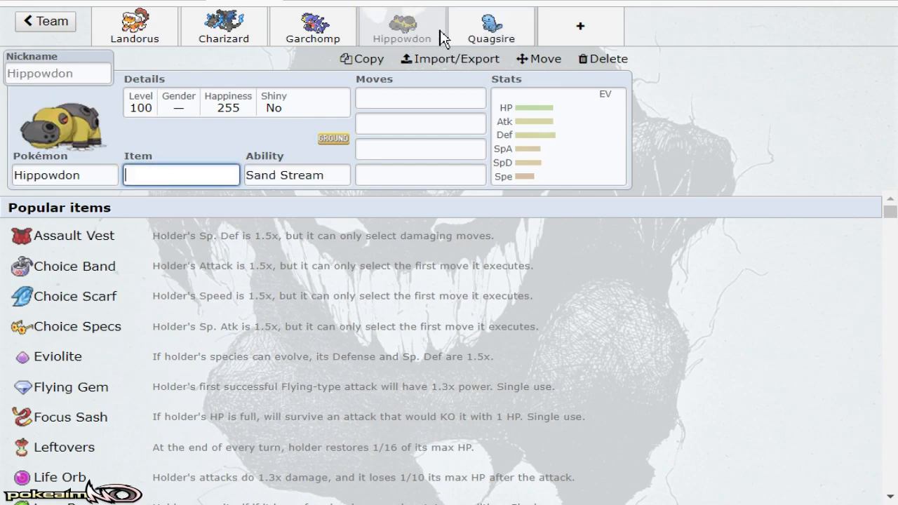
{"action": "left_click", "coordinate": [491, 25]}
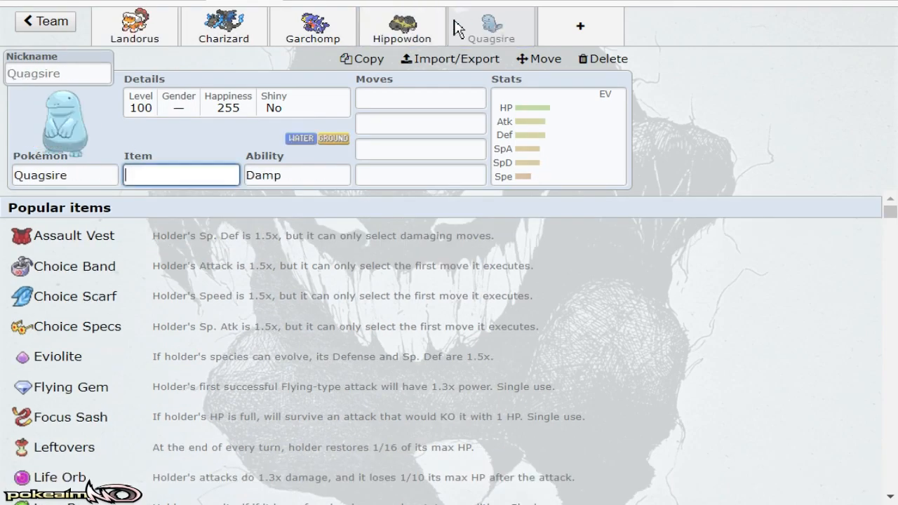
Step: Review Hippowdon's EV and IV spread alongside Landorus-Therian's set
{"action": "left_click", "coordinate": [402, 25]}
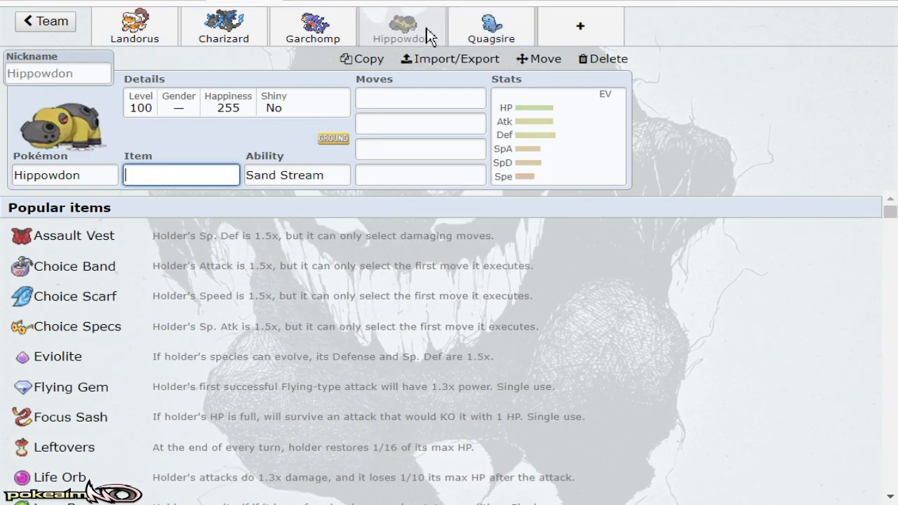
{"action": "left_click", "coordinate": [135, 26]}
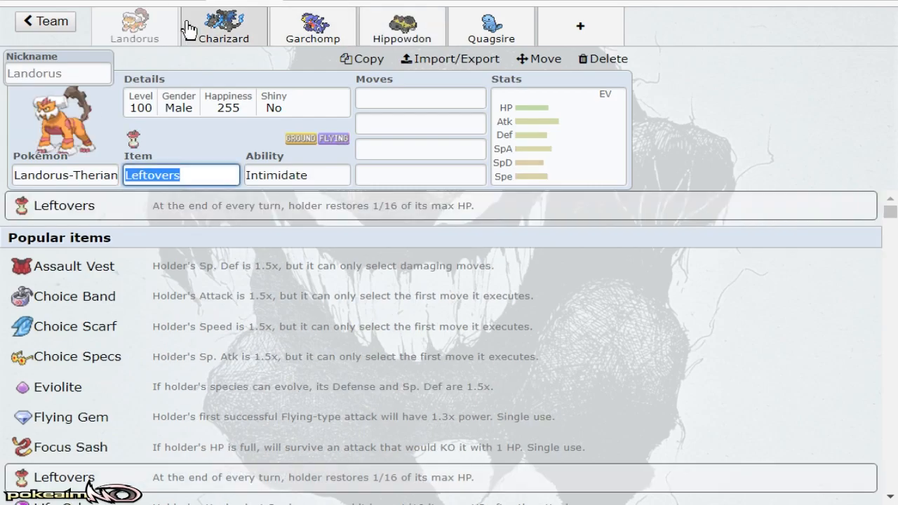
{"action": "left_click", "coordinate": [401, 25]}
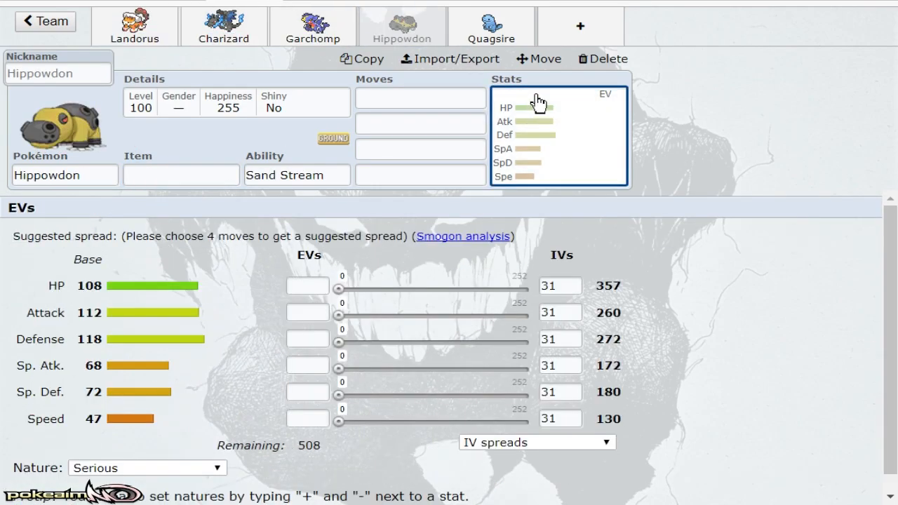
{"action": "left_click", "coordinate": [135, 25]}
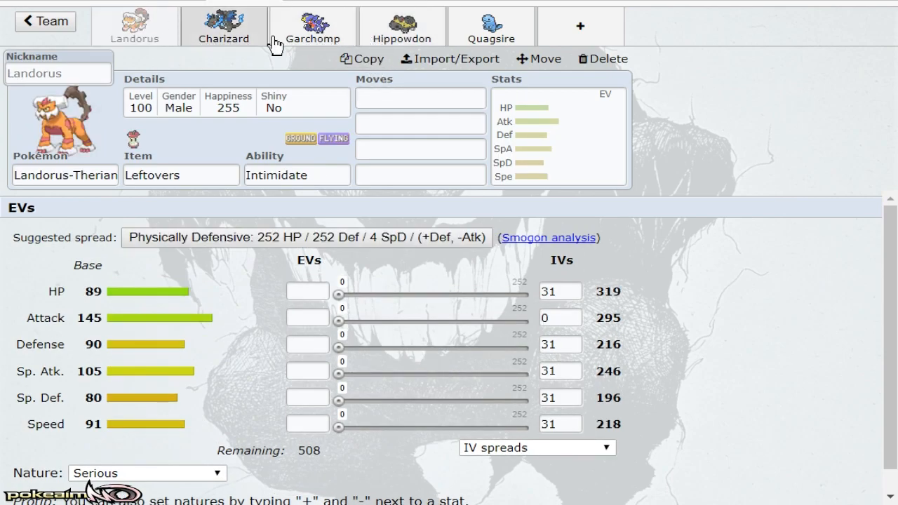
Step: Give Hippowdon Slack Off as its first move
{"action": "left_click", "coordinate": [401, 25]}
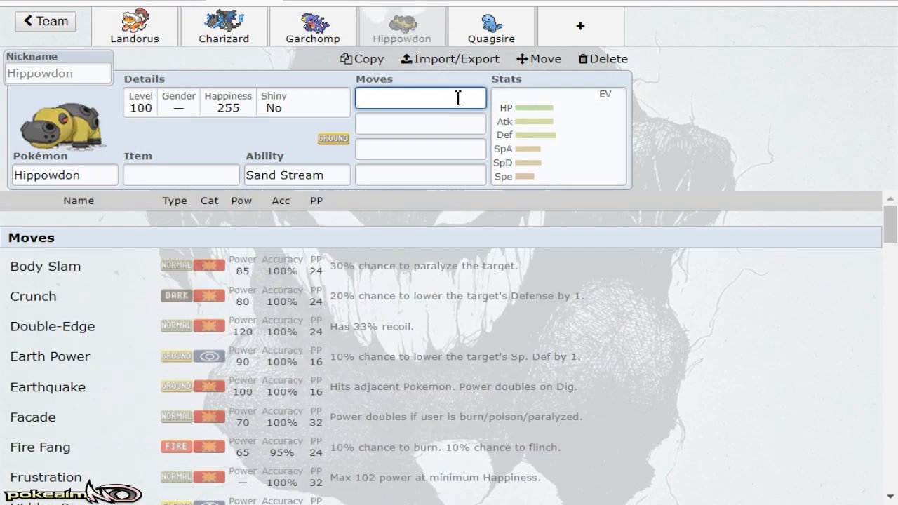
{"action": "type", "text": "Slack Off"}
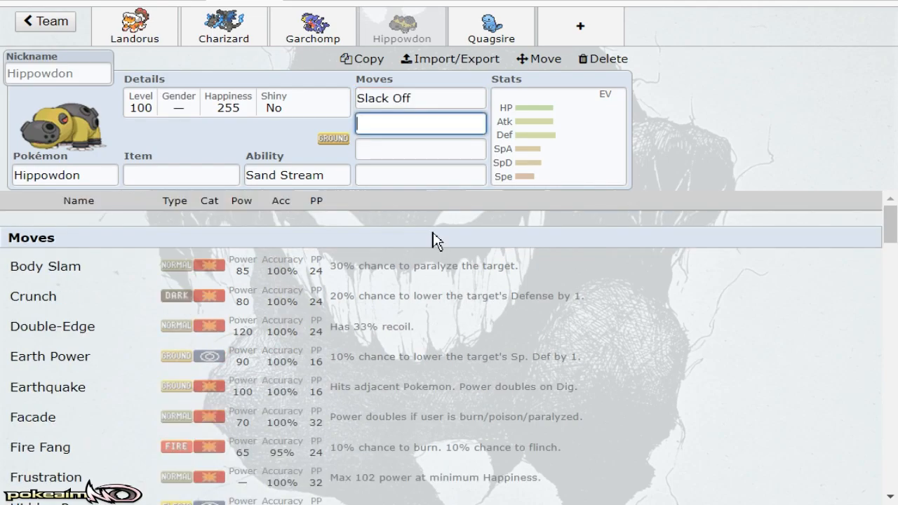
{"action": "left_click", "coordinate": [492, 28]}
{"action": "type", "text": "re"}
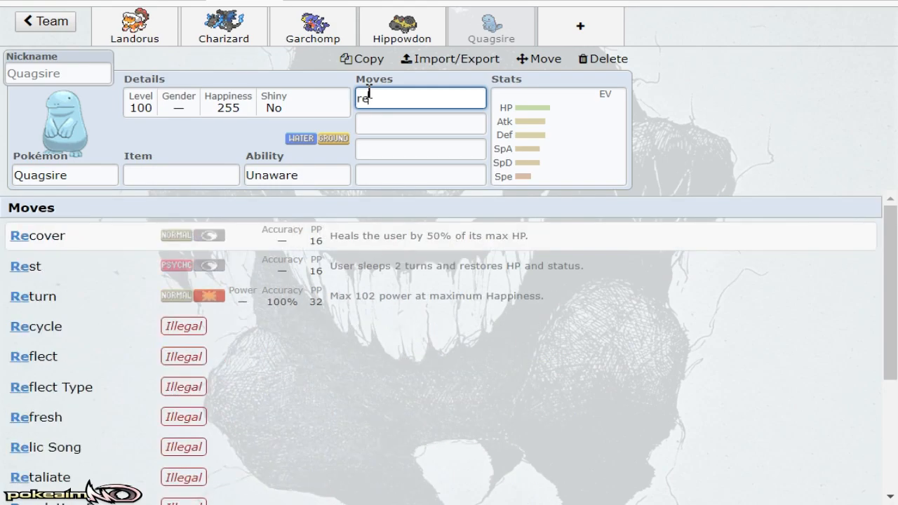
{"action": "left_click", "coordinate": [402, 25]}
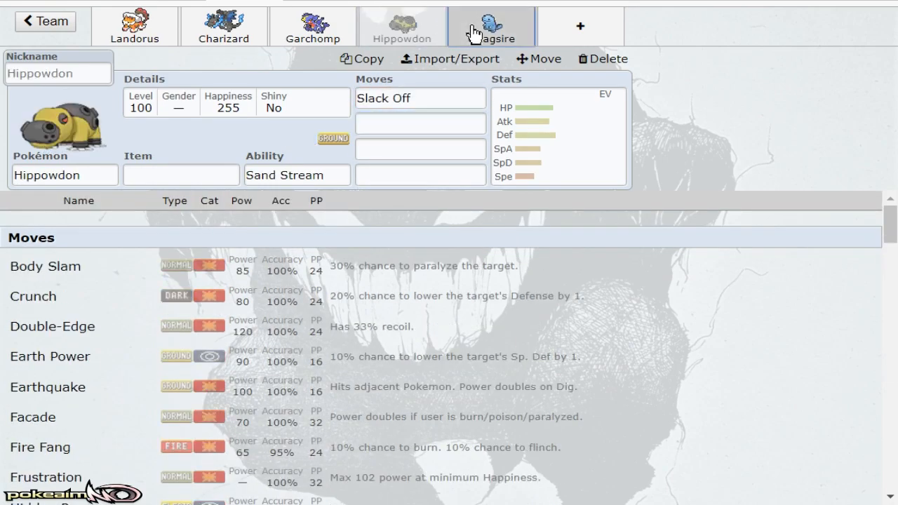
Step: Set Quagsire to Unaware with Recover, then switch to Garchomp's set
{"action": "left_click", "coordinate": [223, 25]}
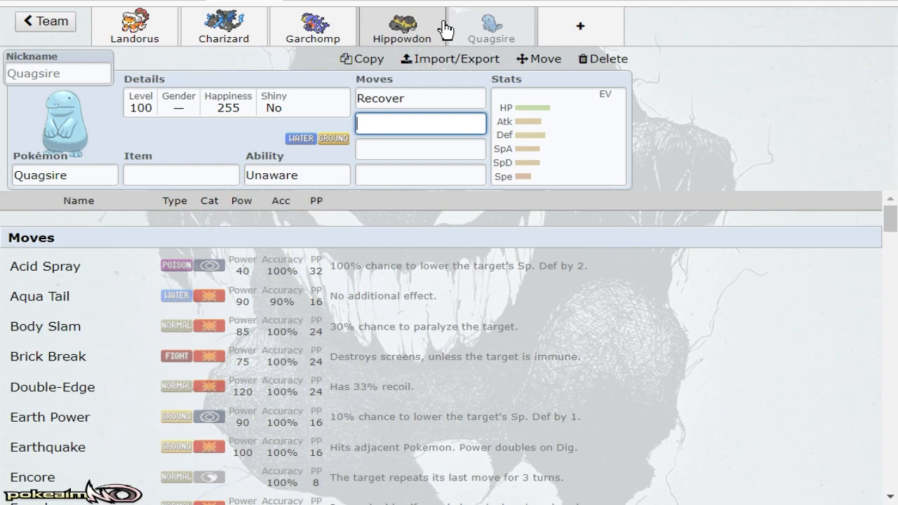
{"action": "mouse_move", "coordinate": [499, 31]}
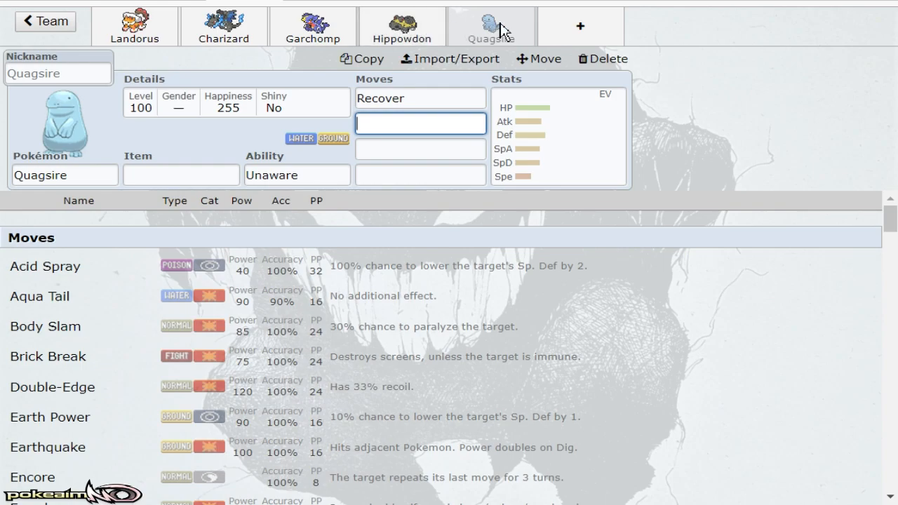
{"action": "mouse_move", "coordinate": [475, 35]}
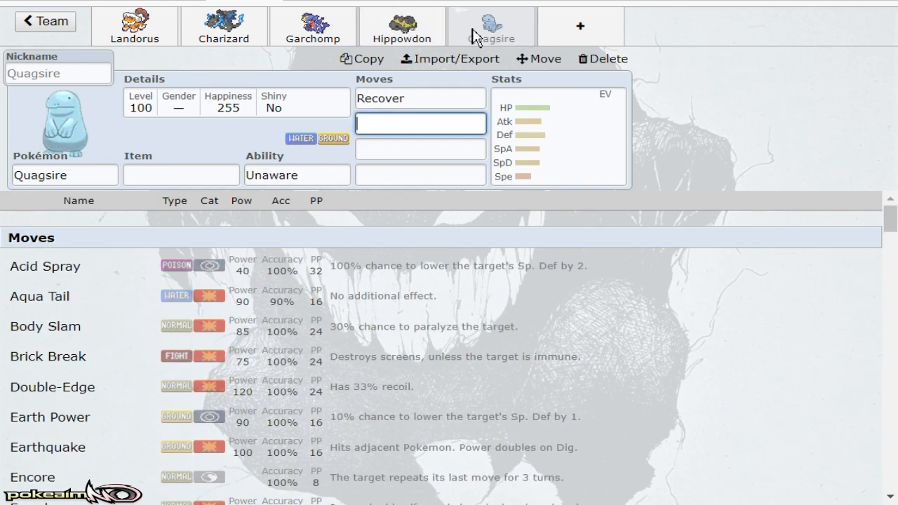
{"action": "left_click", "coordinate": [401, 25]}
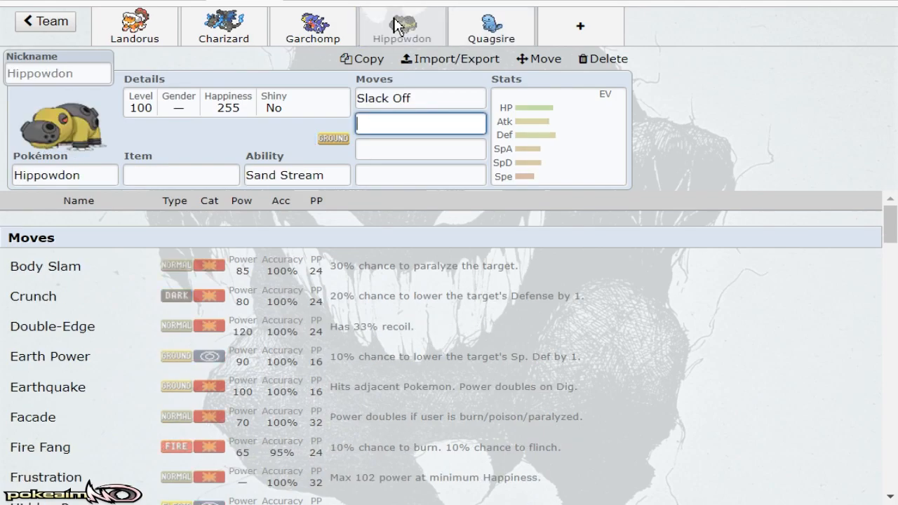
{"action": "left_click", "coordinate": [313, 26]}
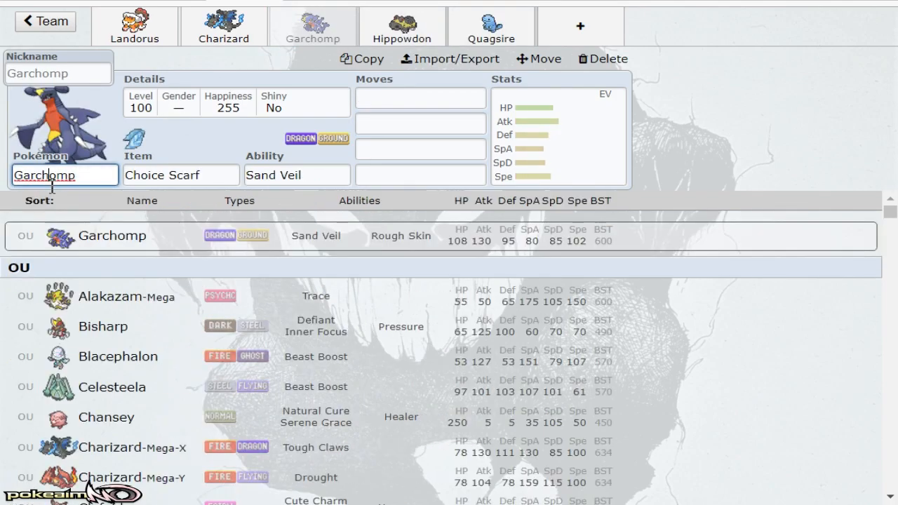
Step: Scroll through Garchomp's species and set options
{"action": "scroll", "scroll_direction": "down", "scroll_amount": 3}
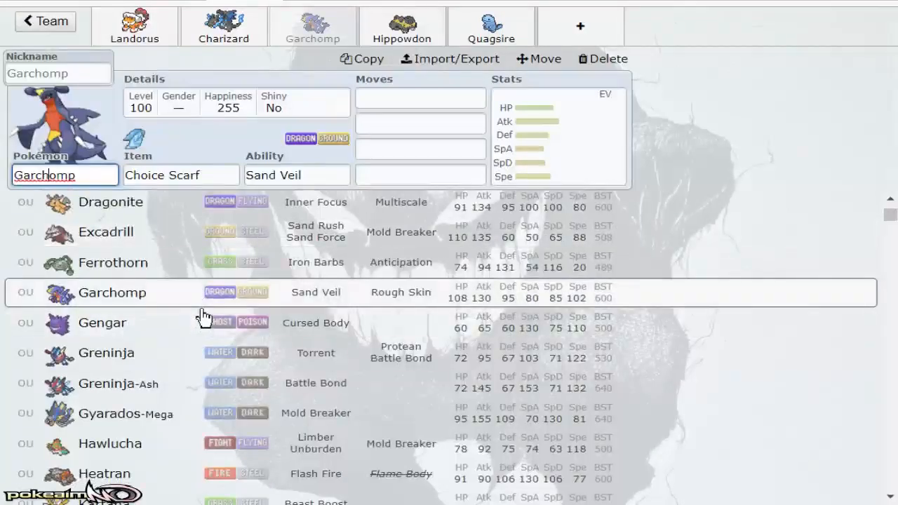
{"action": "scroll", "scroll_direction": "down", "scroll_amount": 3}
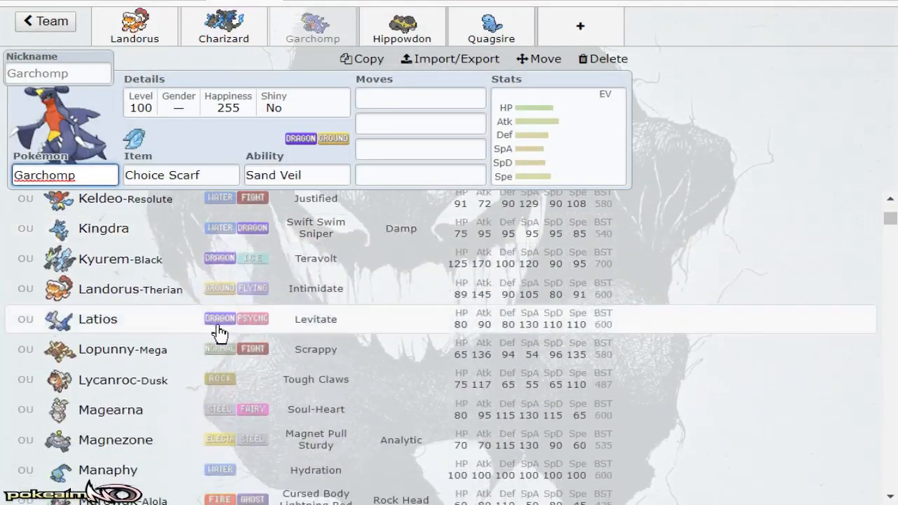
{"action": "scroll", "scroll_direction": "down", "scroll_amount": 3}
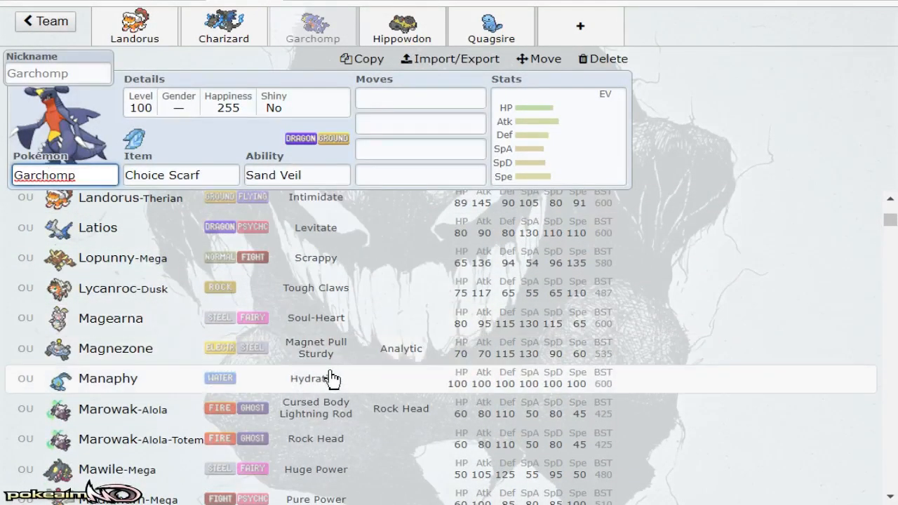
{"action": "scroll", "scroll_direction": "down", "scroll_amount": 3}
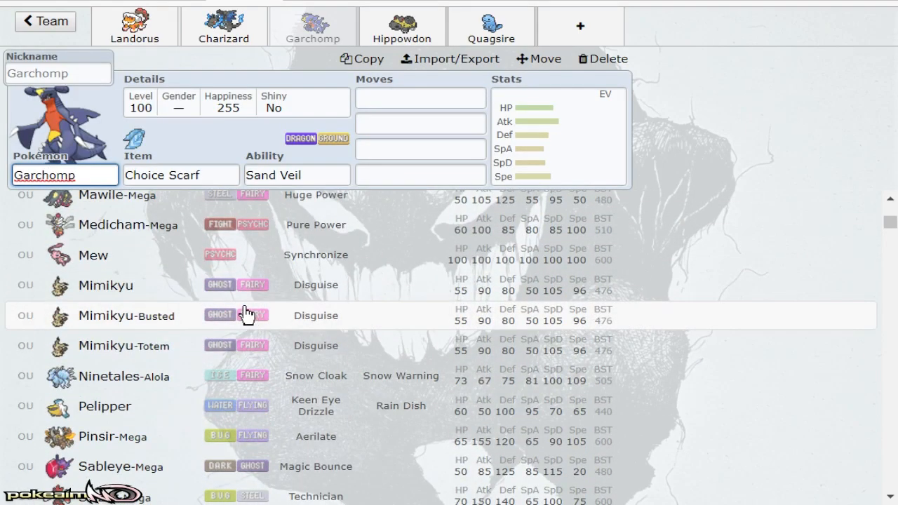
{"action": "scroll", "scroll_direction": "down", "scroll_amount": 3}
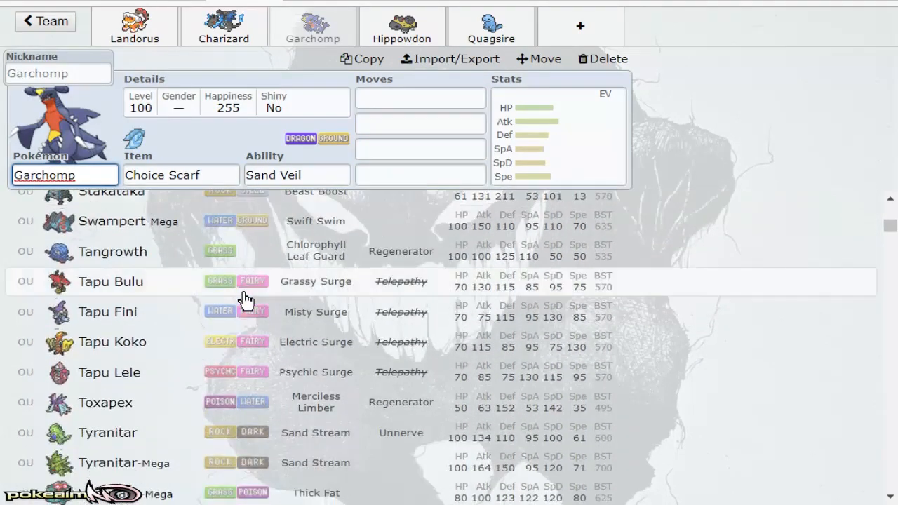
{"action": "scroll", "scroll_direction": "down", "scroll_amount": 3}
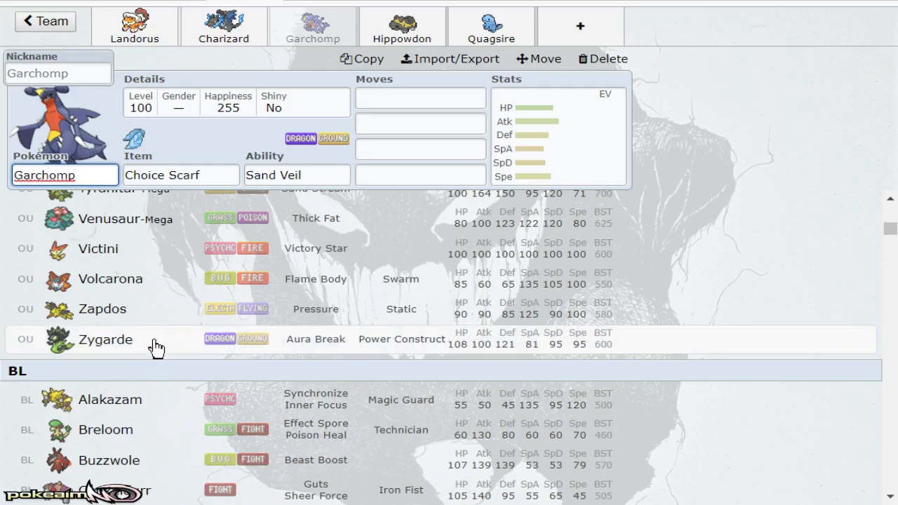
{"action": "scroll", "scroll_direction": "up", "scroll_amount": 3}
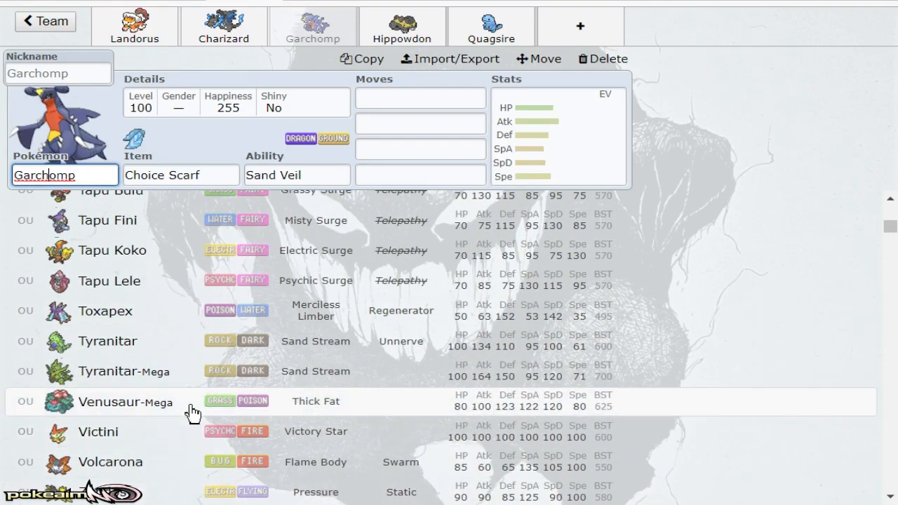
{"action": "scroll", "scroll_direction": "up", "scroll_amount": 3}
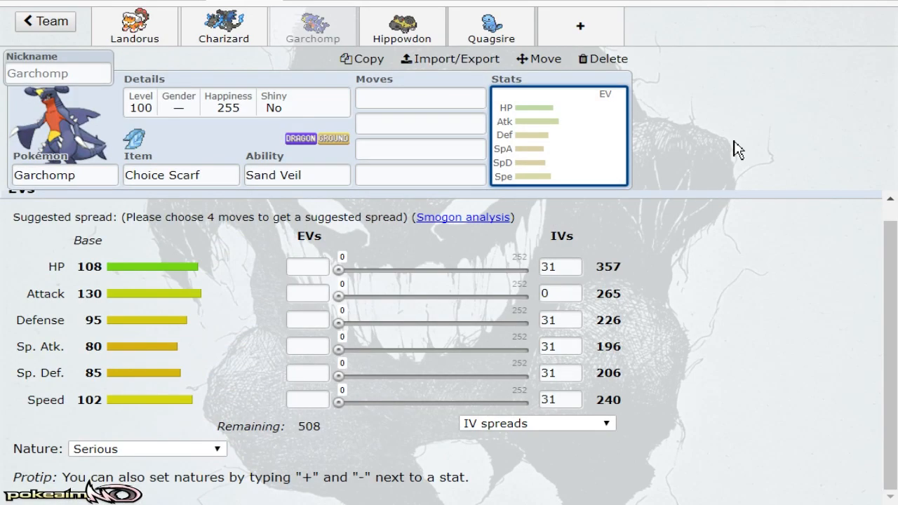
{"action": "mouse_move", "coordinate": [199, 91]}
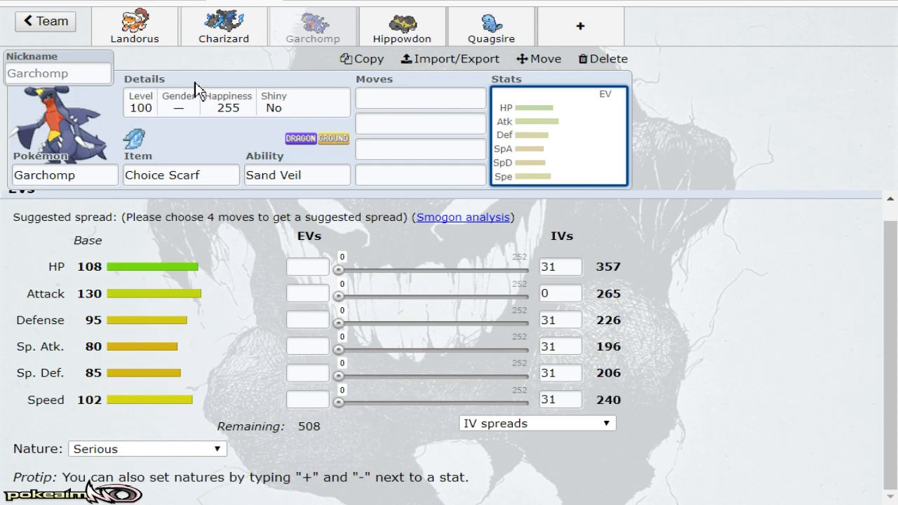
Step: Start a sixth team slot and search 'tapu' to list the four Tapu Pokémon
{"action": "left_click", "coordinate": [224, 26]}
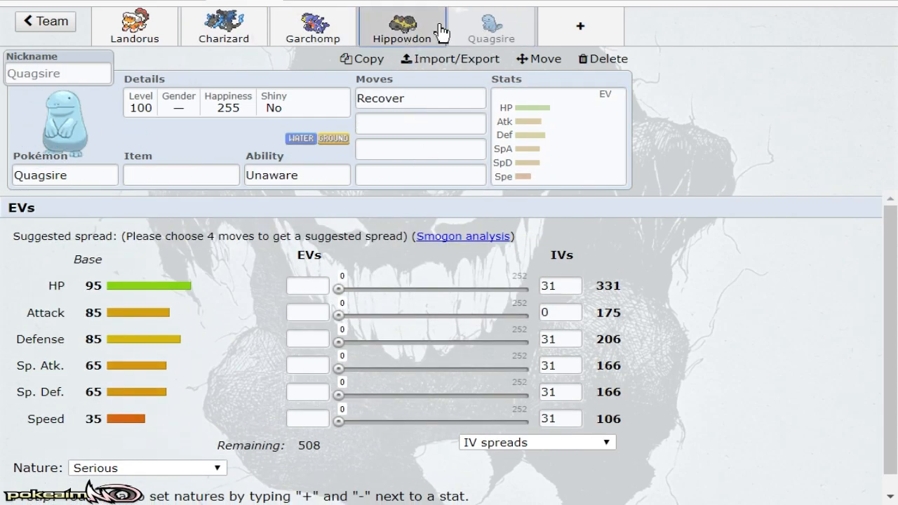
{"action": "left_click", "coordinate": [402, 25]}
{"action": "type", "text": "tapu"}
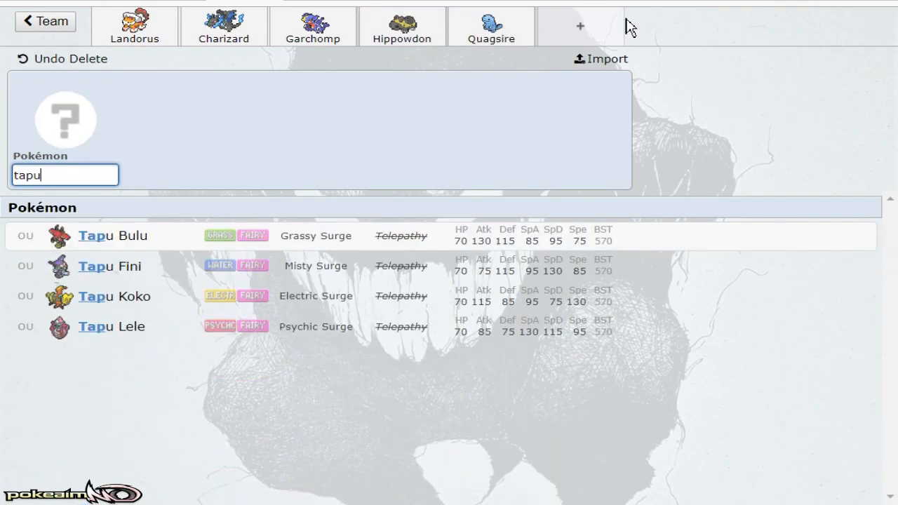
Step: Add Tapu Koko to the sixth slot and open Charizard's set for replacement
{"action": "left_click", "coordinate": [114, 295]}
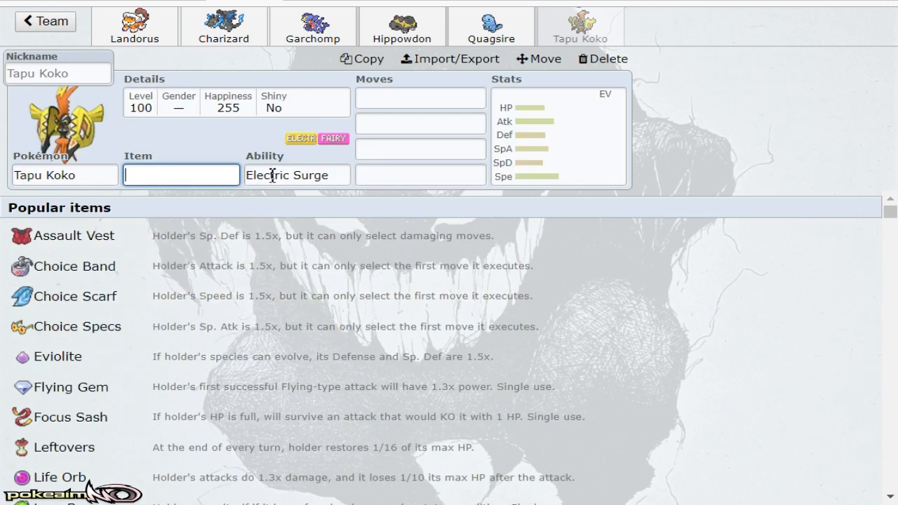
{"action": "left_click", "coordinate": [223, 25]}
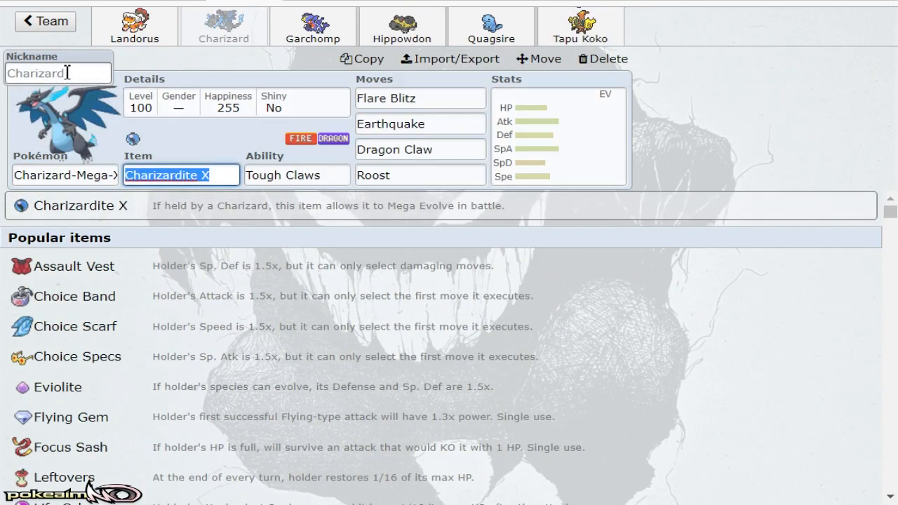
{"action": "type", "text": "gli"}
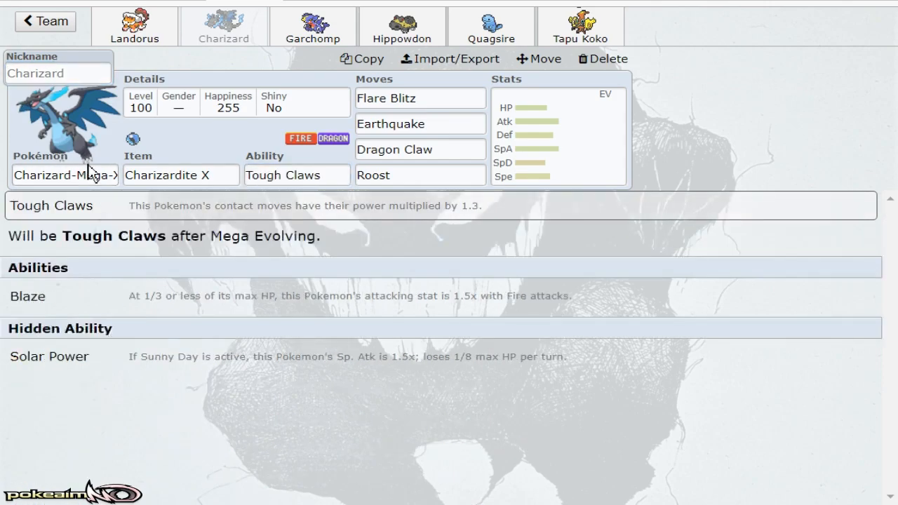
Step: Replace Charizard with Gliscor via a 'glis' search, then move to Tapu Koko's moves
{"action": "type", "text": "glis"}
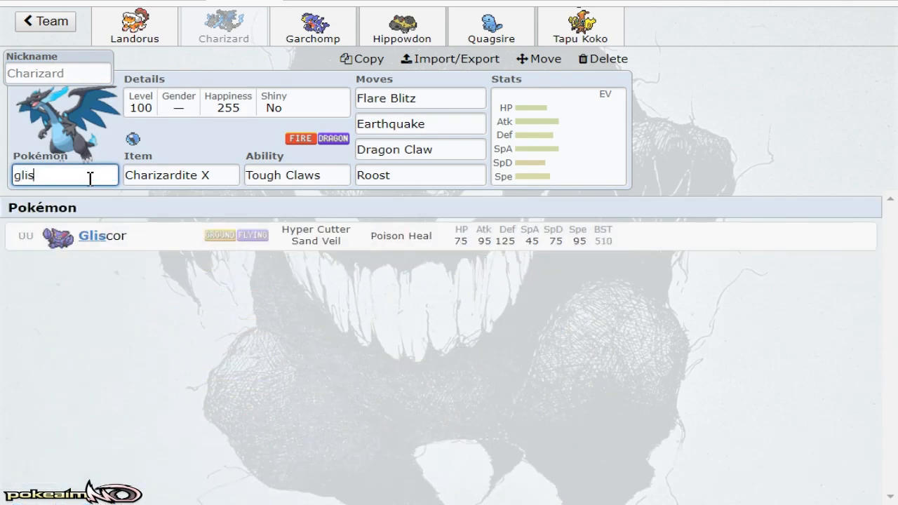
{"action": "left_click", "coordinate": [102, 236]}
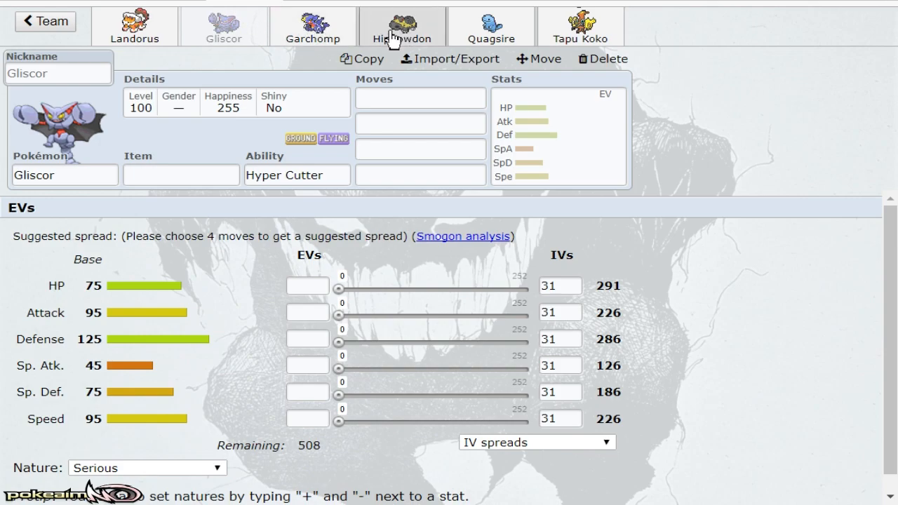
{"action": "mouse_move", "coordinate": [344, 77]}
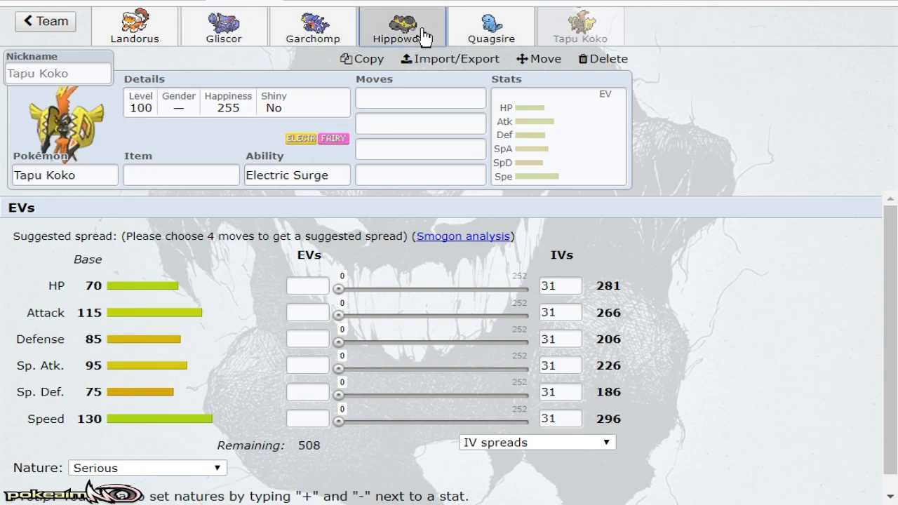
{"action": "left_click", "coordinate": [420, 98]}
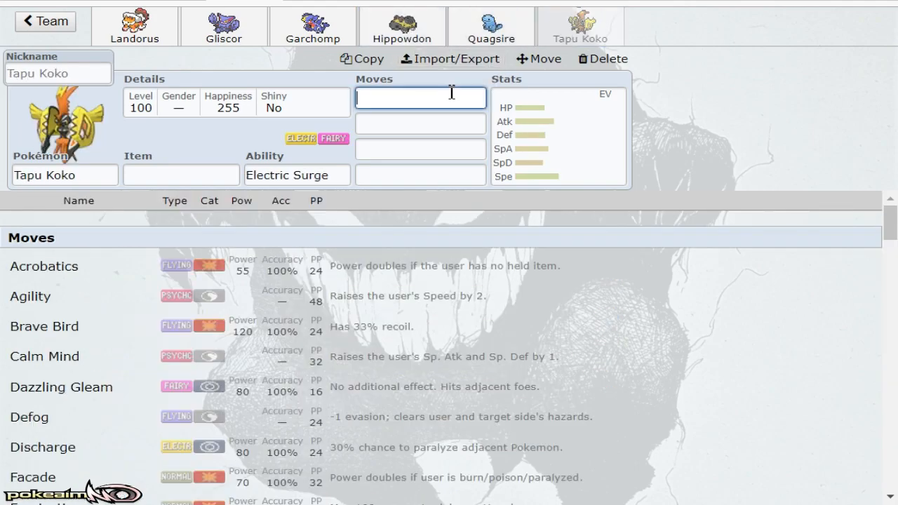
Step: Give Tapu Koko Grass Knot, Dazzling Gleam, Volt Switch and Thunderbolt
{"action": "type", "text": "gra"}
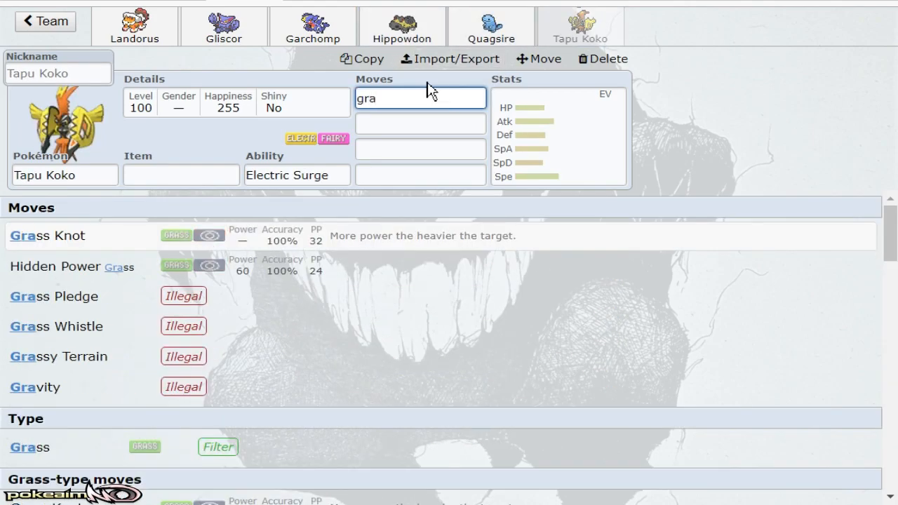
{"action": "left_click", "coordinate": [48, 236]}
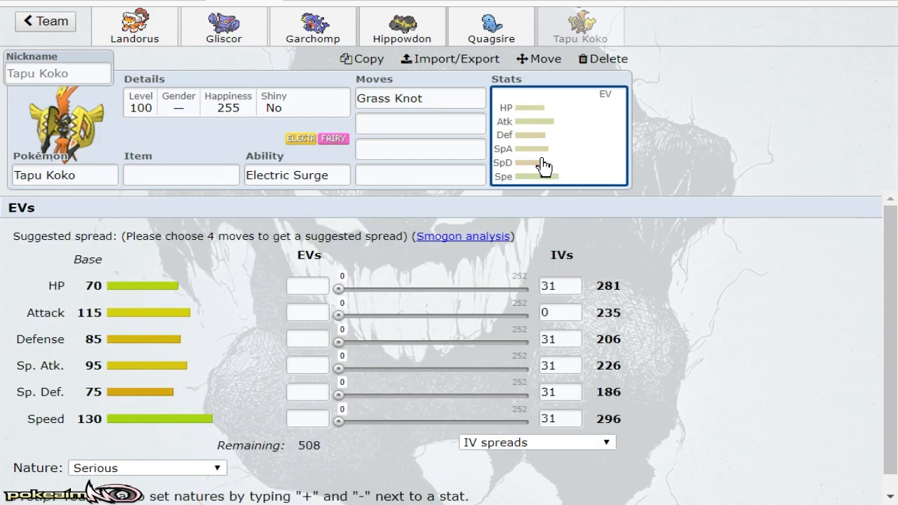
{"action": "left_click", "coordinate": [135, 25]}
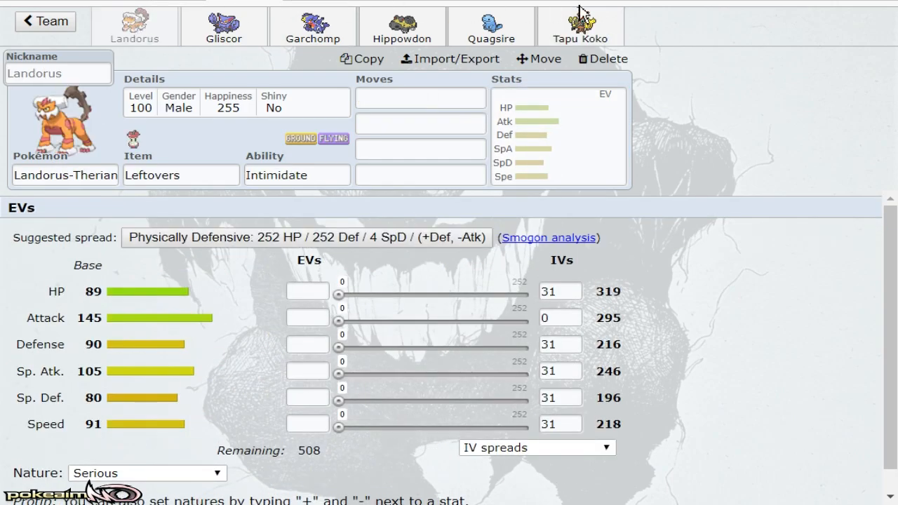
{"action": "left_click", "coordinate": [581, 25]}
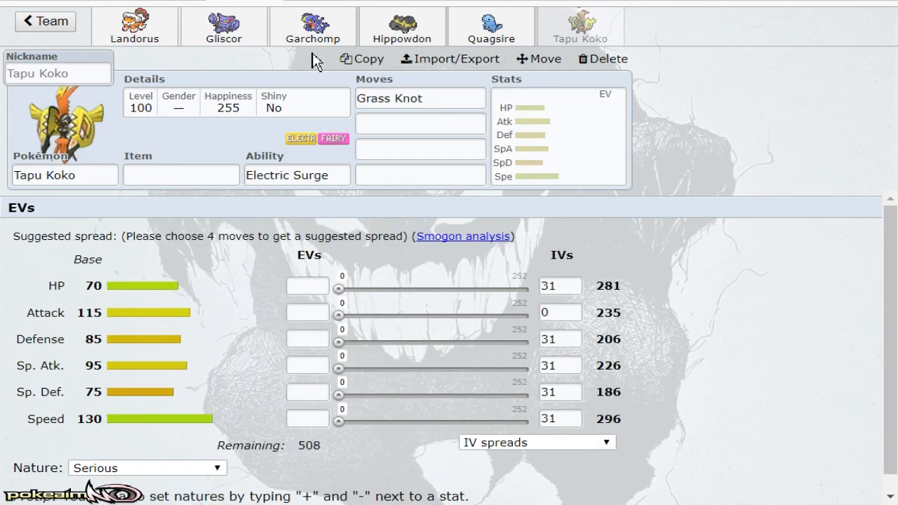
{"action": "left_click", "coordinate": [223, 26]}
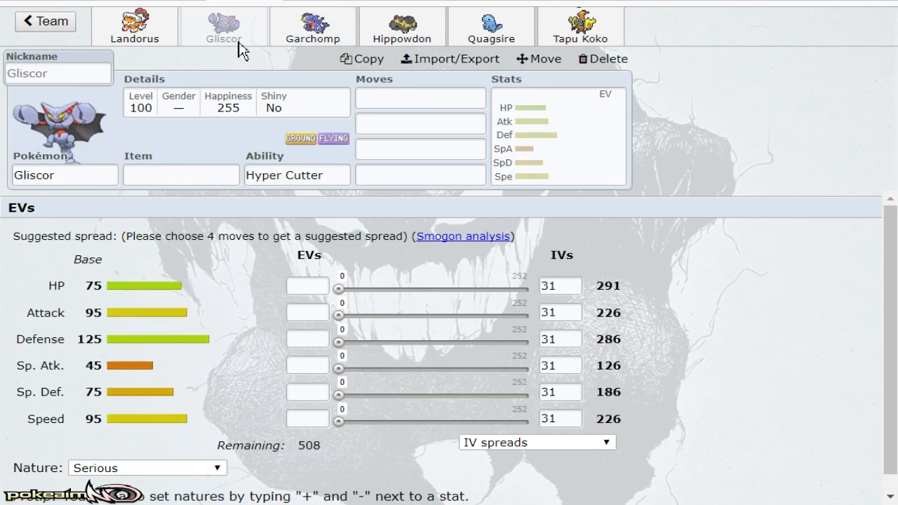
{"action": "left_click", "coordinate": [580, 25]}
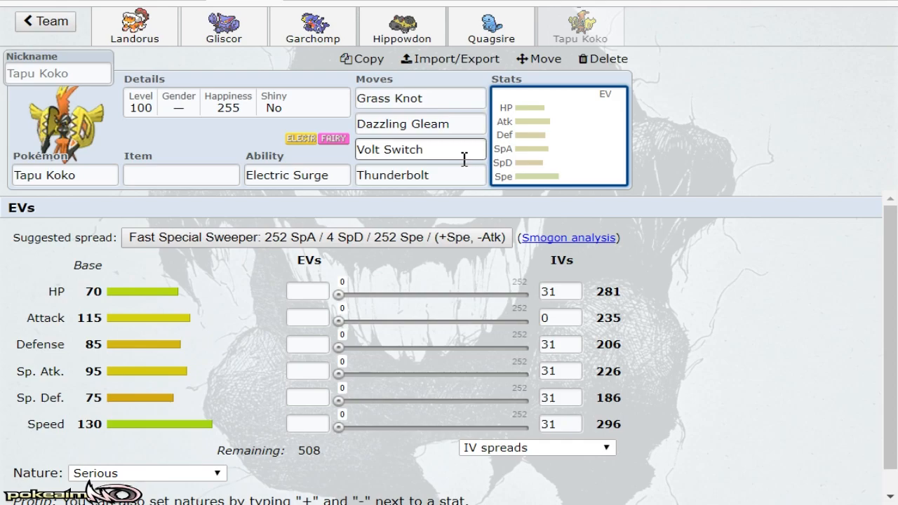
{"action": "mouse_move", "coordinate": [404, 106]}
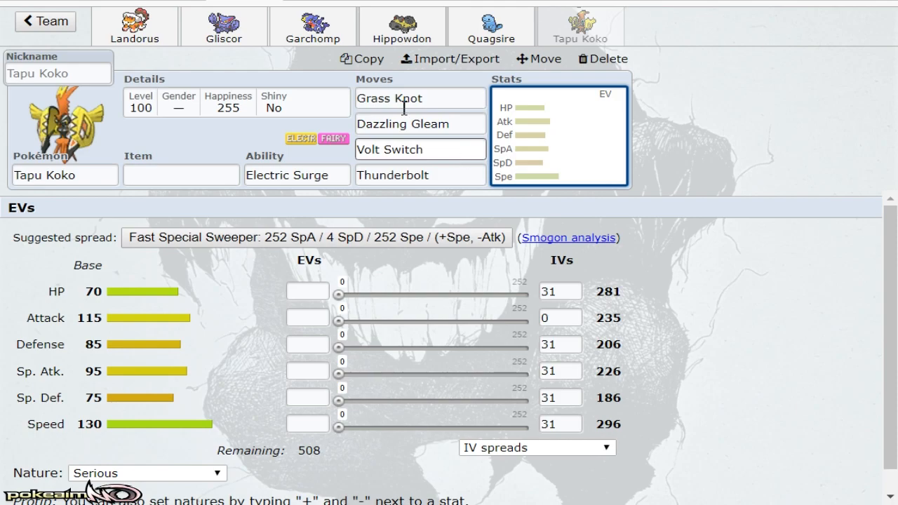
{"action": "left_click", "coordinate": [223, 25]}
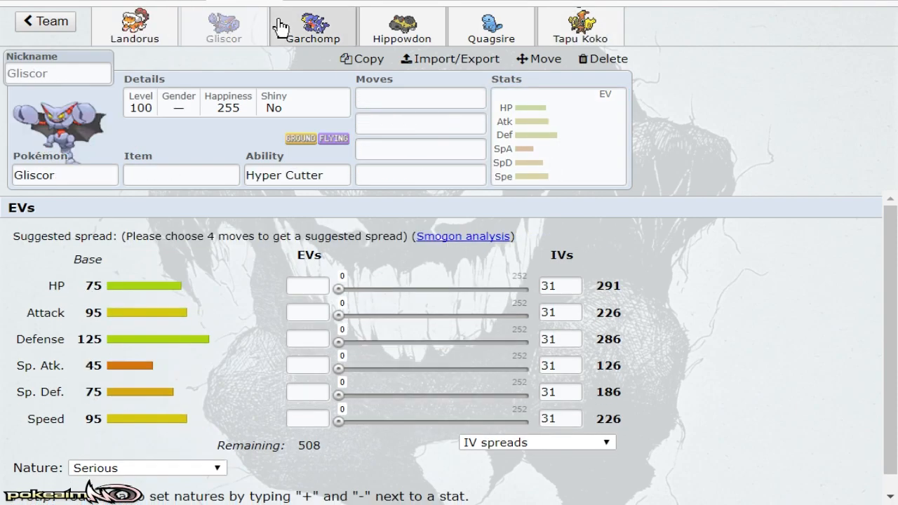
{"action": "left_click", "coordinate": [581, 25]}
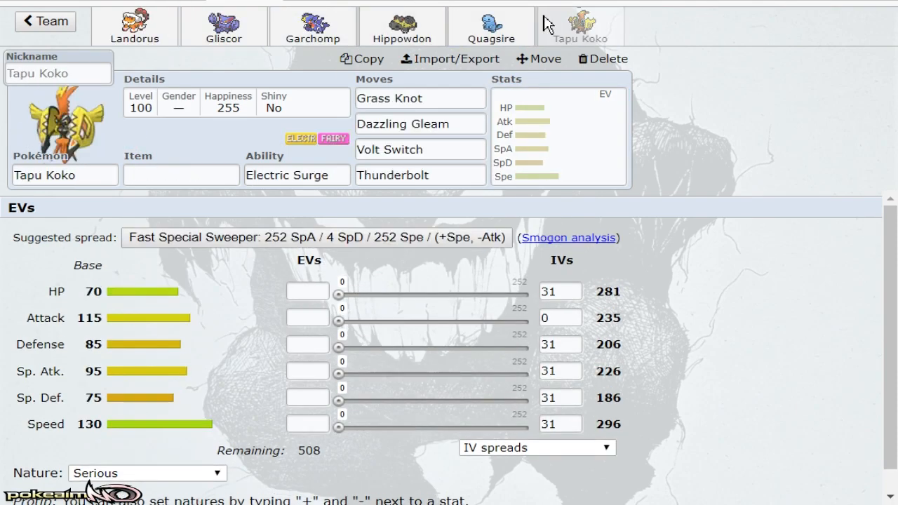
Step: Give Tapu Koko Fairium Z, then switch to Hippowdon's set
{"action": "left_click", "coordinate": [181, 174]}
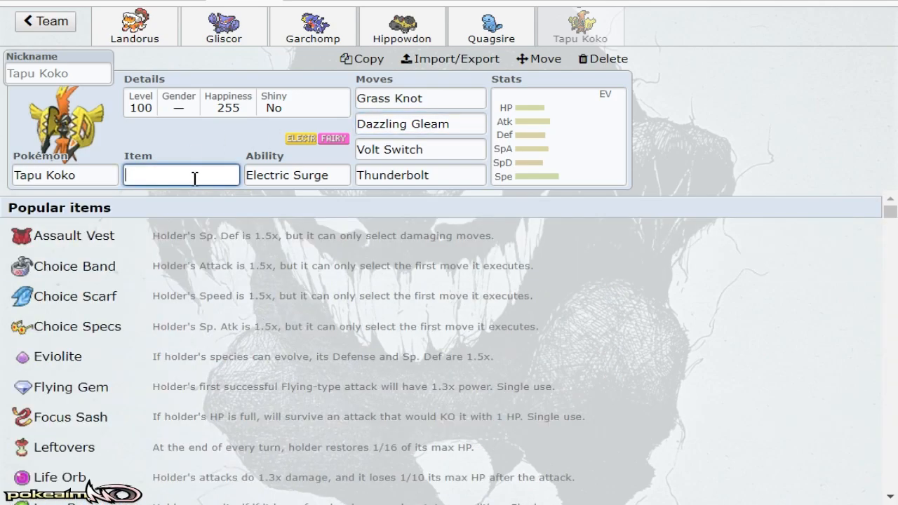
{"action": "type", "text": "fai"}
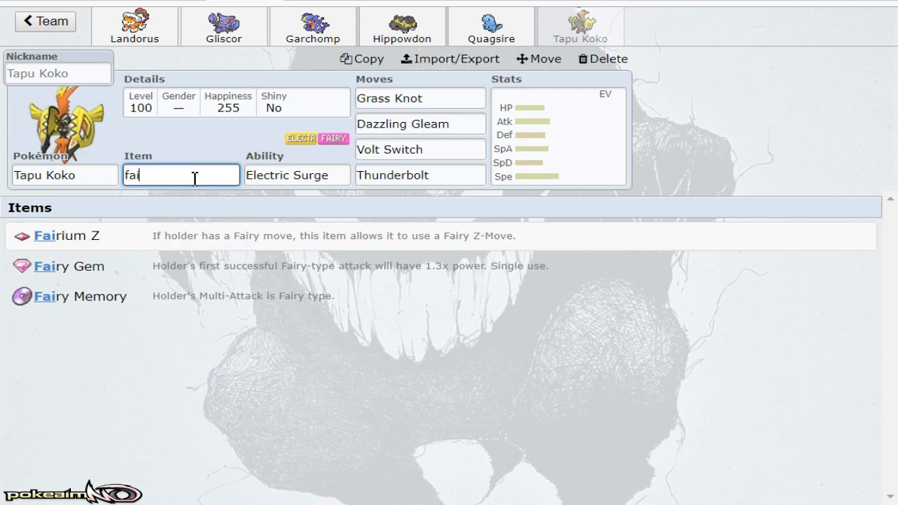
{"action": "left_click", "coordinate": [67, 236]}
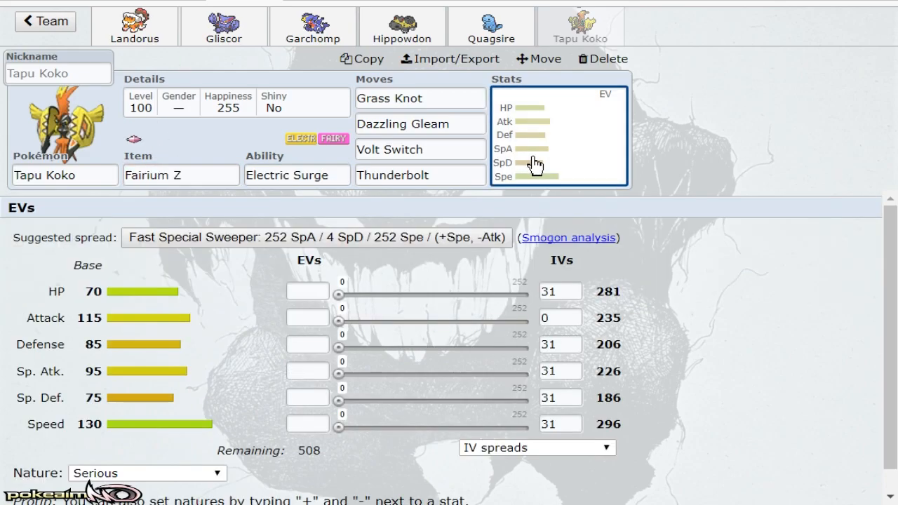
{"action": "left_click", "coordinate": [401, 25]}
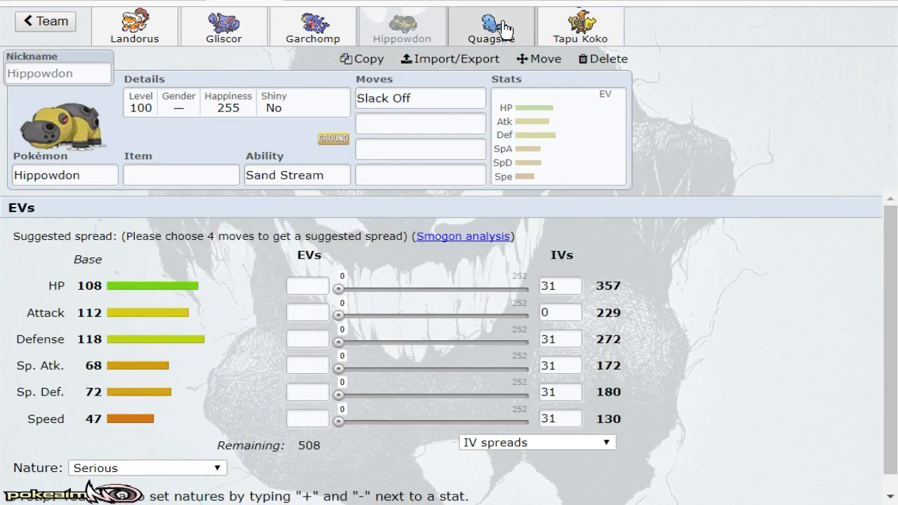
Step: Return to Tapu Koko's completed set with Fairium Z and four moves
{"action": "left_click", "coordinate": [581, 26]}
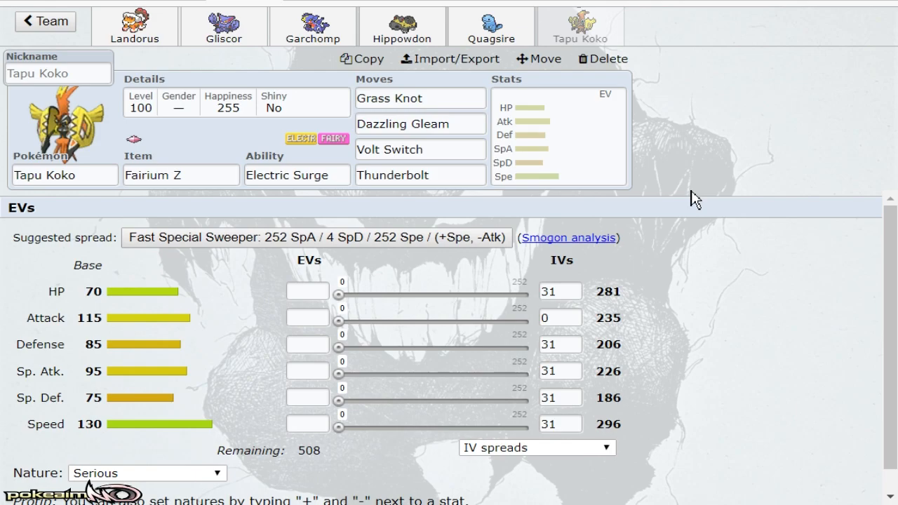
{"action": "mouse_move", "coordinate": [593, 295]}
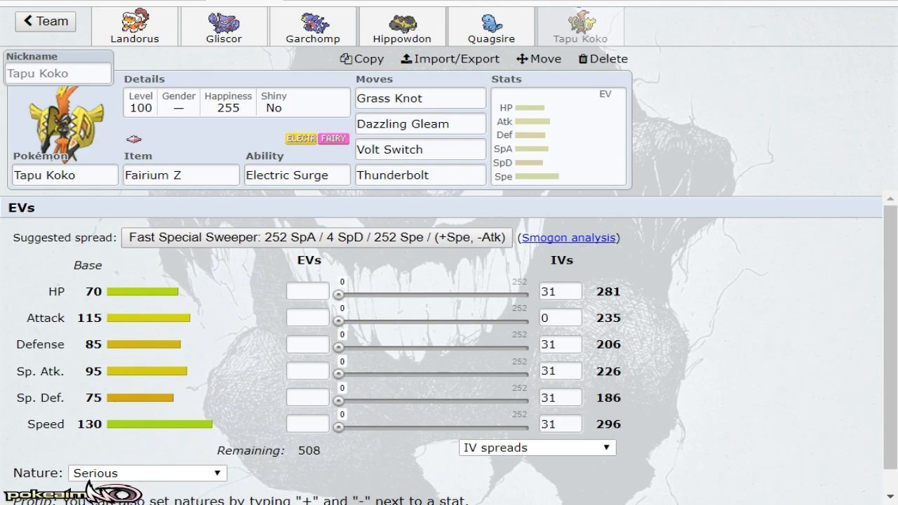
{"action": "mouse_move", "coordinate": [772, 255]}
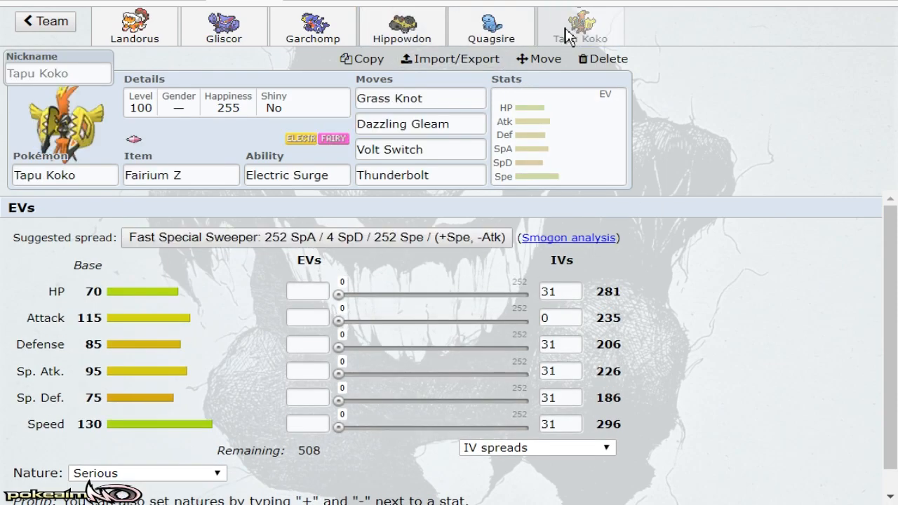
Step: Replace Landorus-Therian with Marowak-Alola-Totem holding no item, ability Rock Head
{"action": "left_click", "coordinate": [135, 25]}
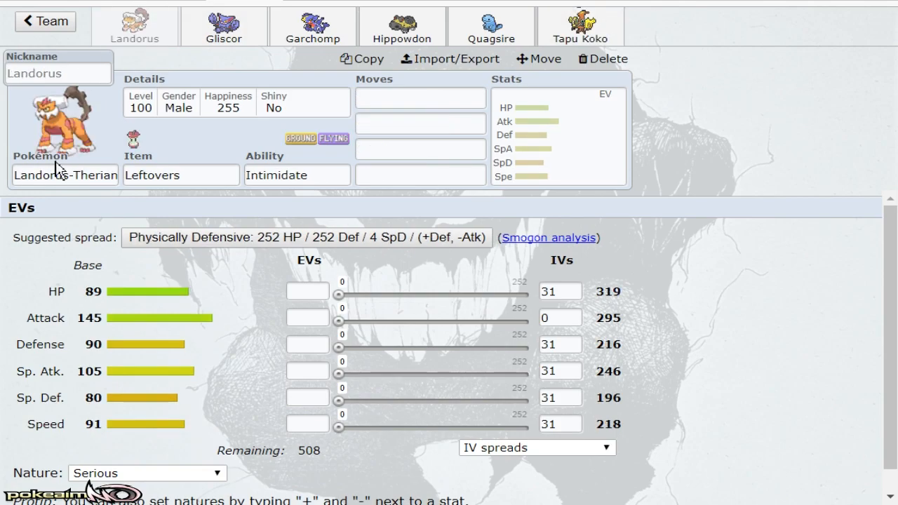
{"action": "type", "text": "maro"}
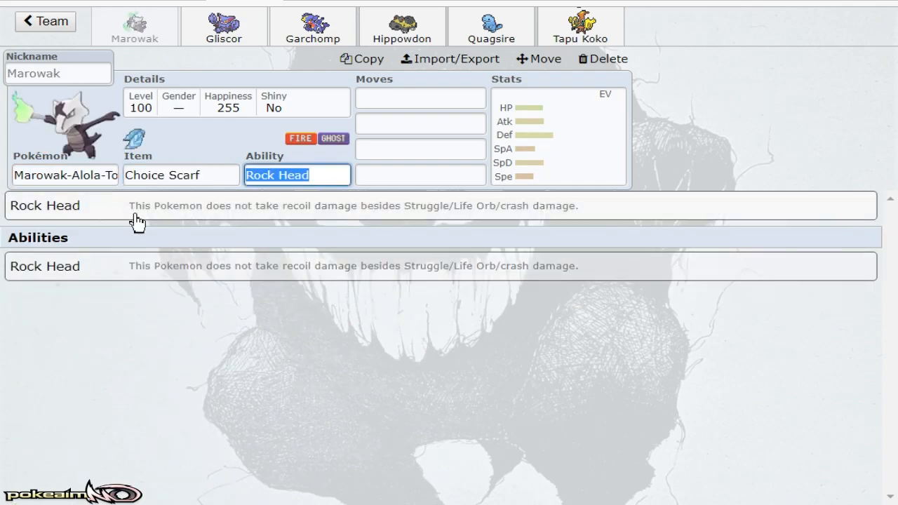
{"action": "left_click", "coordinate": [65, 174]}
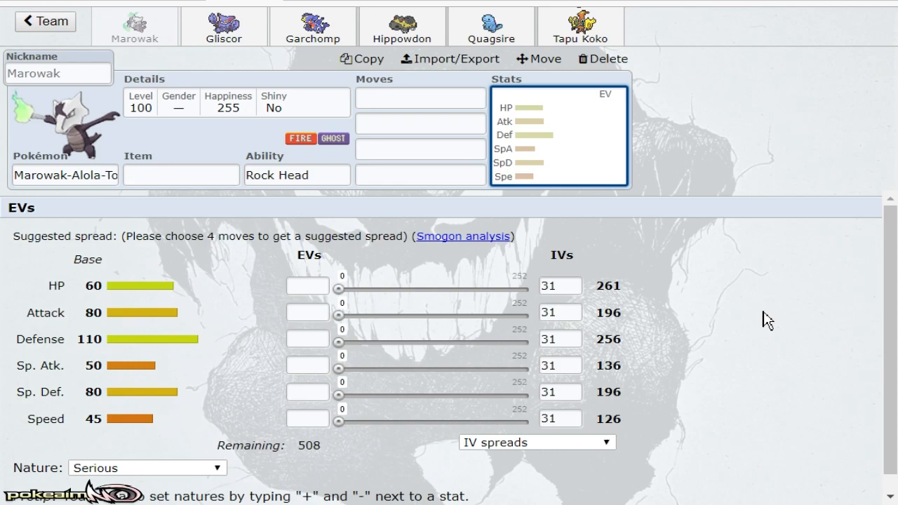
{"action": "left_click", "coordinate": [65, 174]}
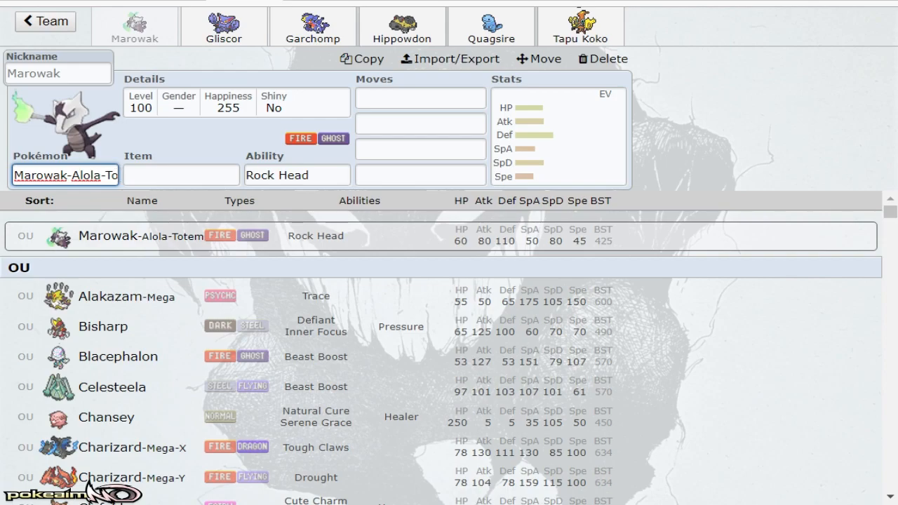
Step: Replace Marowak with Zygarde in the first slot via a 'zyg' search
{"action": "scroll", "scroll_direction": "down", "scroll_amount": 3}
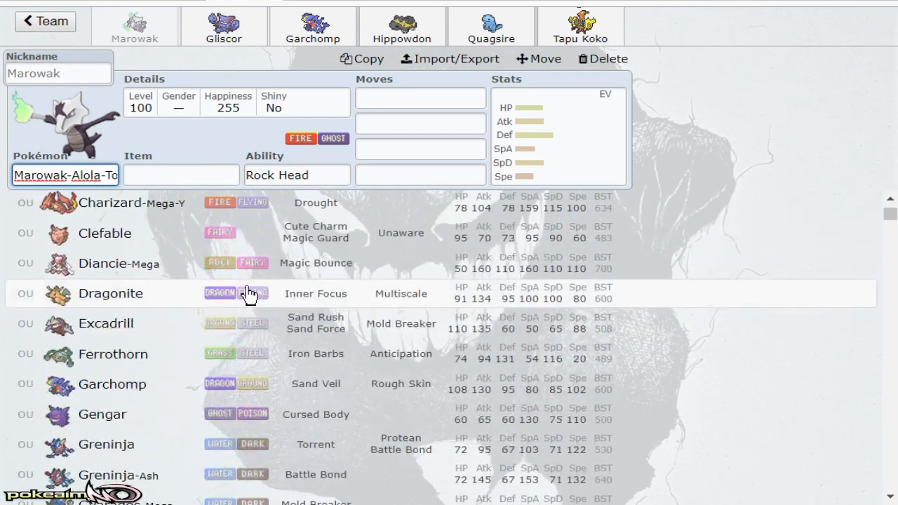
{"action": "scroll", "scroll_direction": "down", "scroll_amount": 3}
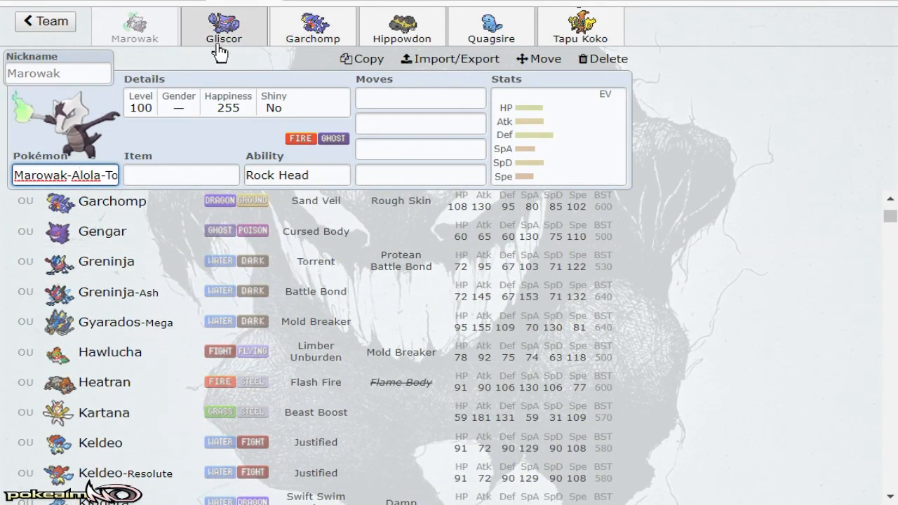
{"action": "triple_click", "coordinate": [64, 174]}
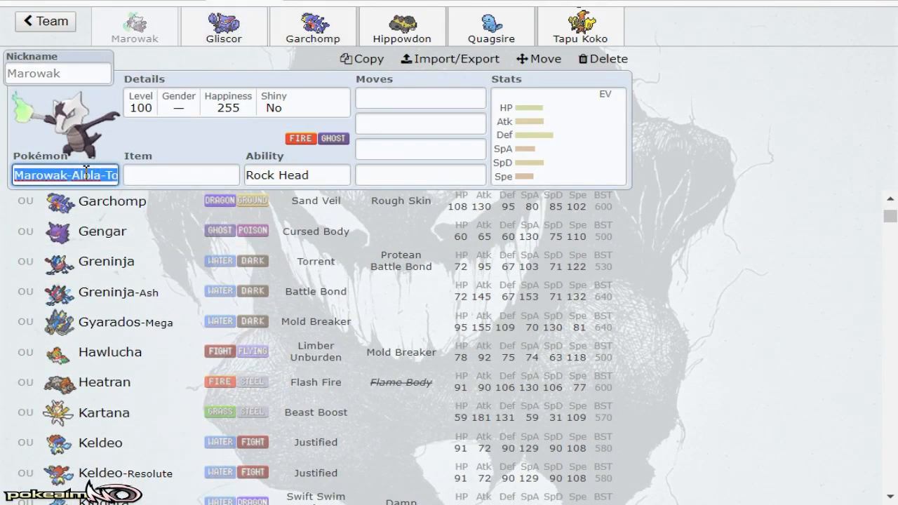
{"action": "type", "text": "zyg"}
{"action": "left_click", "coordinate": [181, 176]}
{"action": "type", "text": "choi"}
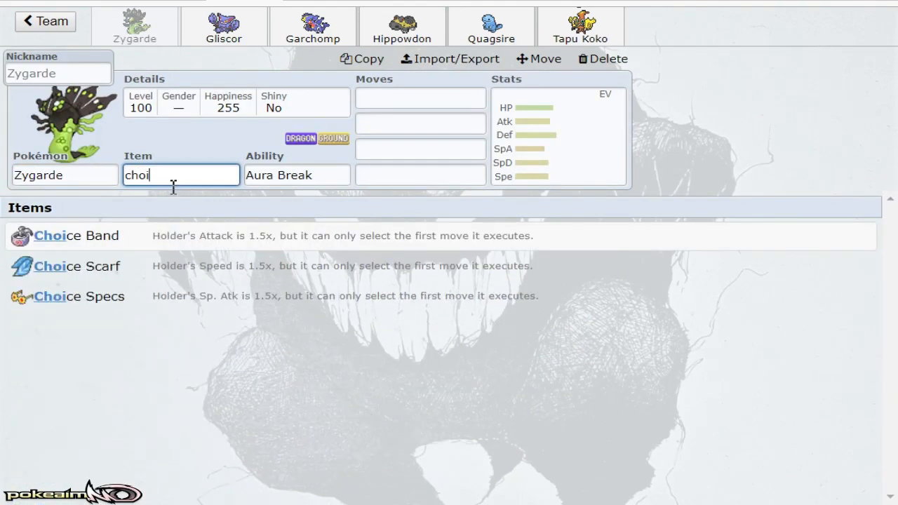
Step: Give Zygarde a Choice Band and reopen the species list
{"action": "left_click", "coordinate": [63, 235]}
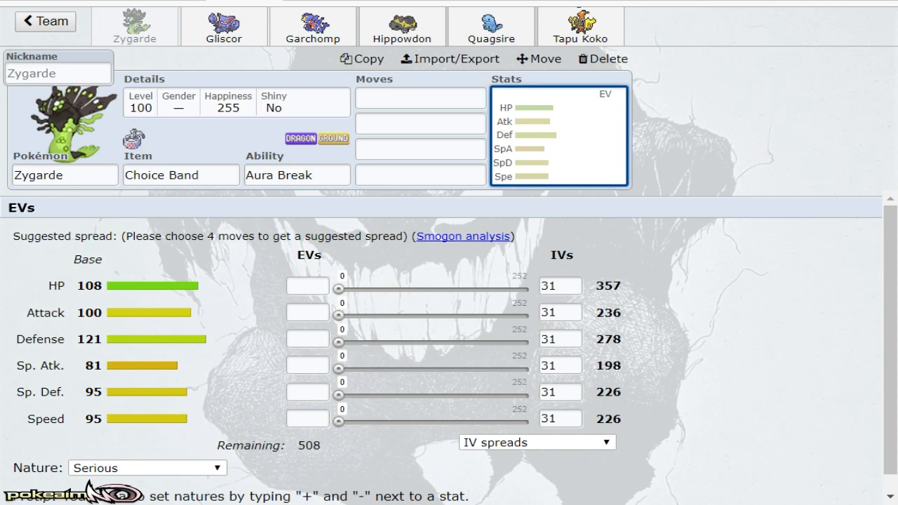
{"action": "left_click", "coordinate": [63, 174]}
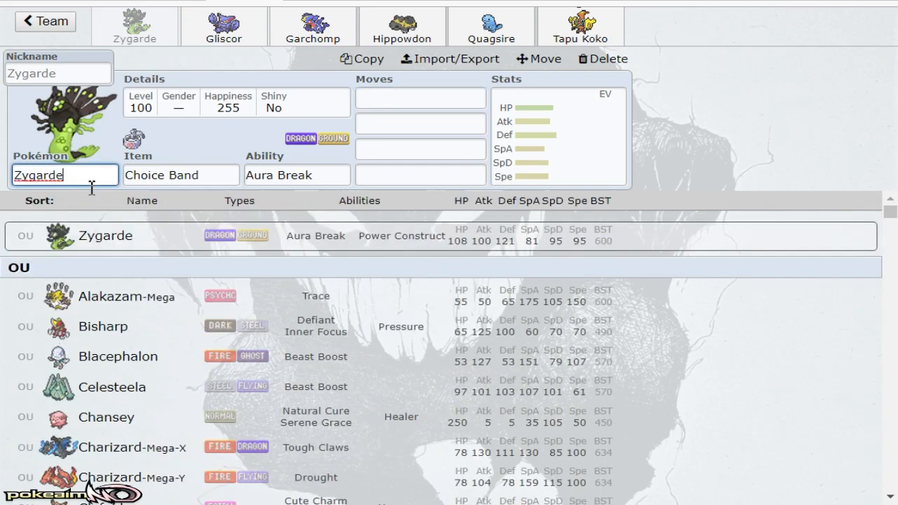
{"action": "scroll", "scroll_direction": "down", "scroll_amount": 3}
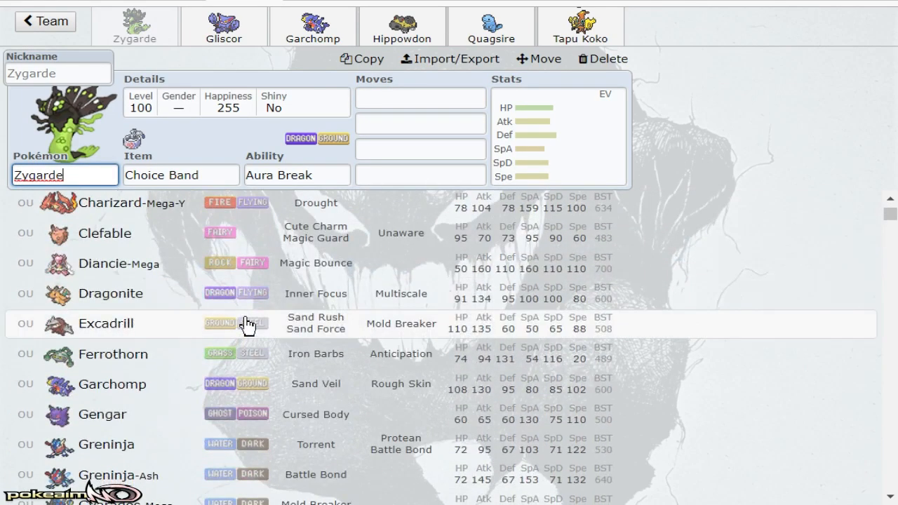
{"action": "mouse_move", "coordinate": [212, 263]}
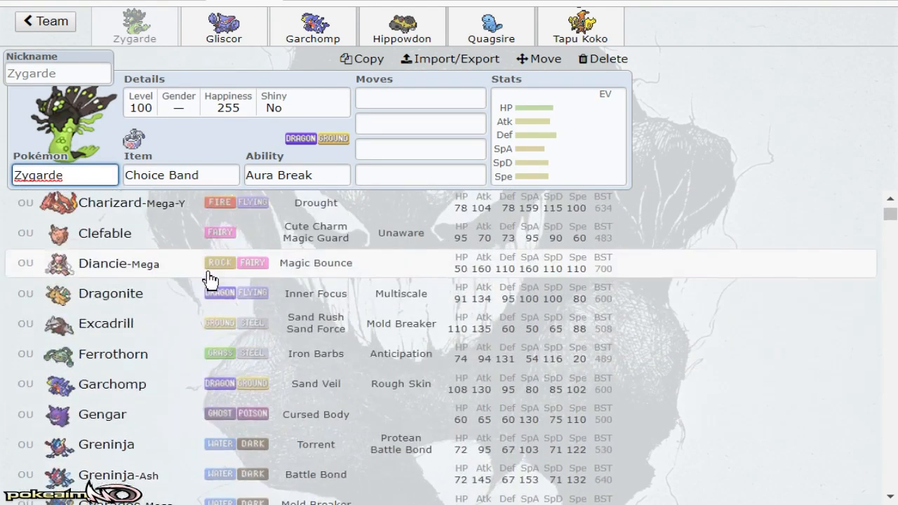
{"action": "mouse_move", "coordinate": [208, 359]}
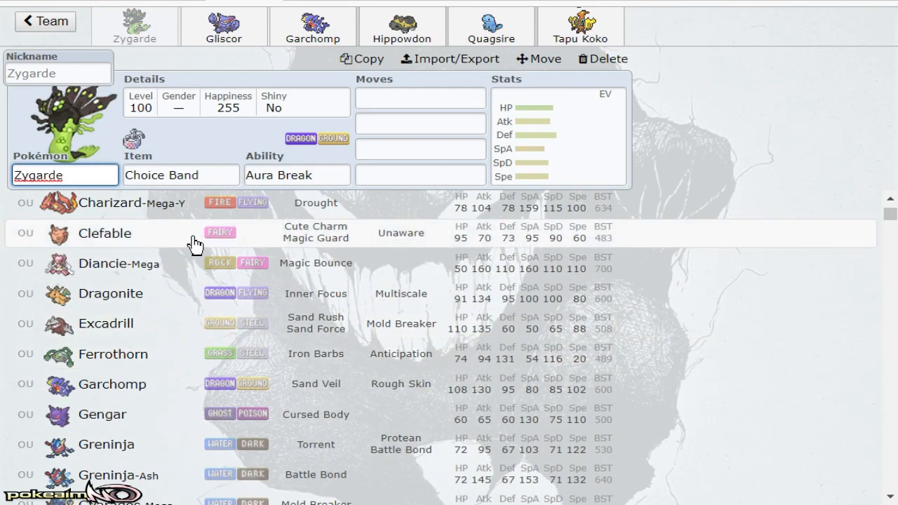
{"action": "mouse_move", "coordinate": [203, 263]}
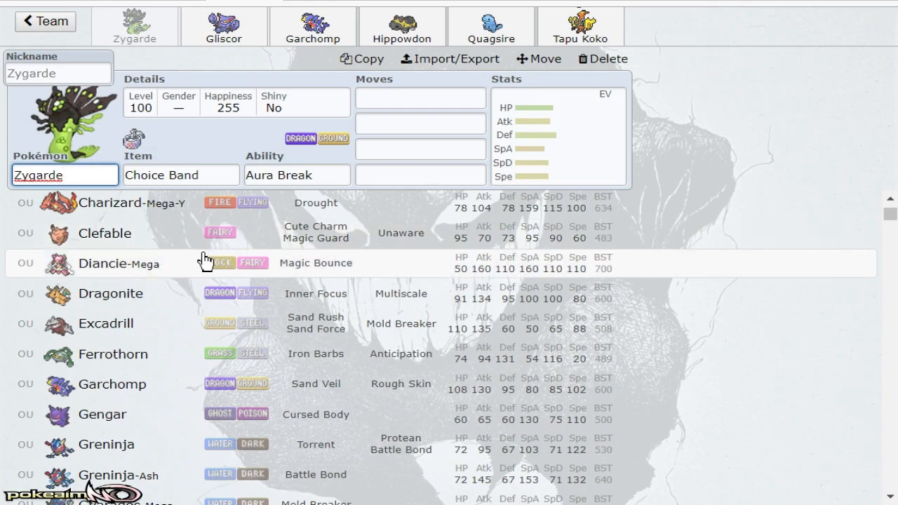
Step: Pick Medicham-Mega with Medichamite for slot 1 and Mawile-Mega with Mawilite for slot 2
{"action": "scroll", "scroll_direction": "down", "scroll_amount": 3}
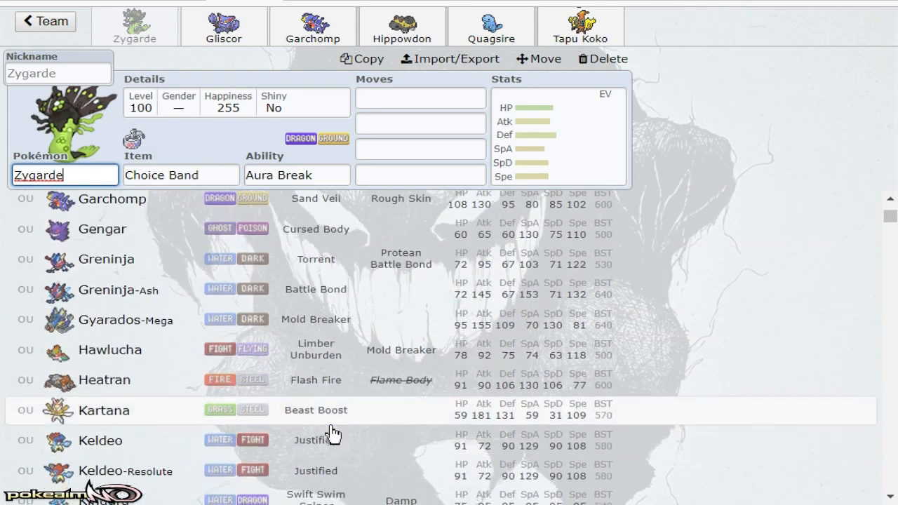
{"action": "scroll", "scroll_direction": "down", "scroll_amount": 3}
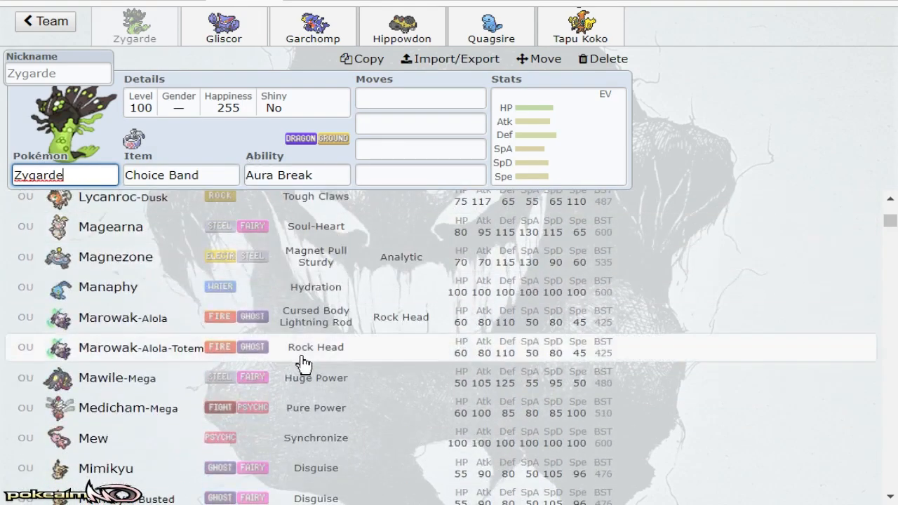
{"action": "scroll", "scroll_direction": "down", "scroll_amount": 3}
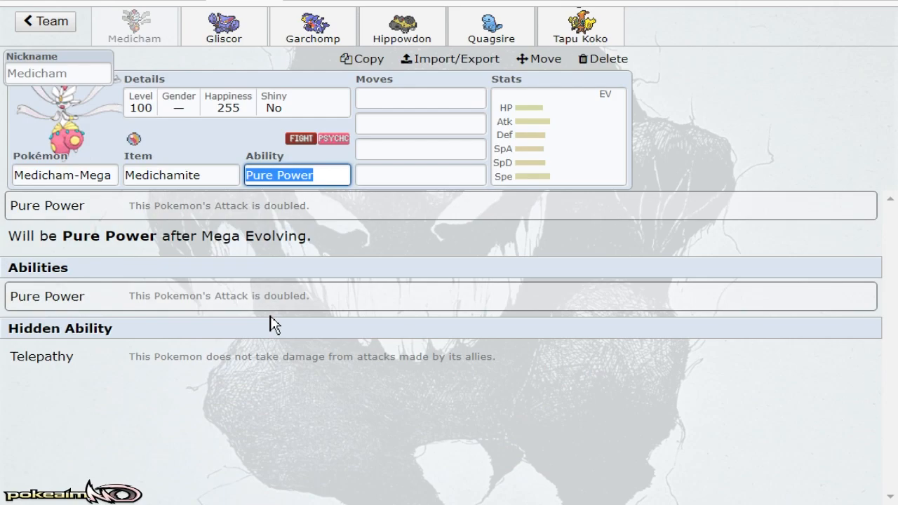
{"action": "left_click", "coordinate": [224, 25]}
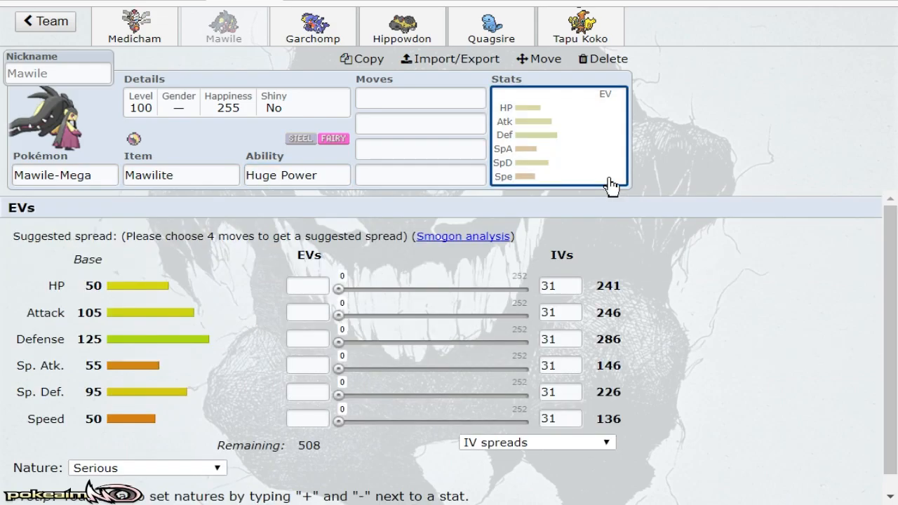
{"action": "mouse_move", "coordinate": [582, 266]}
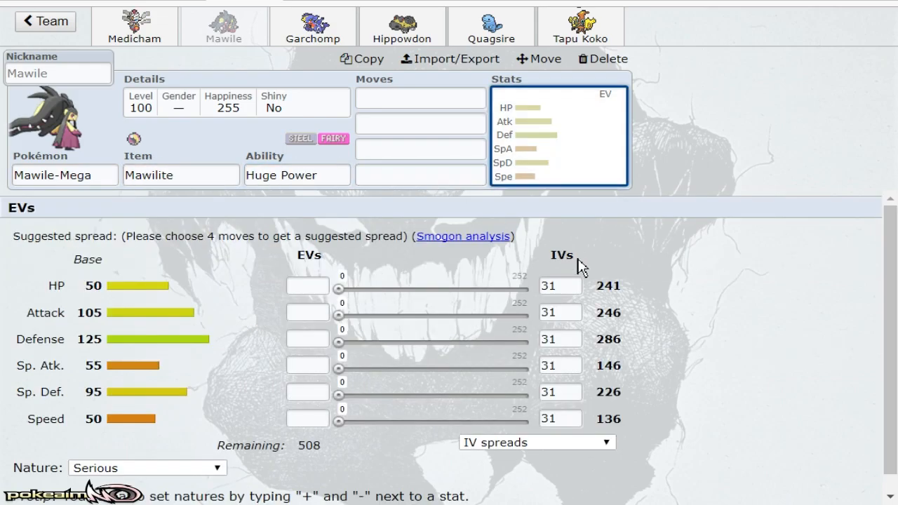
Step: Review Mega Medicham's and Mega Mawile's sets
{"action": "left_click", "coordinate": [135, 25]}
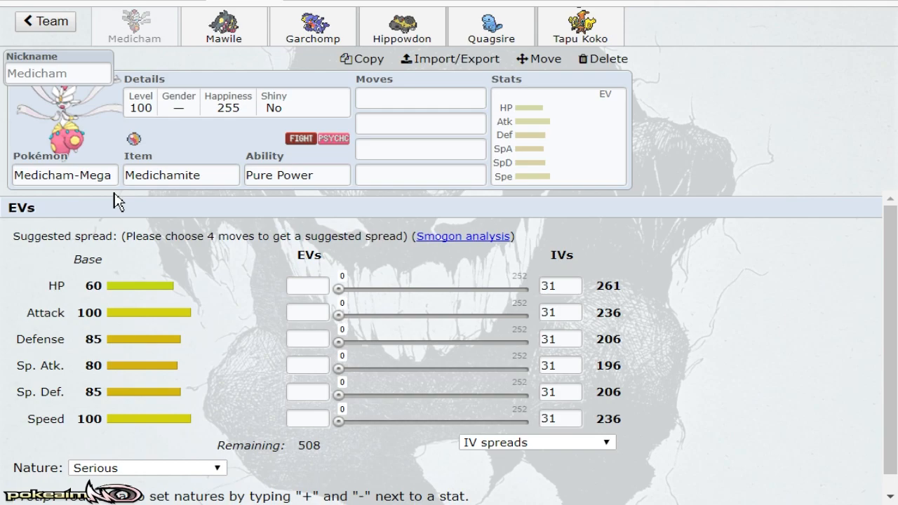
{"action": "left_click", "coordinate": [224, 25]}
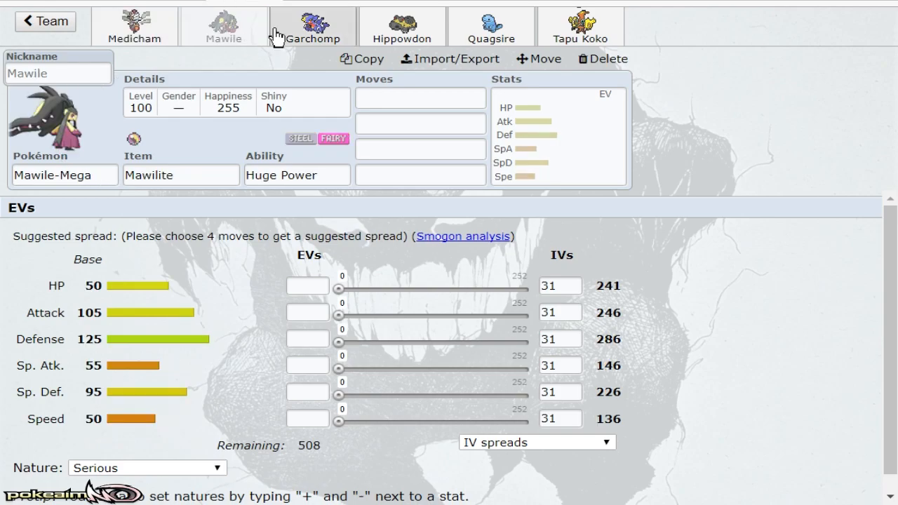
Step: Give Garchomp the item Firium Z
{"action": "left_click", "coordinate": [312, 25]}
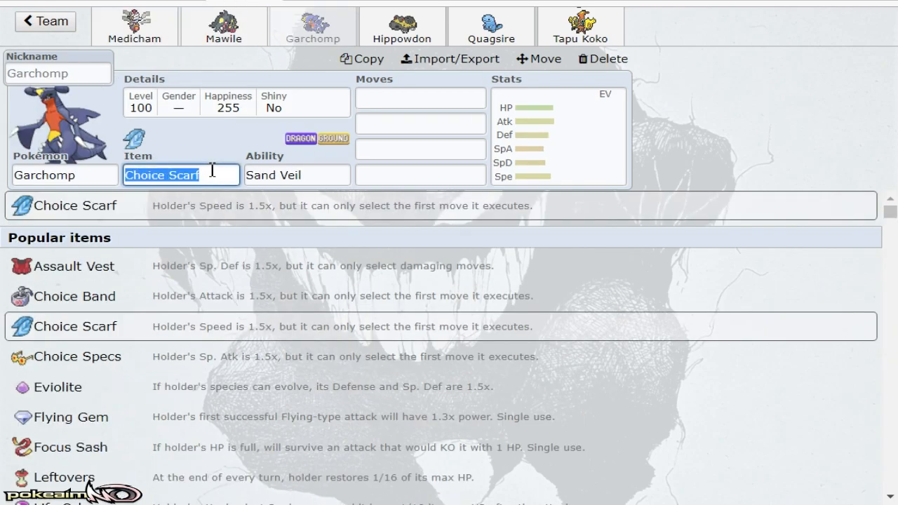
{"action": "type", "text": "Sw"}
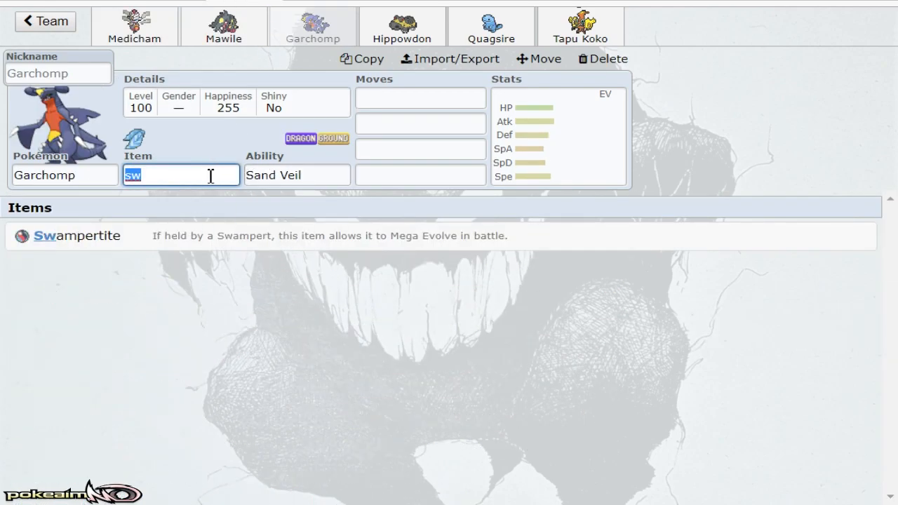
{"action": "left_click", "coordinate": [421, 98]}
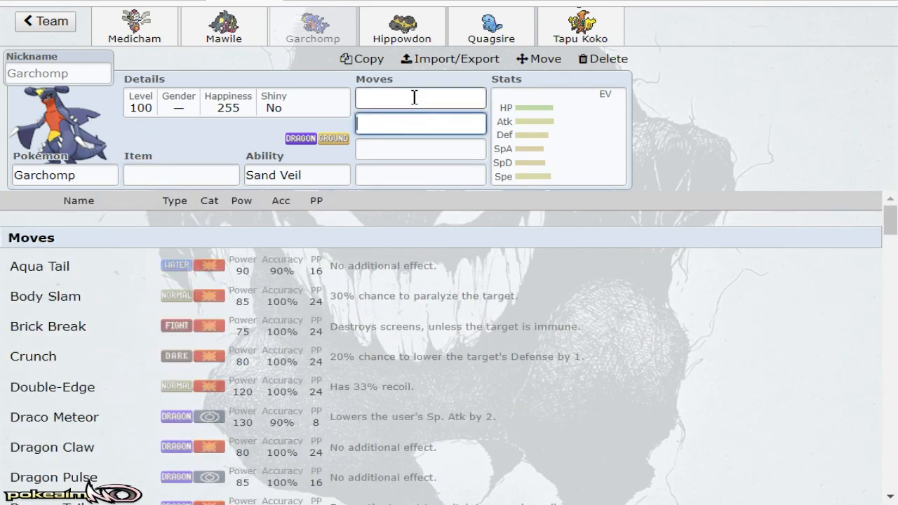
{"action": "left_click", "coordinate": [181, 174]}
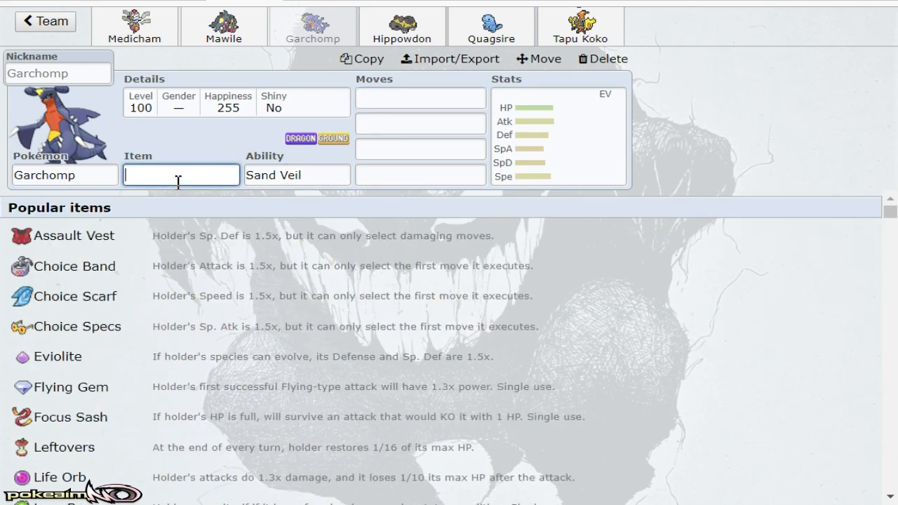
{"action": "type", "text": "fir"}
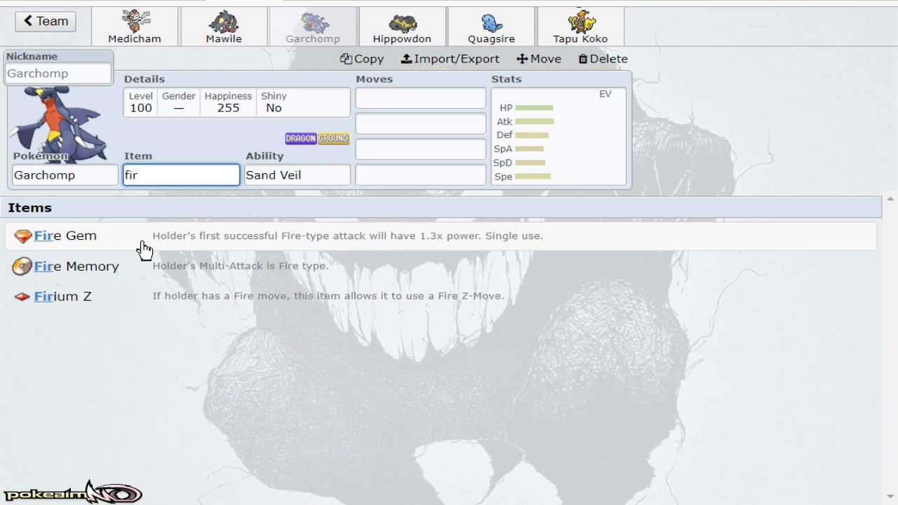
{"action": "left_click", "coordinate": [421, 97]}
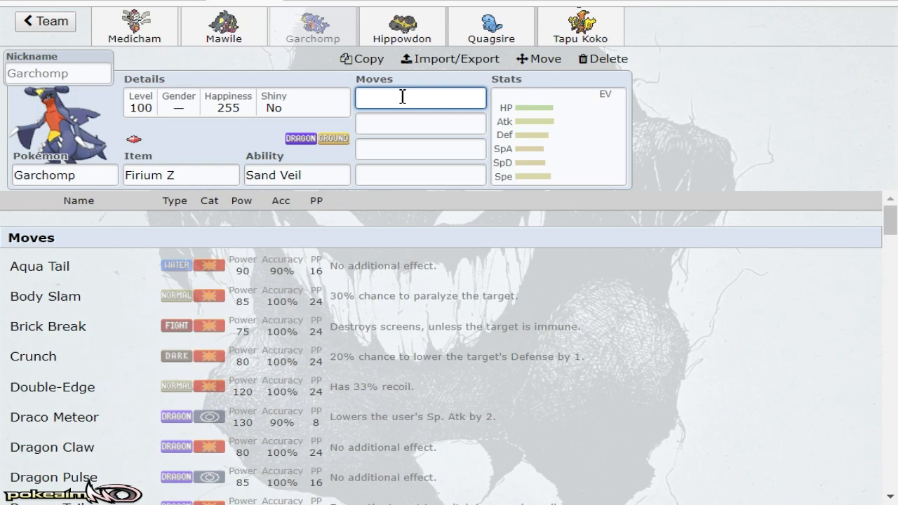
Step: Fill Garchomp's last moves with Dragon Claw and Fire Fang
{"action": "type", "text": "sw"}
{"action": "left_click", "coordinate": [421, 149]}
{"action": "type", "text": "drac"}
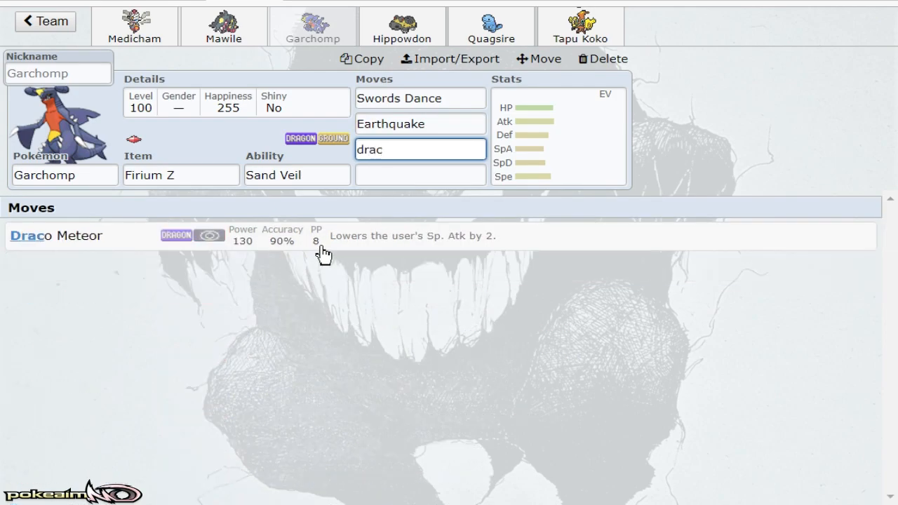
{"action": "type", "text": "g"}
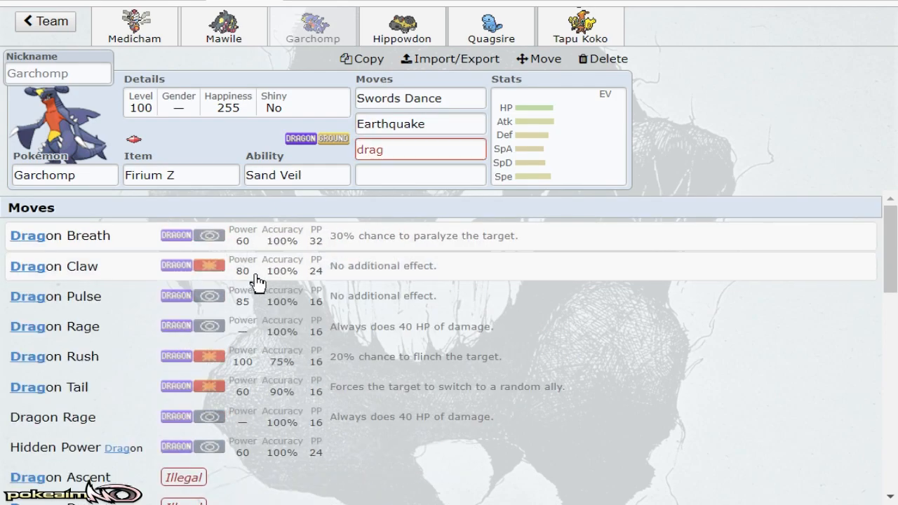
{"action": "left_click", "coordinate": [53, 267]}
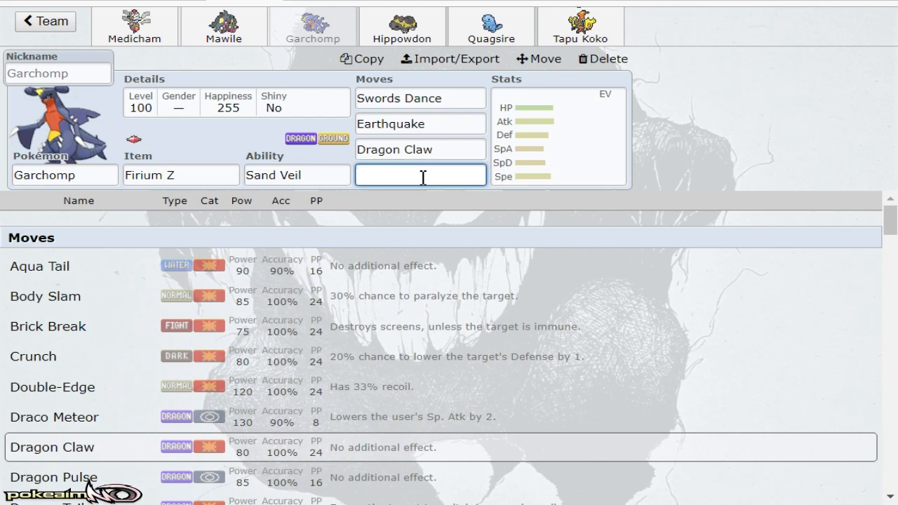
{"action": "type", "text": "fi"}
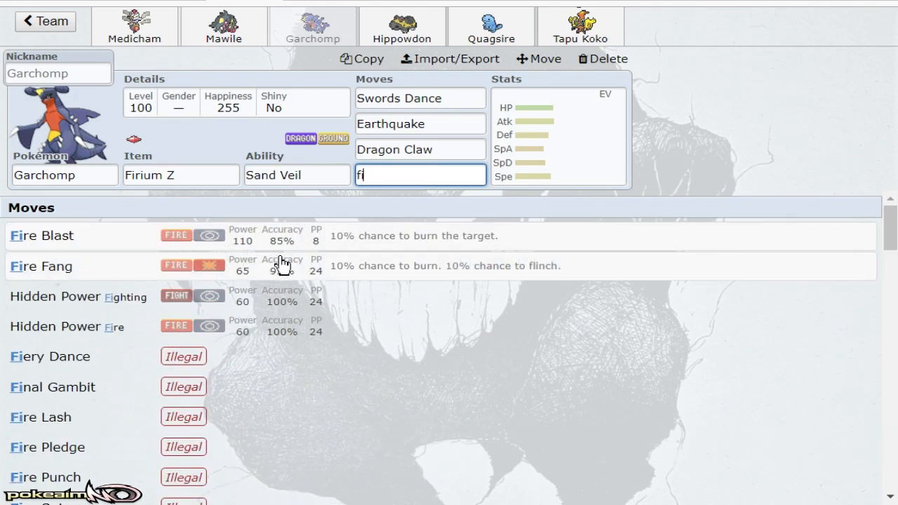
{"action": "left_click", "coordinate": [41, 267]}
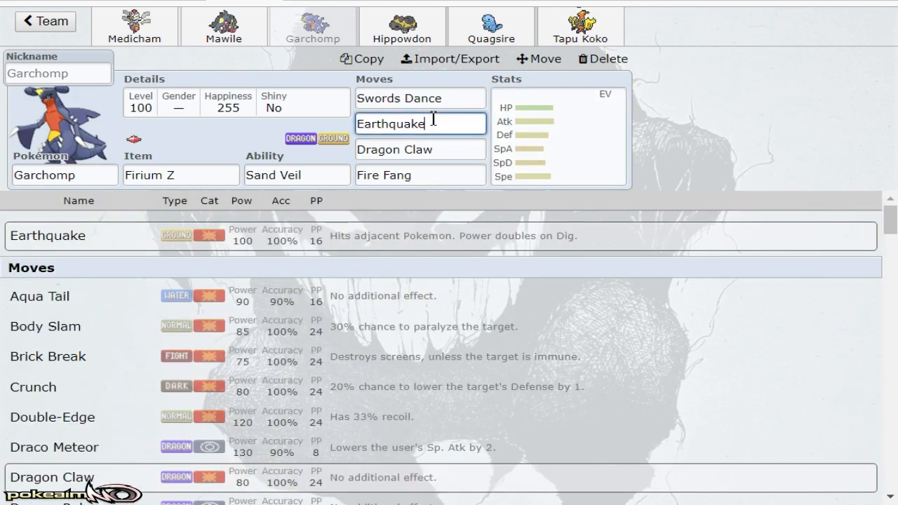
{"action": "mouse_move", "coordinate": [124, 203]}
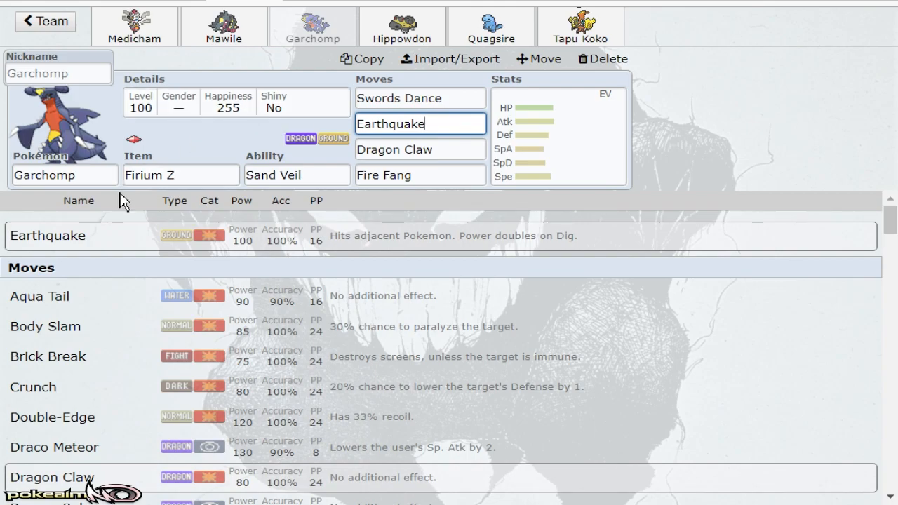
Step: Replace Garchomp with Pinsir-Mega holding Pinsirite with Aerilate
{"action": "left_click", "coordinate": [65, 174]}
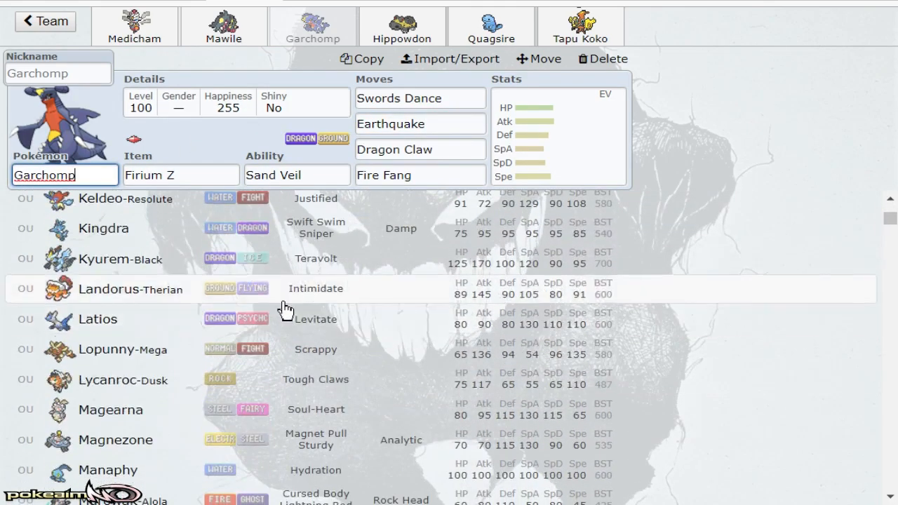
{"action": "scroll", "scroll_direction": "down", "scroll_amount": 3}
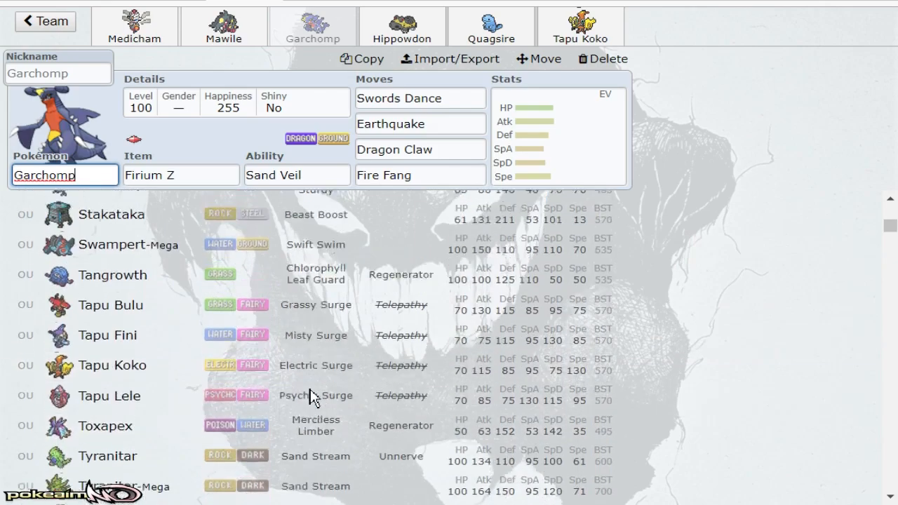
{"action": "scroll", "scroll_direction": "up", "scroll_amount": 3}
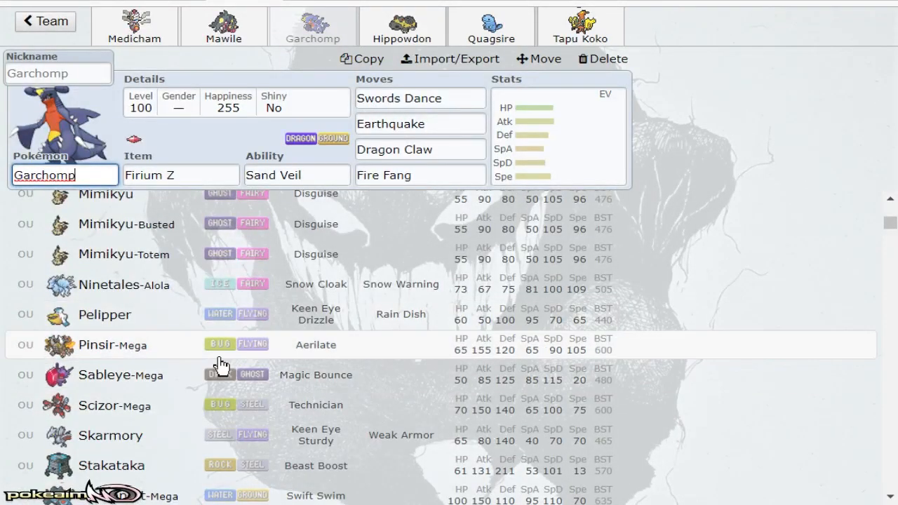
{"action": "left_click", "coordinate": [113, 345]}
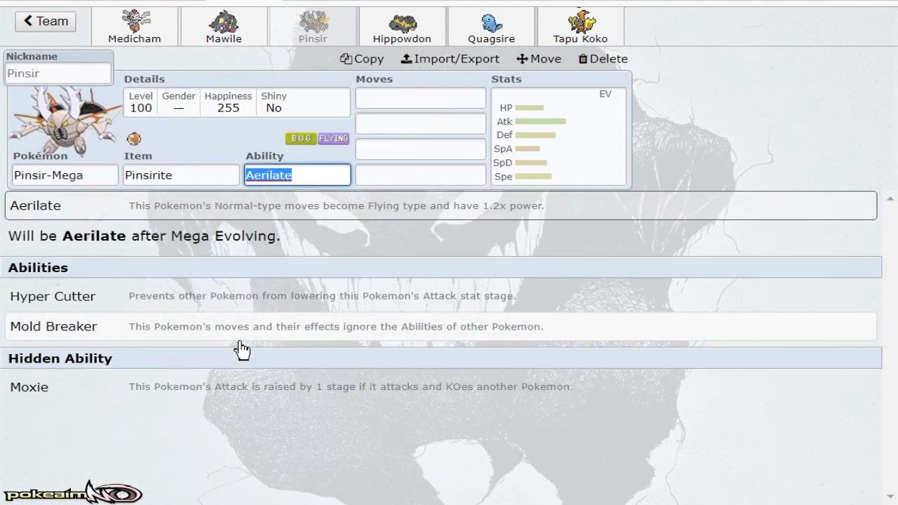
Step: Show Pinsir-Mega's EV and IV spread
{"action": "left_click", "coordinate": [64, 174]}
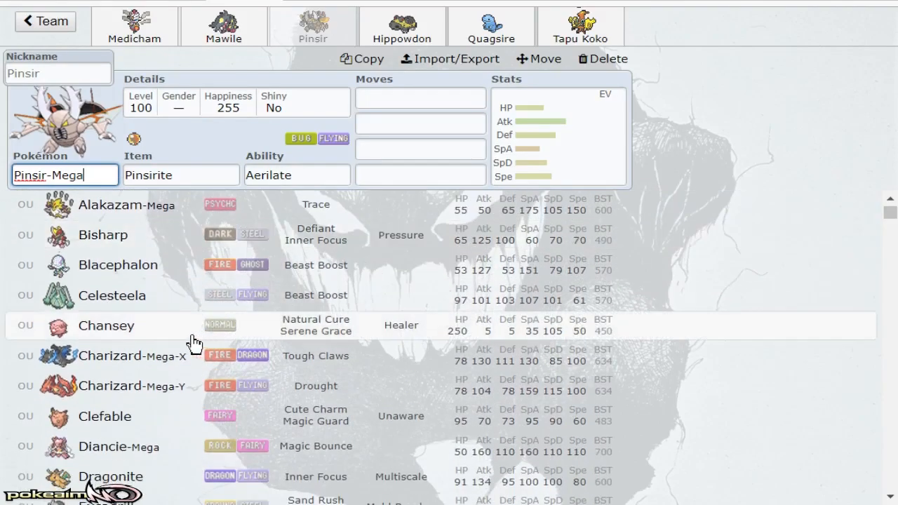
{"action": "mouse_move", "coordinate": [176, 295]}
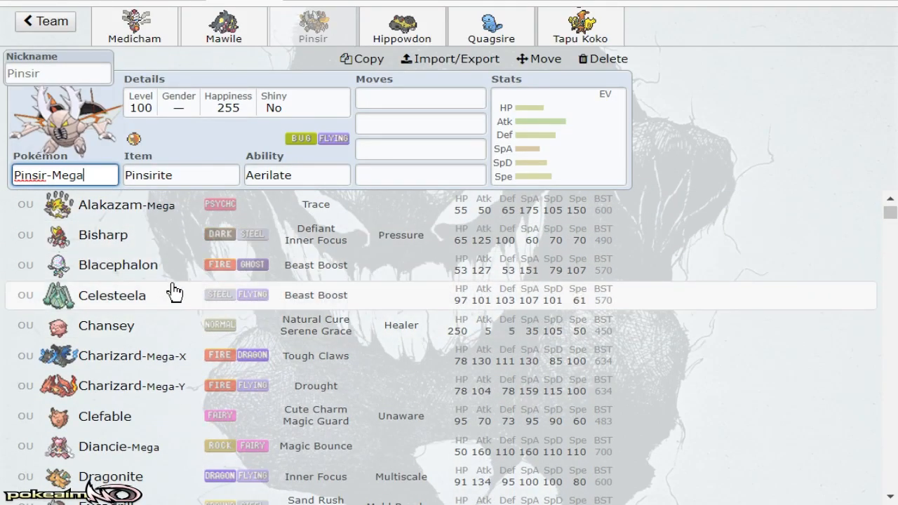
{"action": "scroll", "scroll_direction": "down", "scroll_amount": 3}
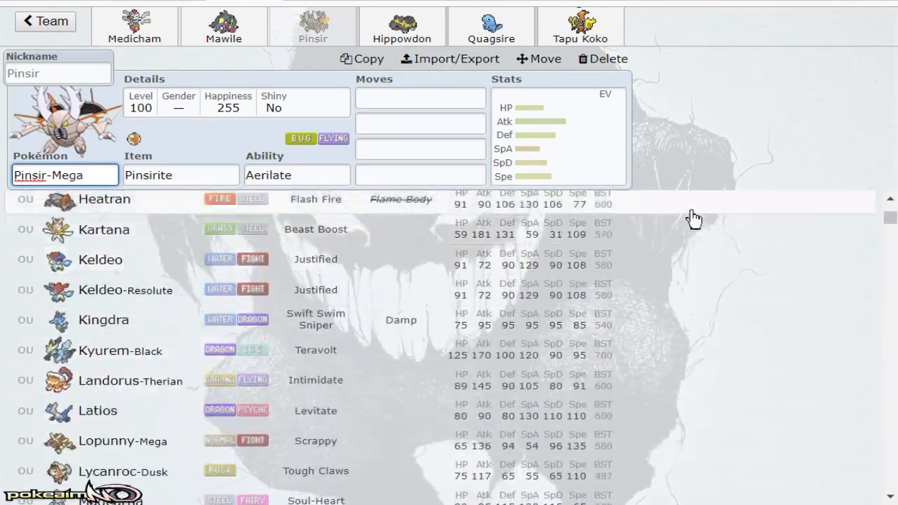
{"action": "left_click", "coordinate": [558, 134]}
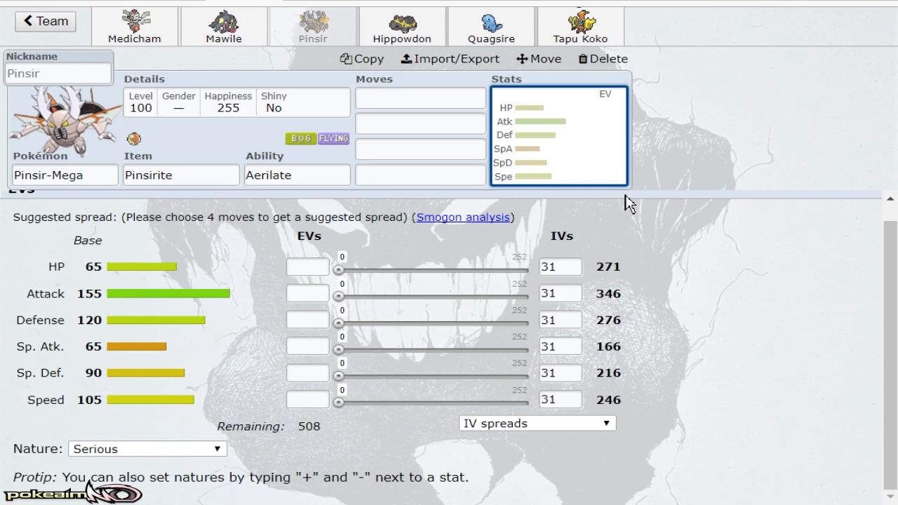
{"action": "mouse_move", "coordinate": [254, 56]}
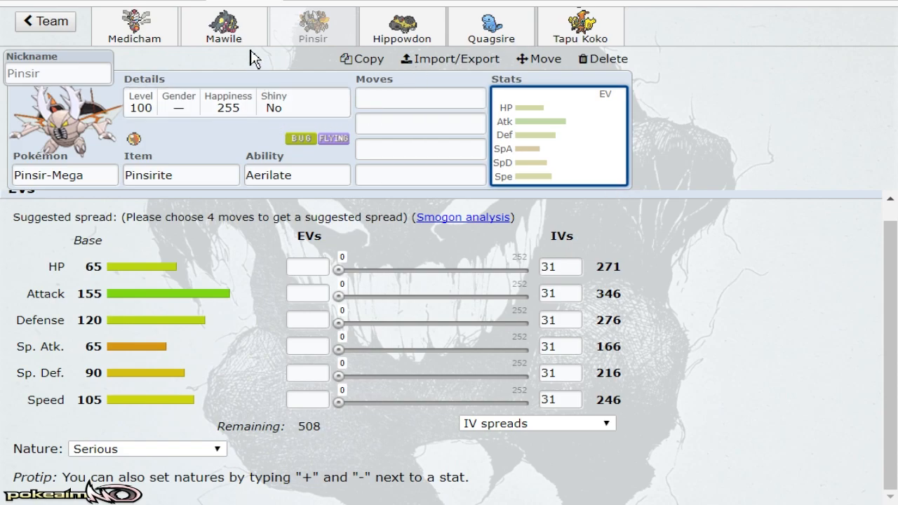
Step: Browse Mawile-Mega's species list, then show its EV and IV spread with Huge Power and Mawilite
{"action": "left_click", "coordinate": [223, 26]}
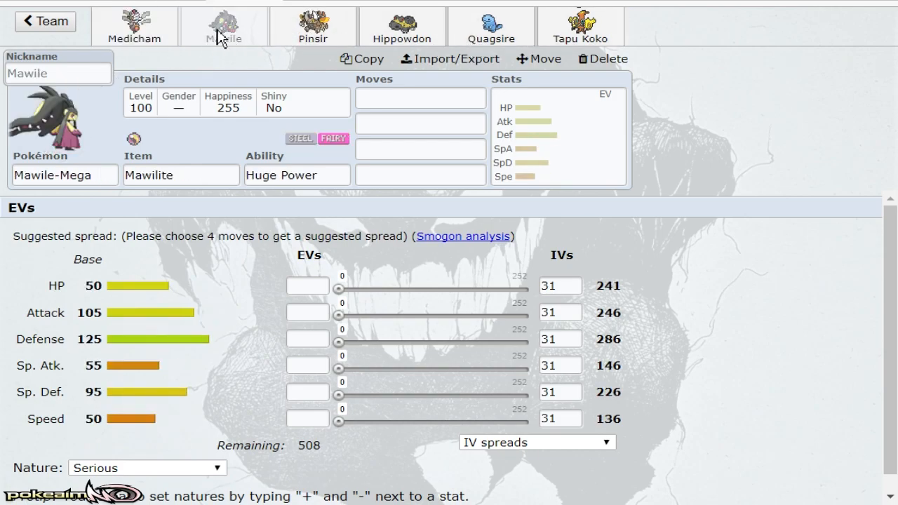
{"action": "left_click", "coordinate": [64, 174]}
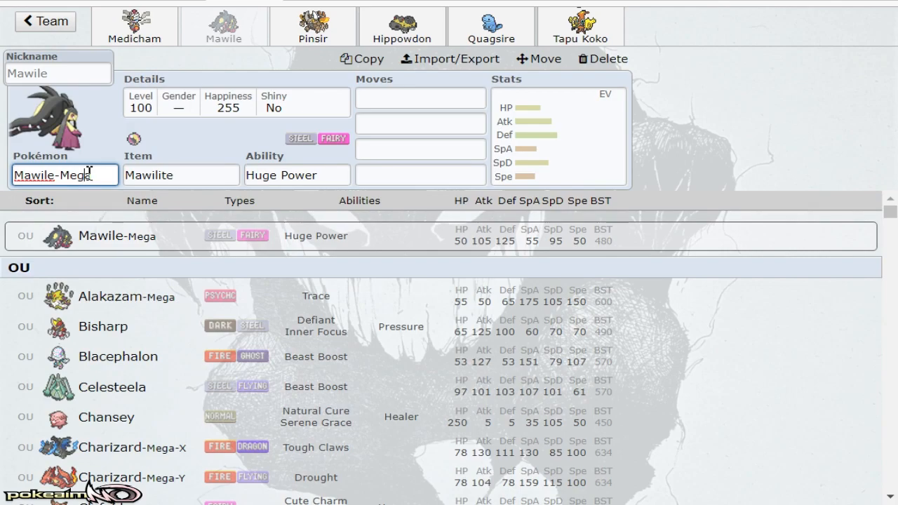
{"action": "mouse_move", "coordinate": [96, 214]}
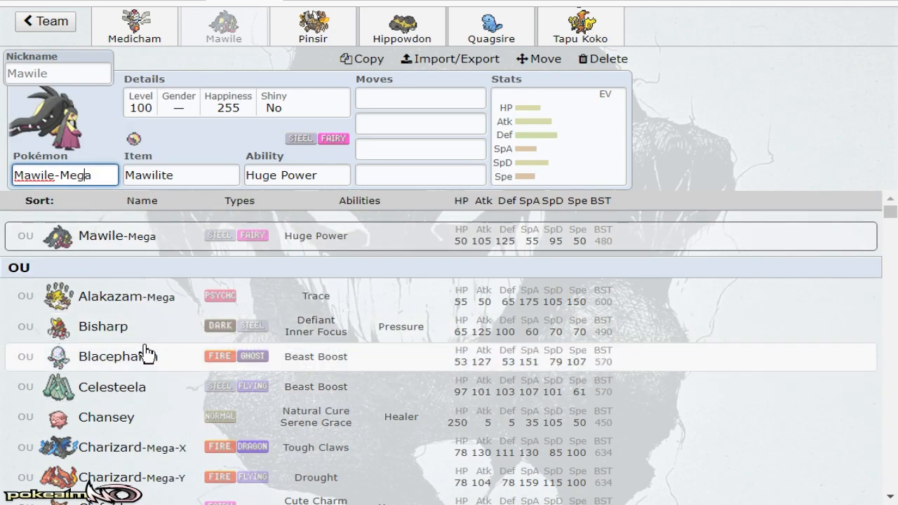
{"action": "mouse_move", "coordinate": [203, 452]}
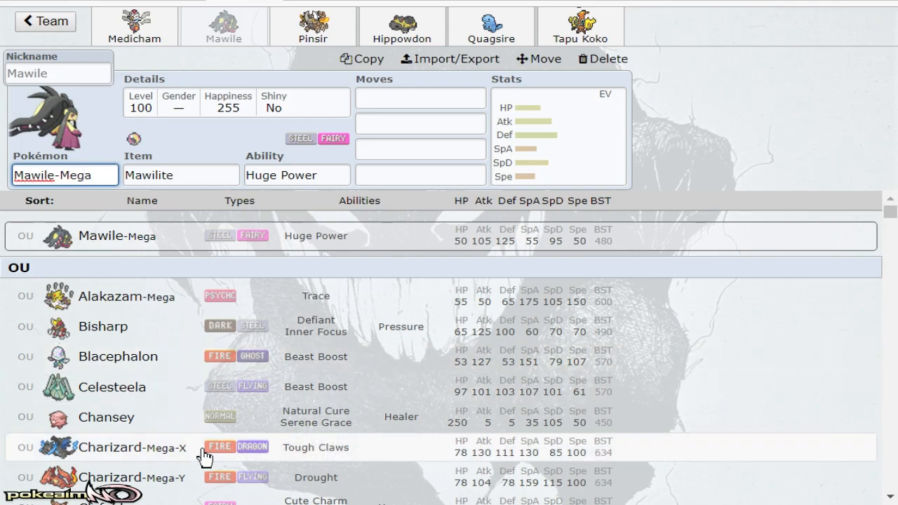
{"action": "scroll", "scroll_direction": "down", "scroll_amount": 3}
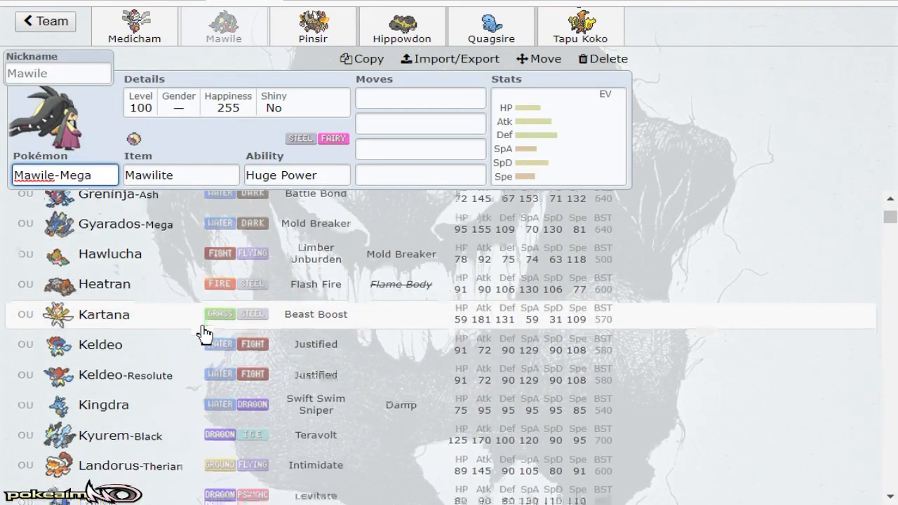
{"action": "scroll", "scroll_direction": "down", "scroll_amount": 3}
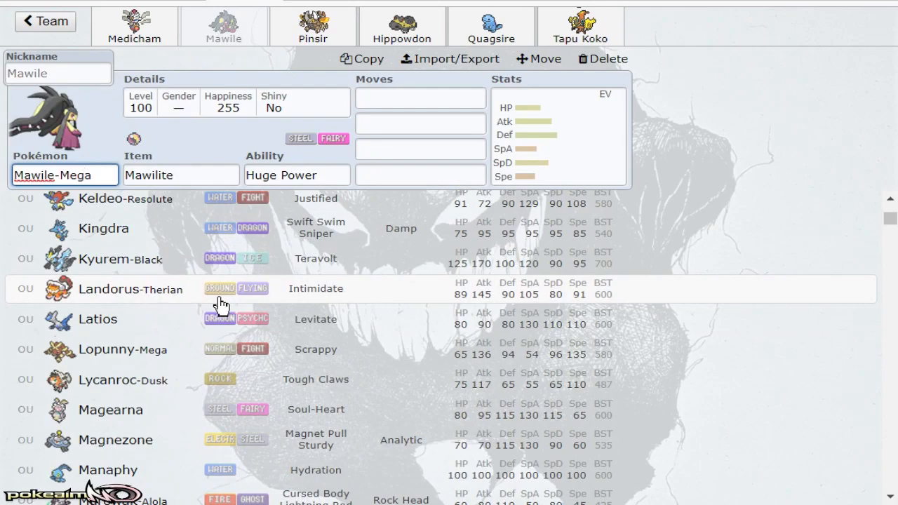
{"action": "scroll", "scroll_direction": "down", "scroll_amount": 3}
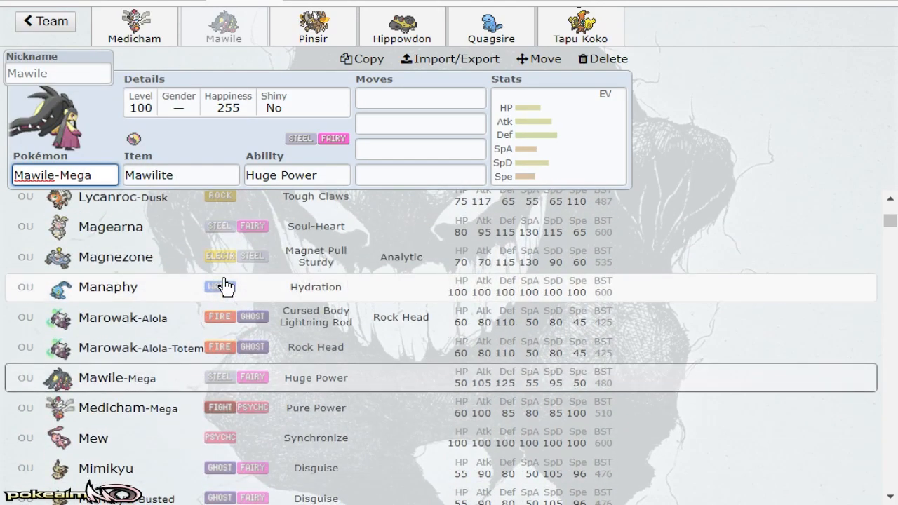
{"action": "scroll", "scroll_direction": "down", "scroll_amount": 3}
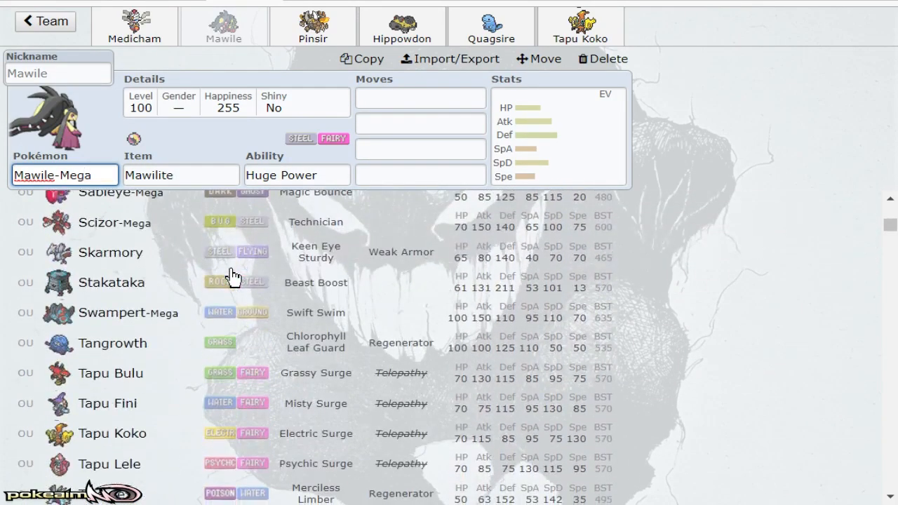
{"action": "scroll", "scroll_direction": "down", "scroll_amount": 3}
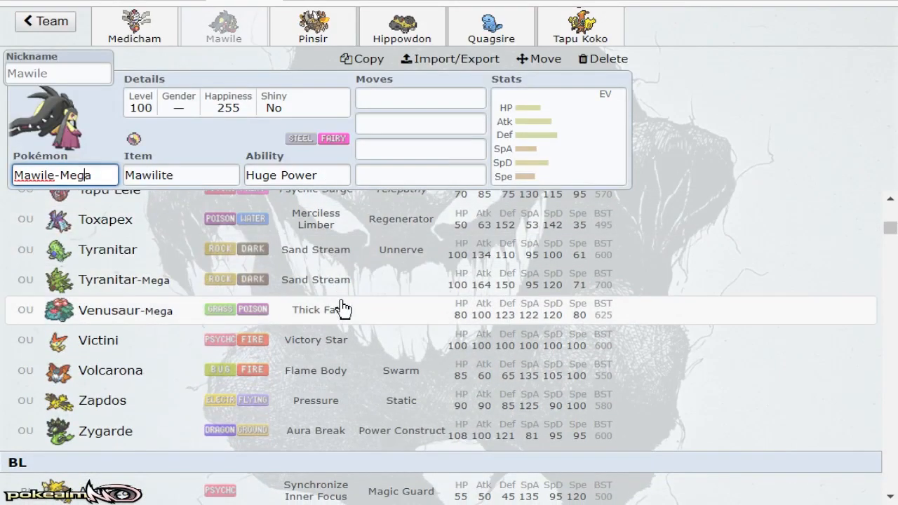
{"action": "scroll", "scroll_direction": "up", "scroll_amount": 3}
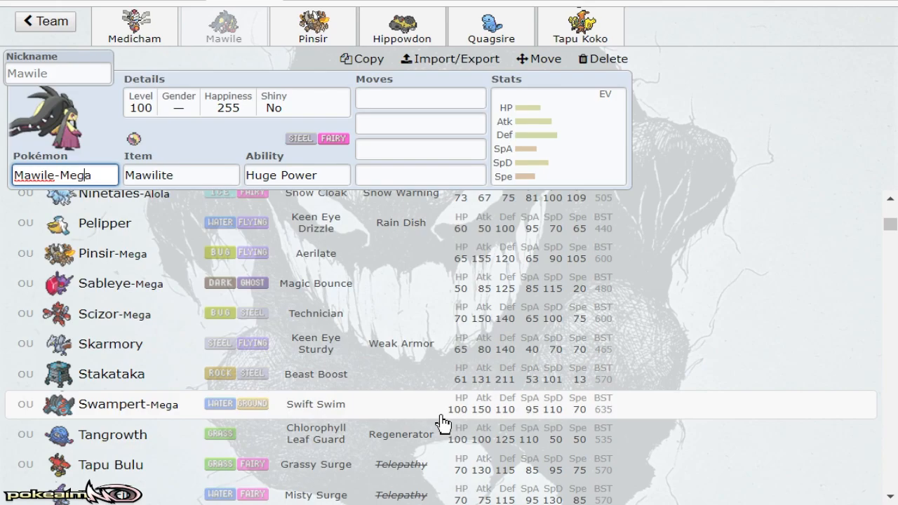
{"action": "left_click", "coordinate": [559, 134]}
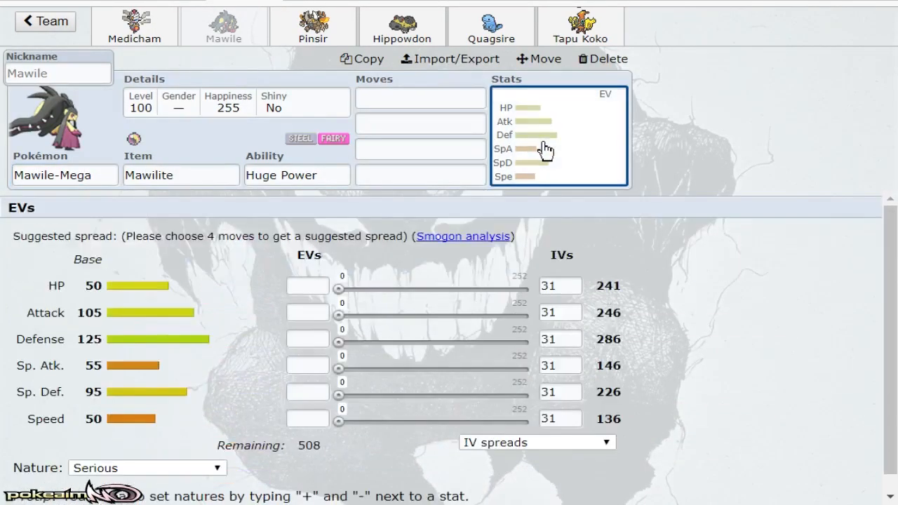